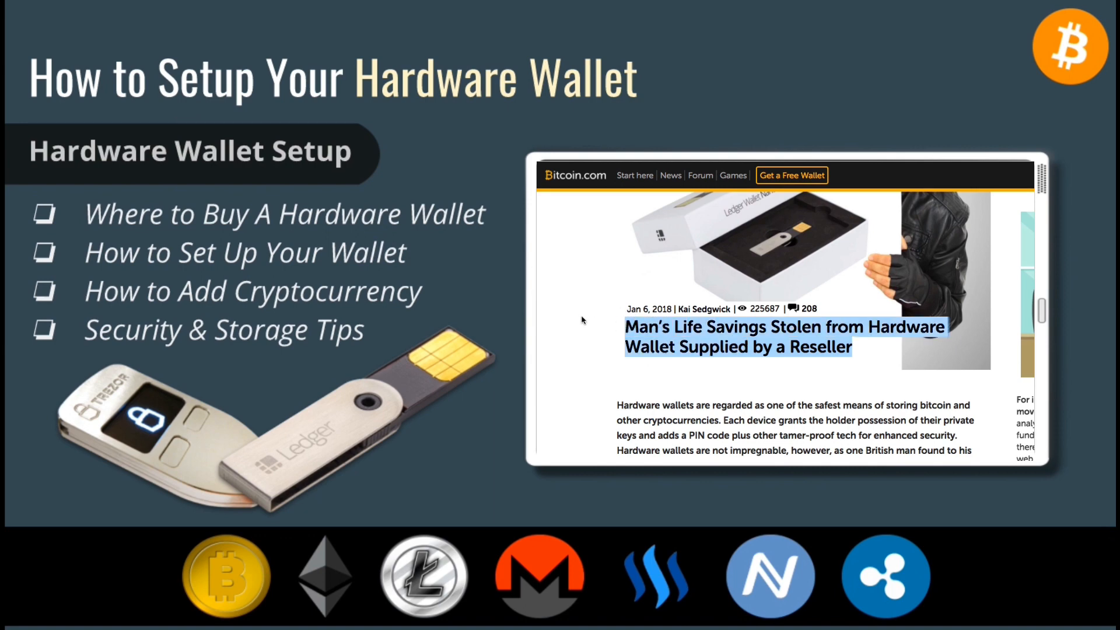
# Search Amazon for 'hardware wallet'.
pyautogui.scroll(-3)
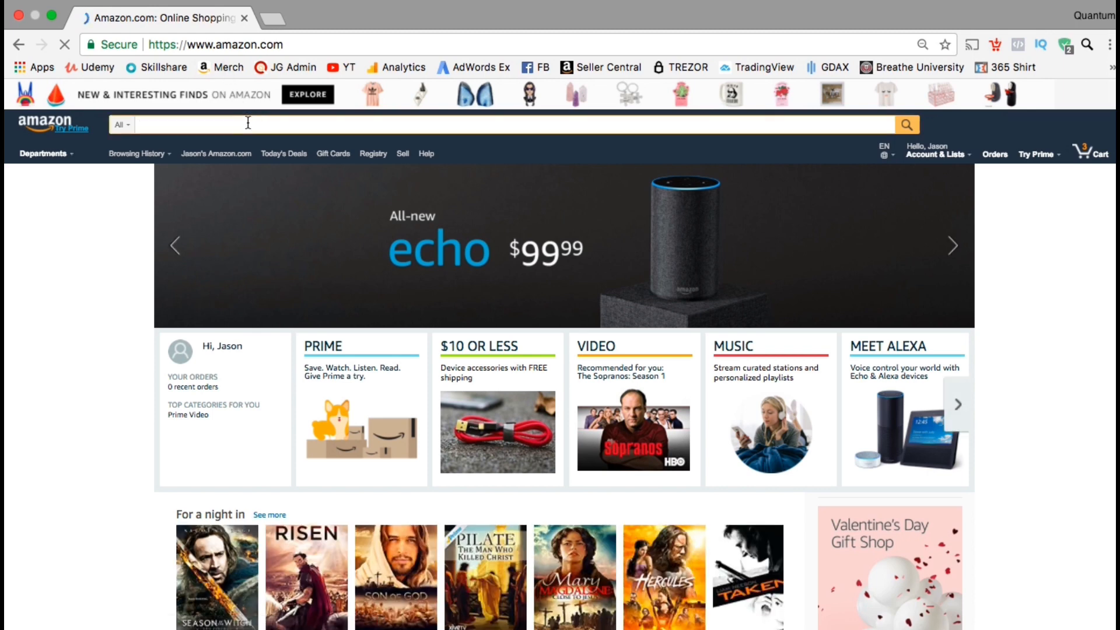
pyautogui.write('hardw')
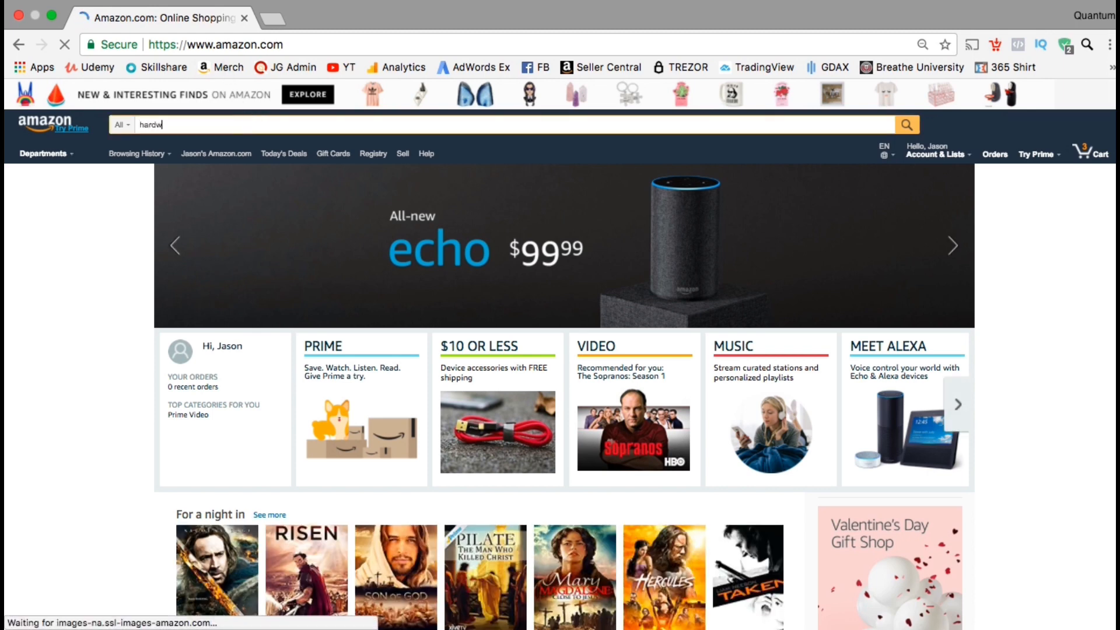
pyautogui.write('are wallet')
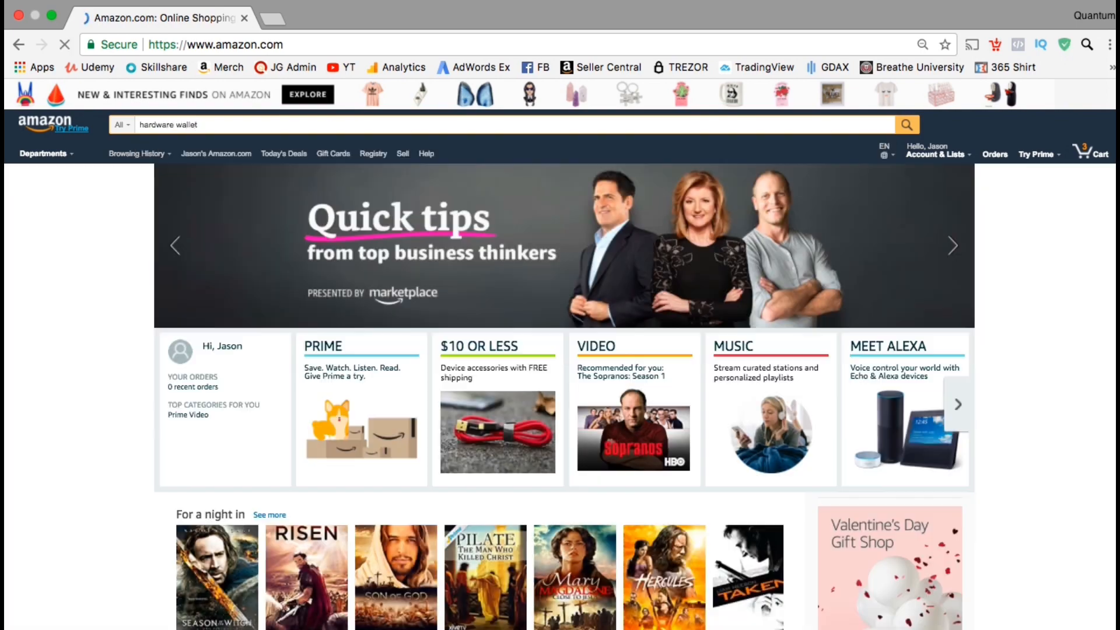
pyautogui.click(905, 124)
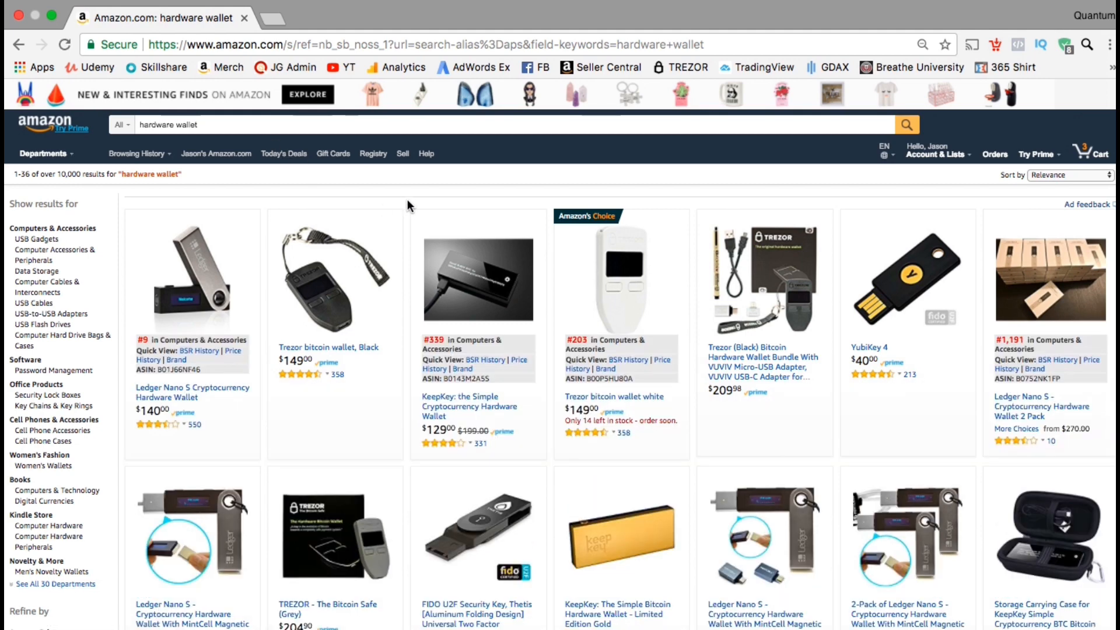
pyautogui.moveTo(598, 255)
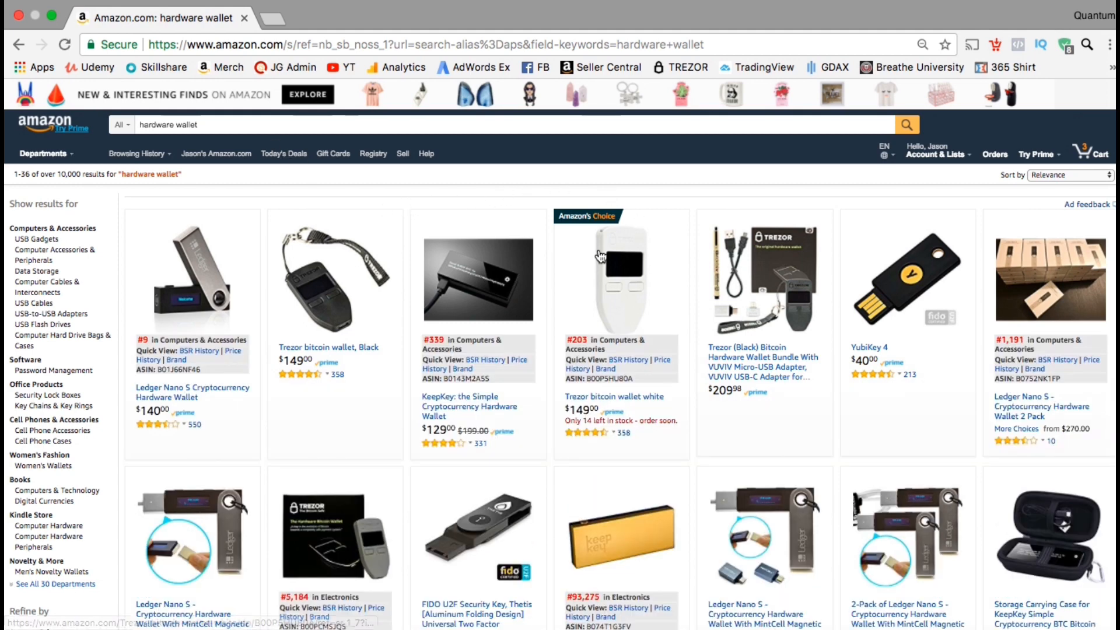
pyautogui.moveTo(569, 306)
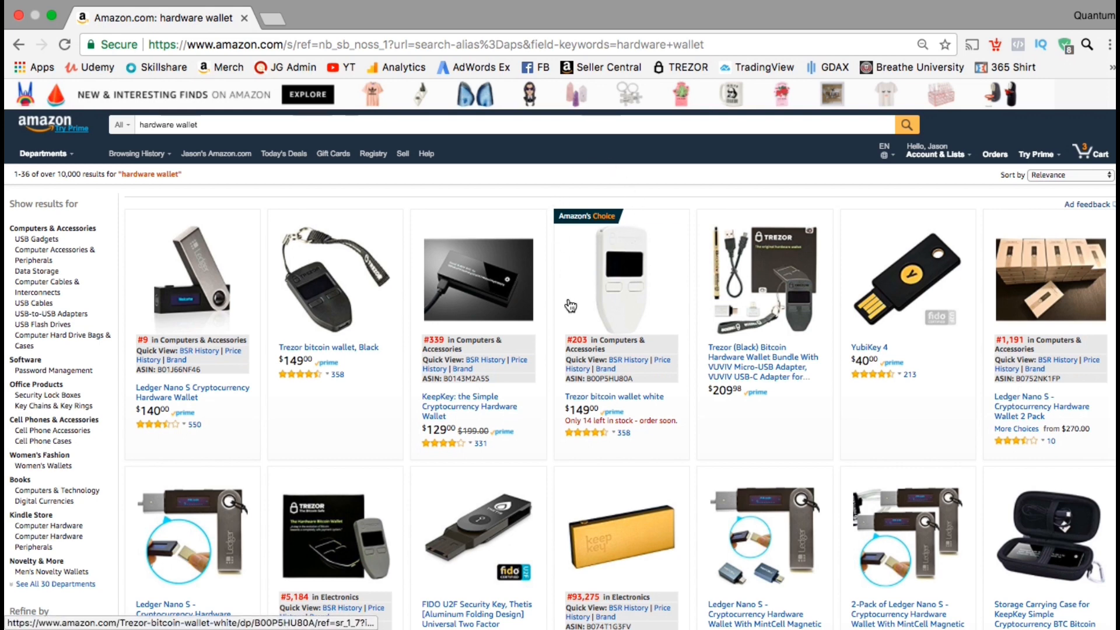
pyautogui.moveTo(626, 314)
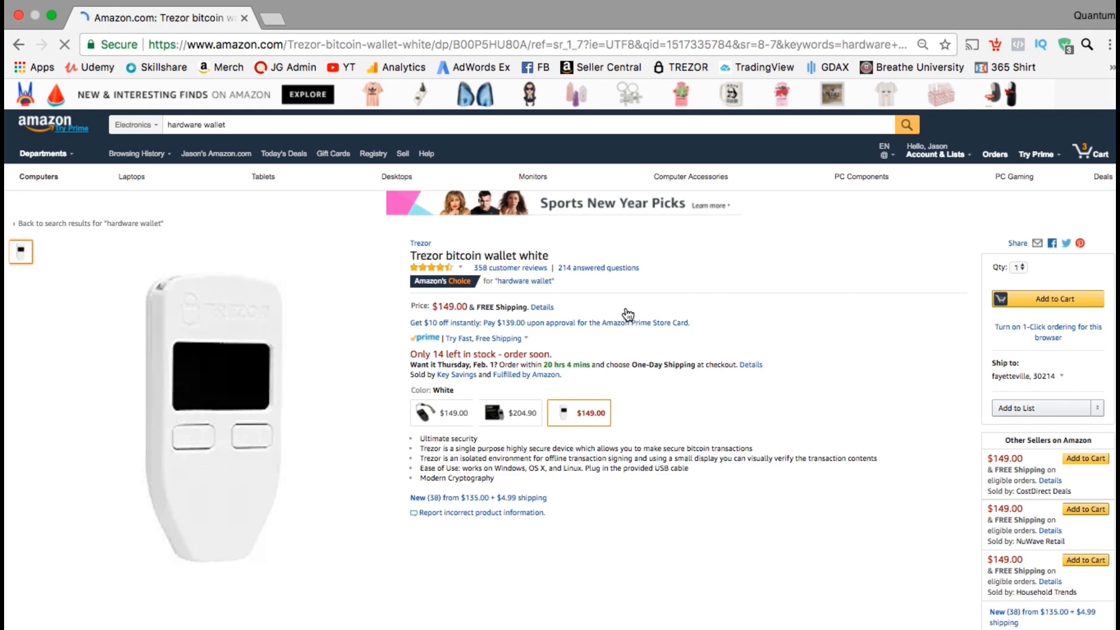
# Zoom the page and scroll down to the Trezor's customer reviews.
pyautogui.press('ctrl+minus')
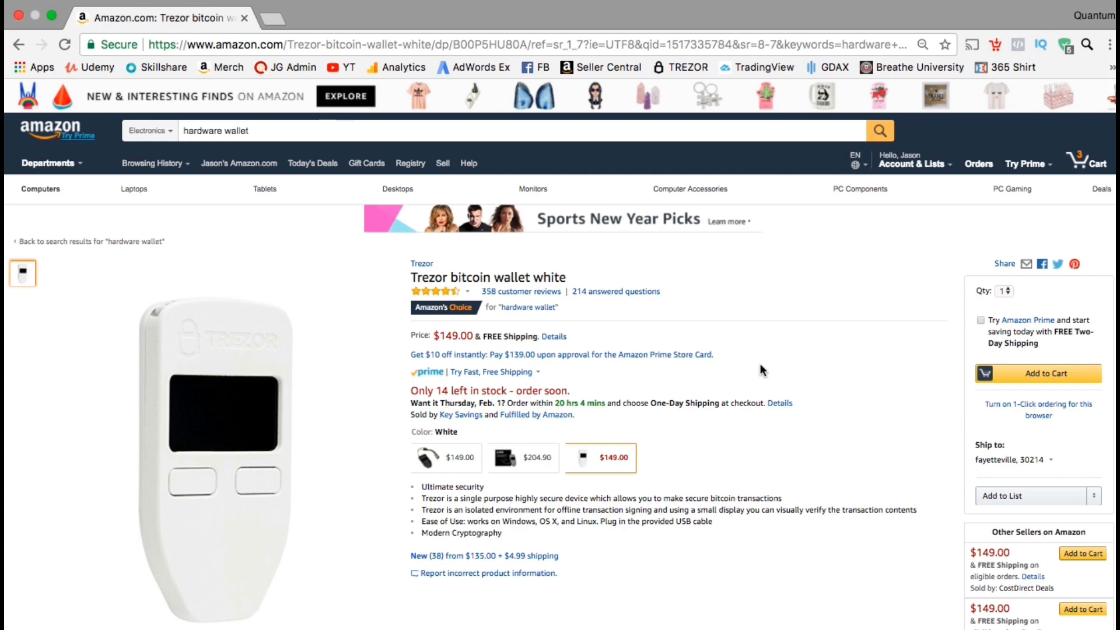
pyautogui.scroll(-3)
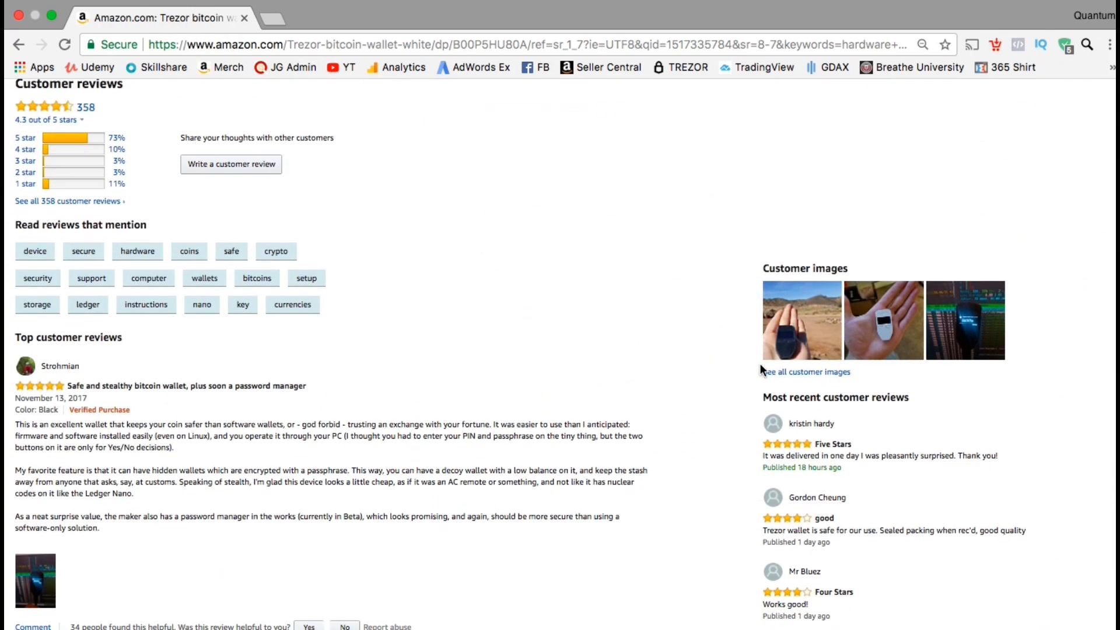
pyautogui.scroll(-3)
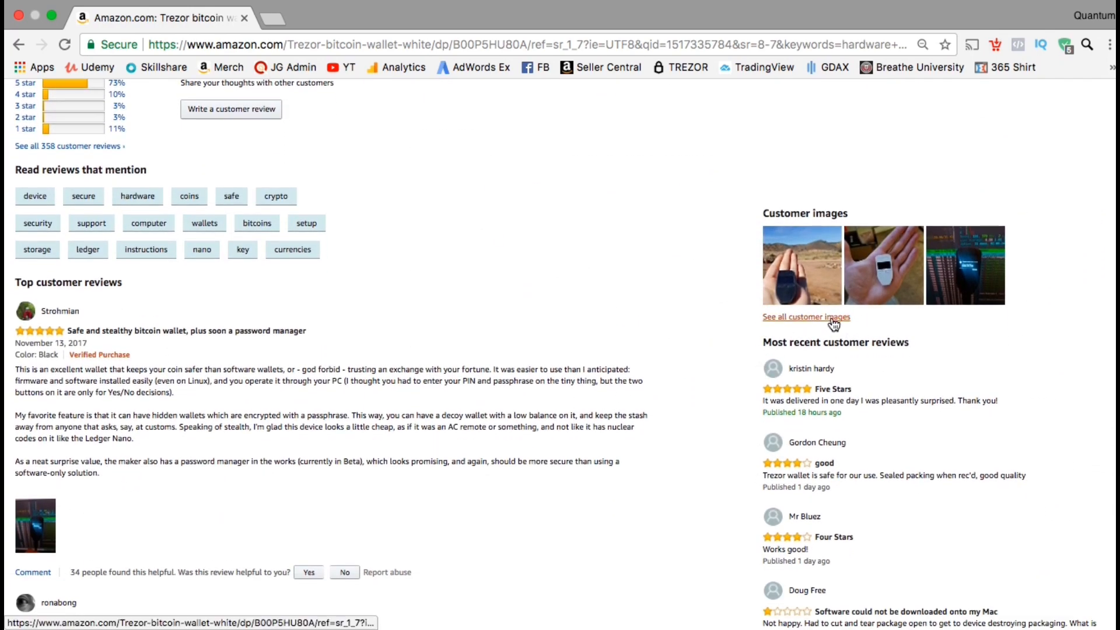
# Browse through the customer photos of the Trezor, then close the viewer.
pyautogui.click(806, 316)
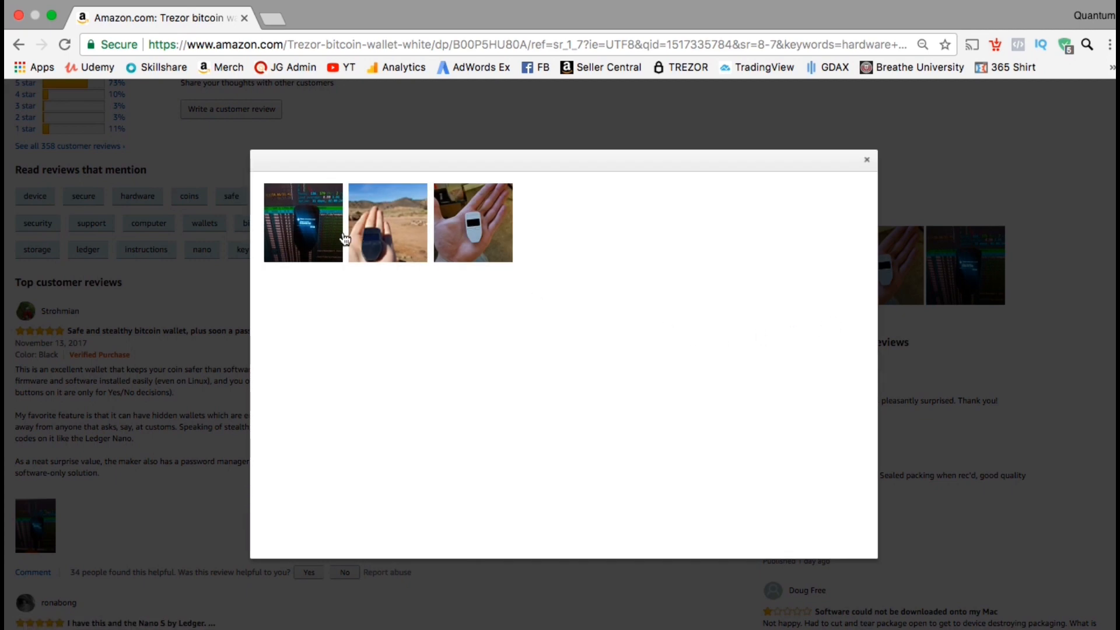
pyautogui.click(303, 223)
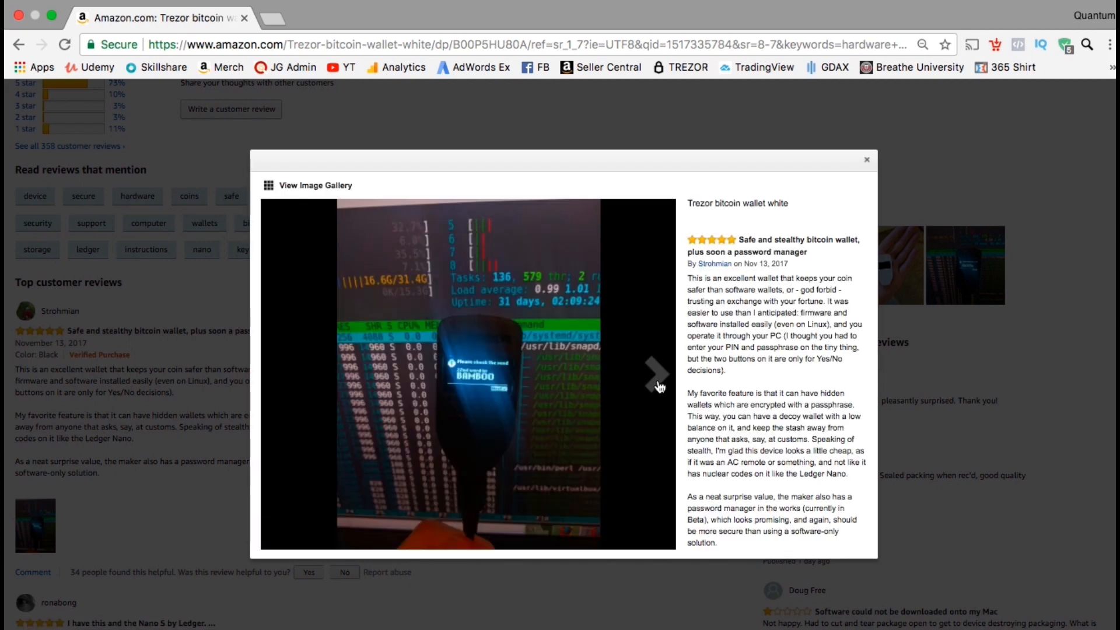
pyautogui.click(654, 373)
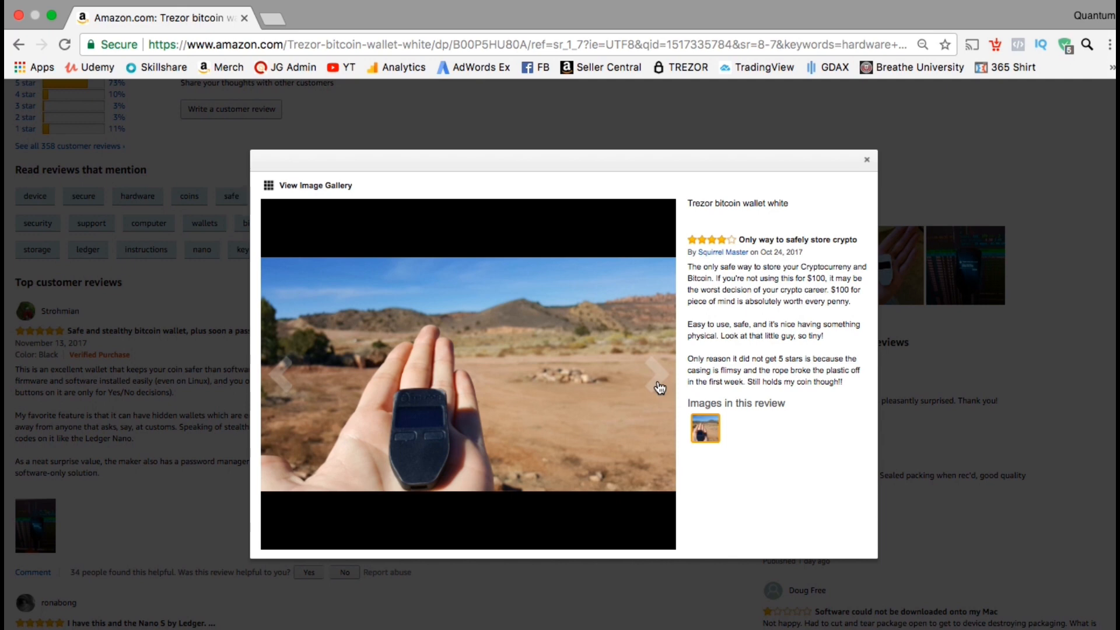
pyautogui.click(651, 373)
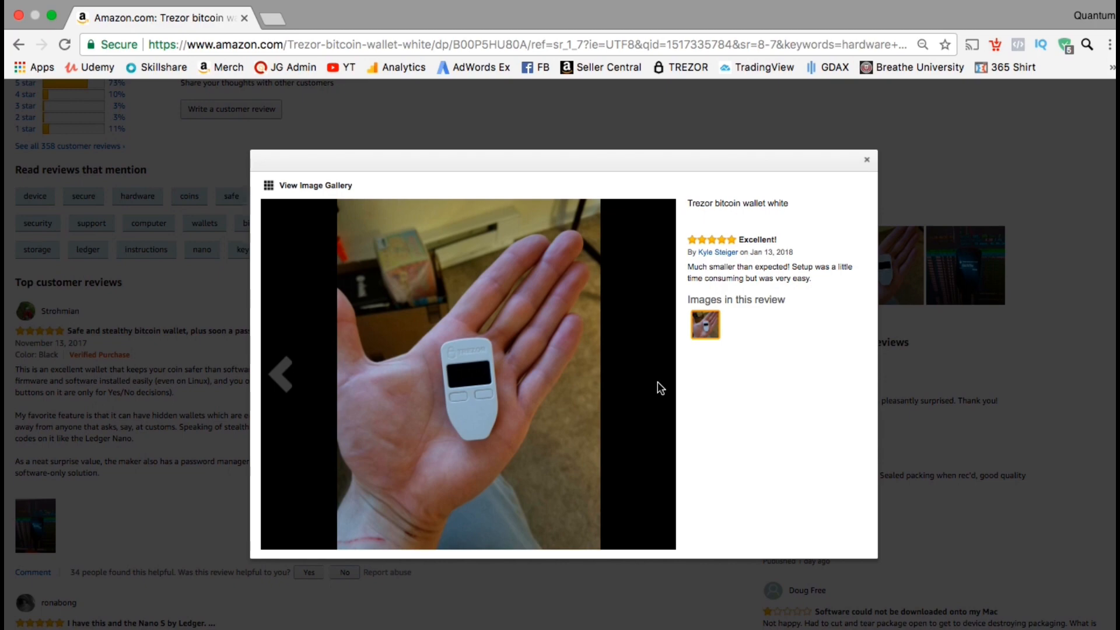
pyautogui.click(866, 159)
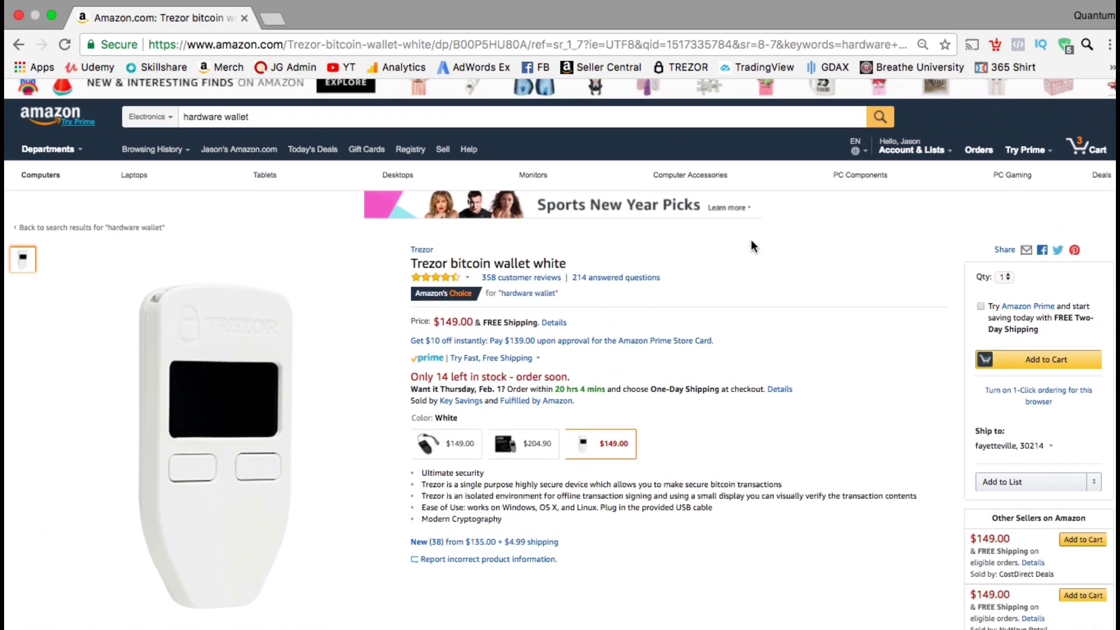
# Preview the black ($149) and grey ($204.90) Trezor variants.
pyautogui.click(426, 442)
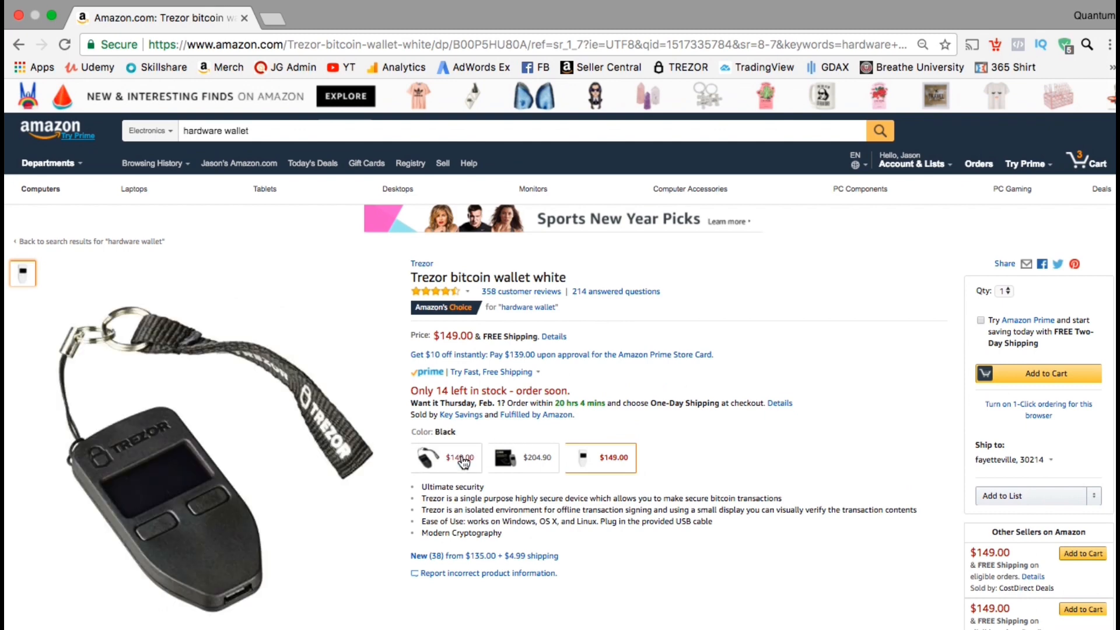
pyautogui.moveTo(446, 457)
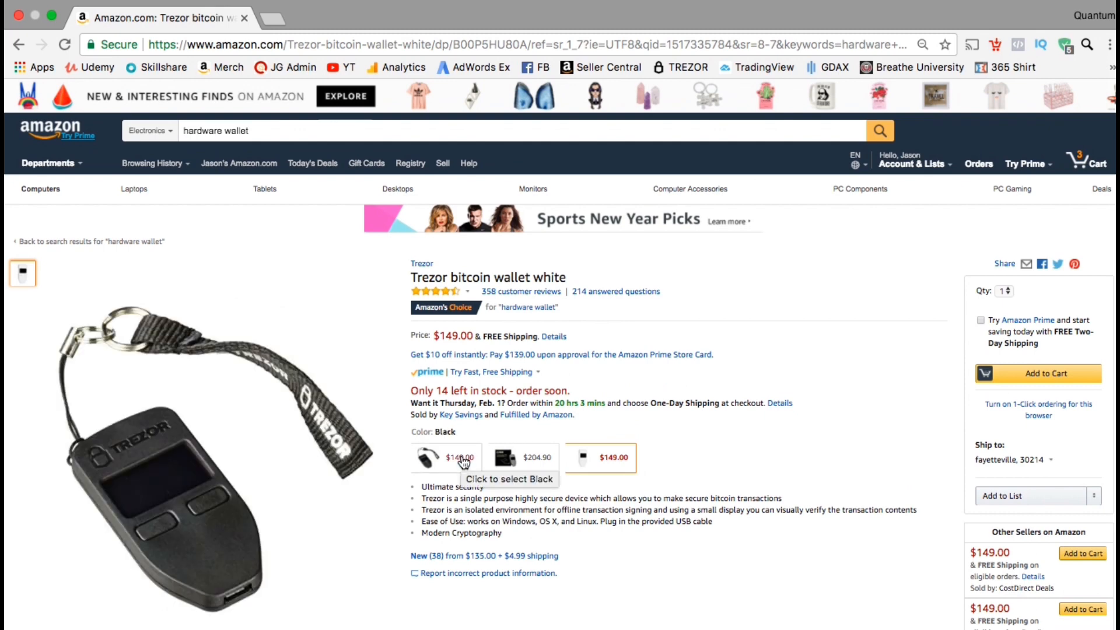
pyautogui.click(522, 457)
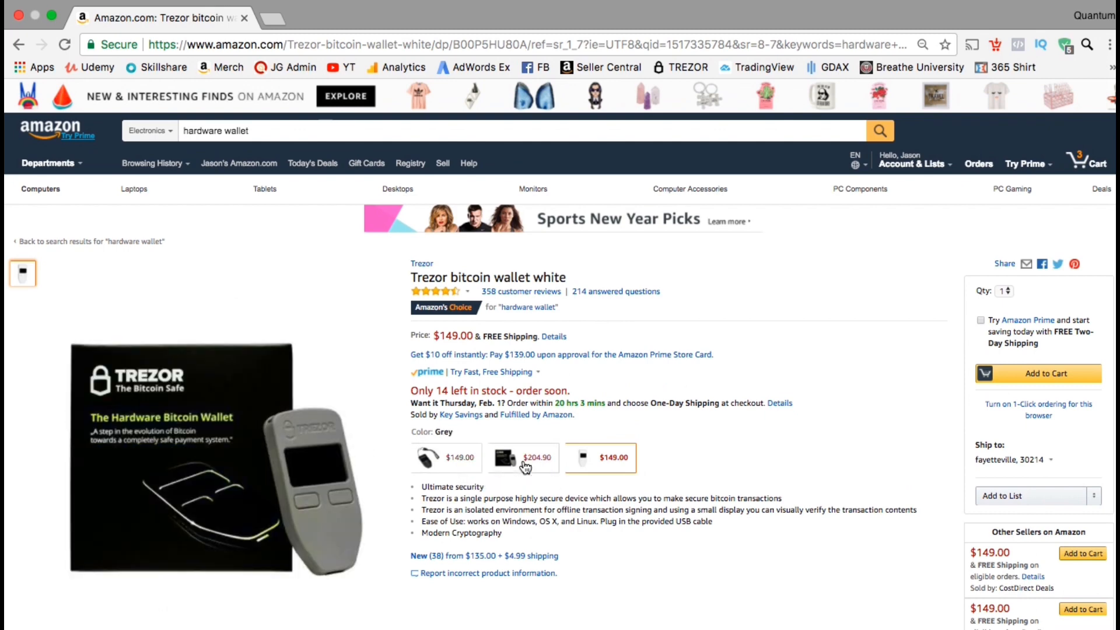
pyautogui.moveTo(524, 465)
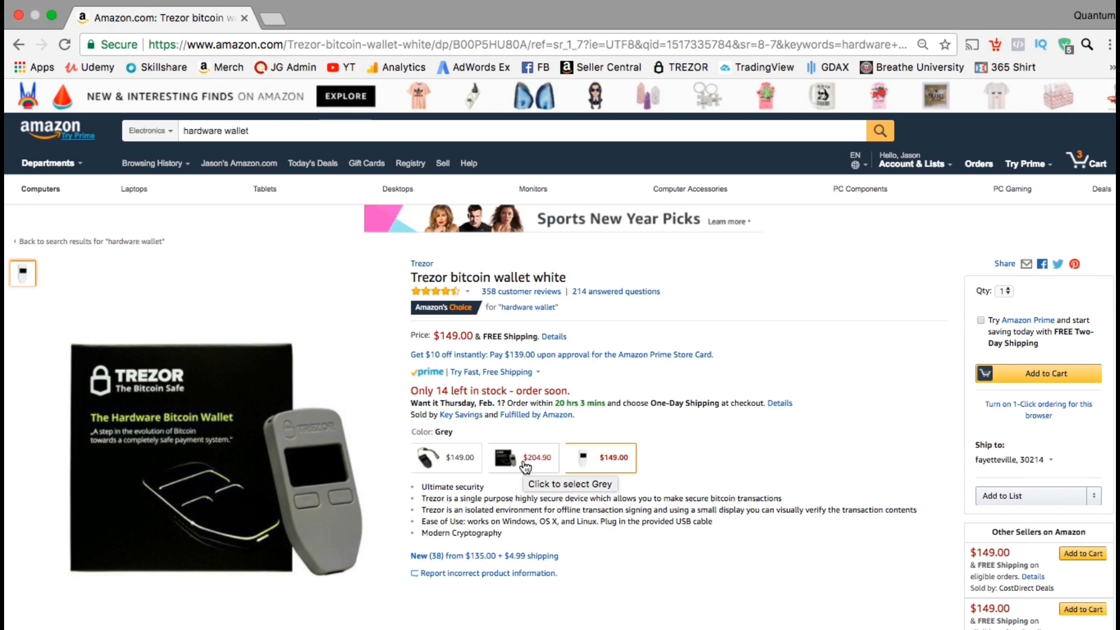
pyautogui.click(600, 457)
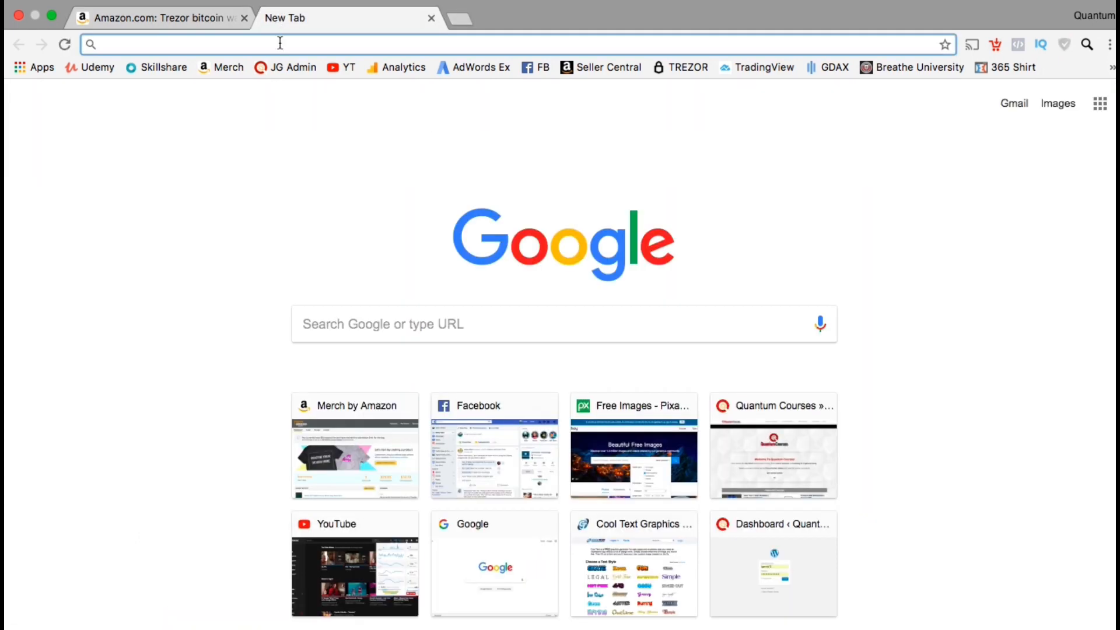
# Go to trezor.io's shop and select the white TREZOR priced at €89.
pyautogui.write('Trezor.io')
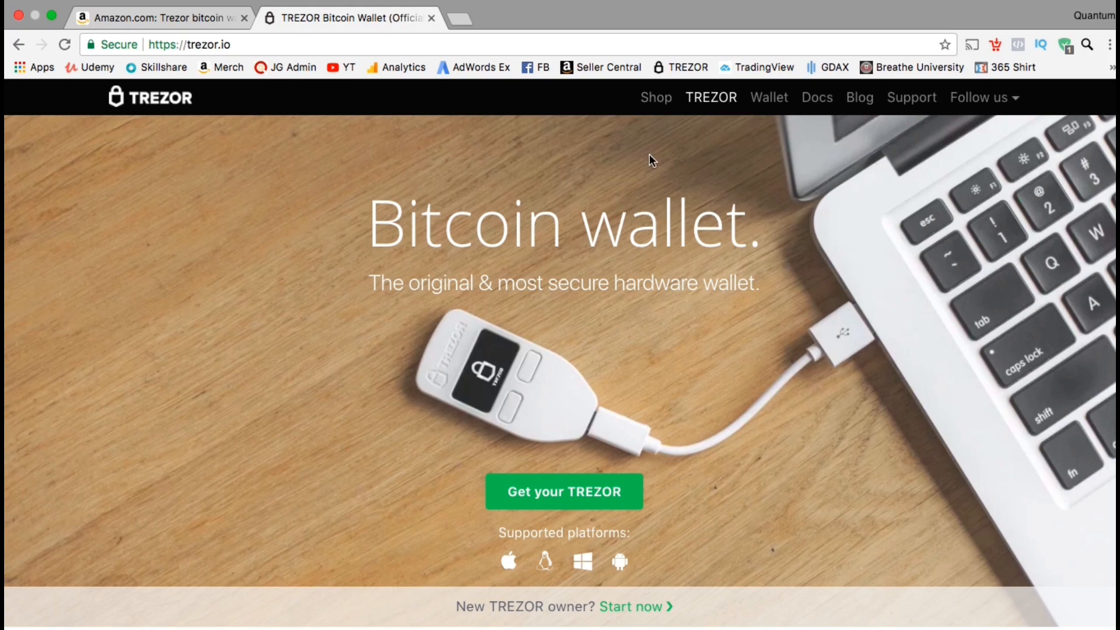
pyautogui.moveTo(655, 98)
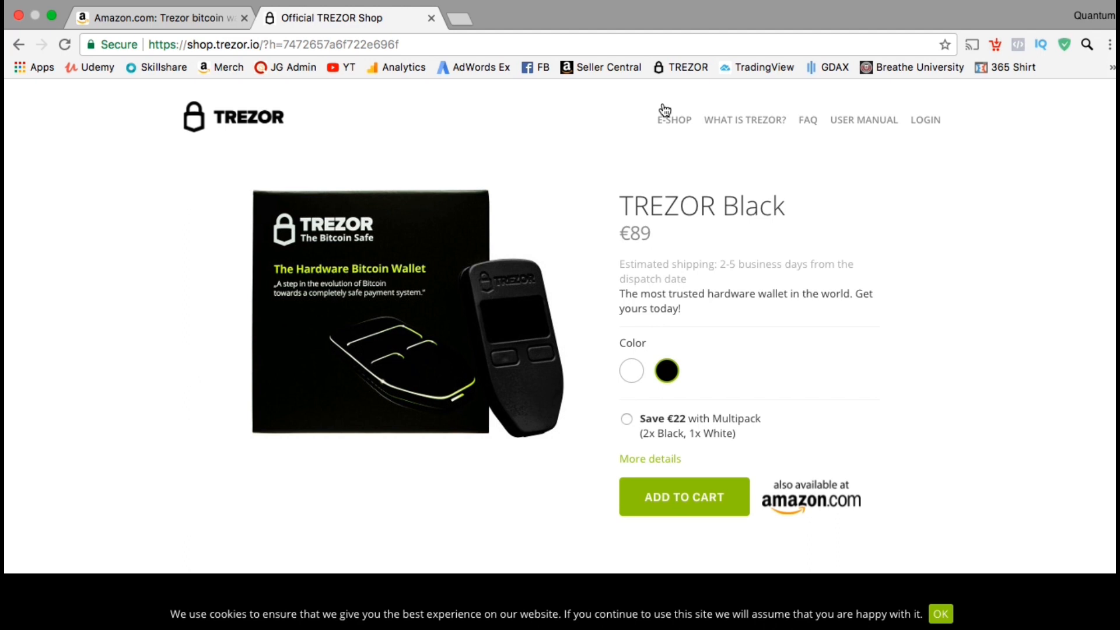
pyautogui.moveTo(909, 300)
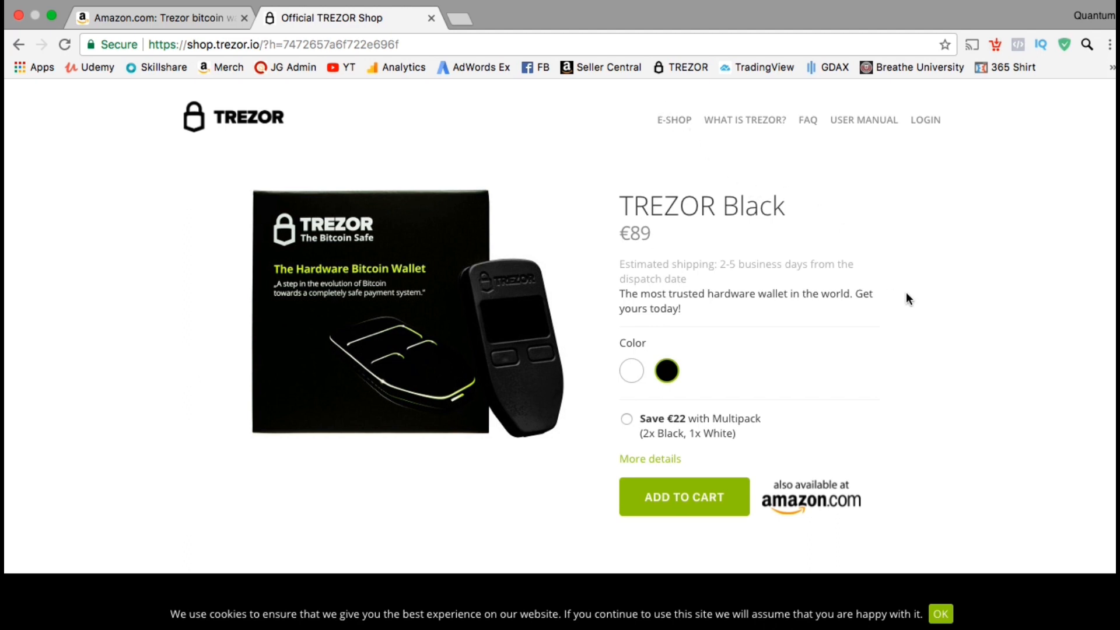
pyautogui.moveTo(908, 318)
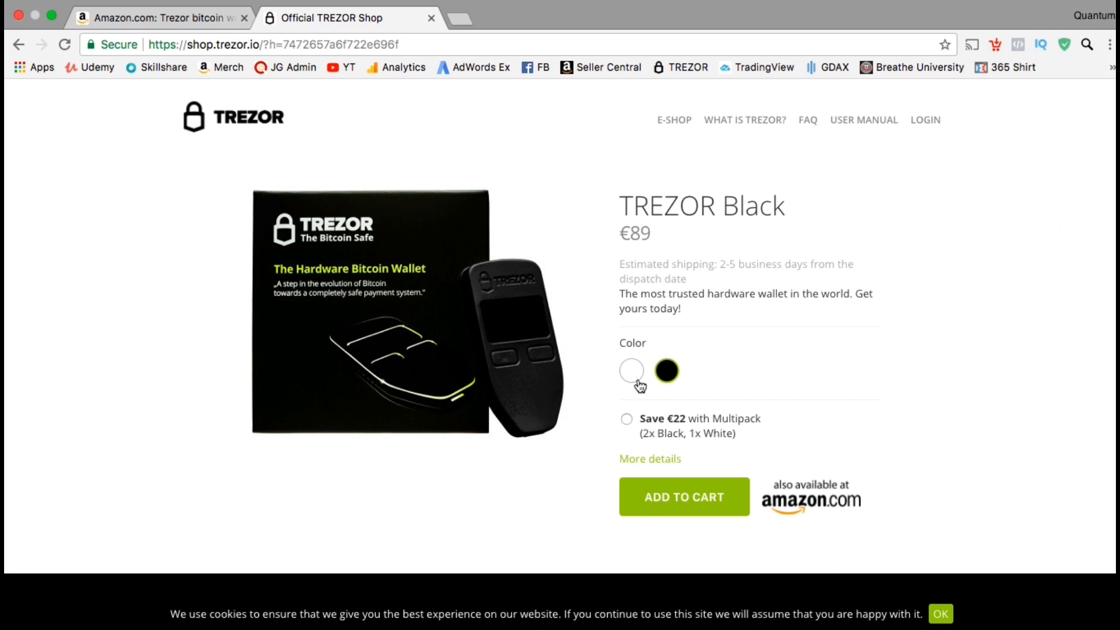
pyautogui.click(631, 370)
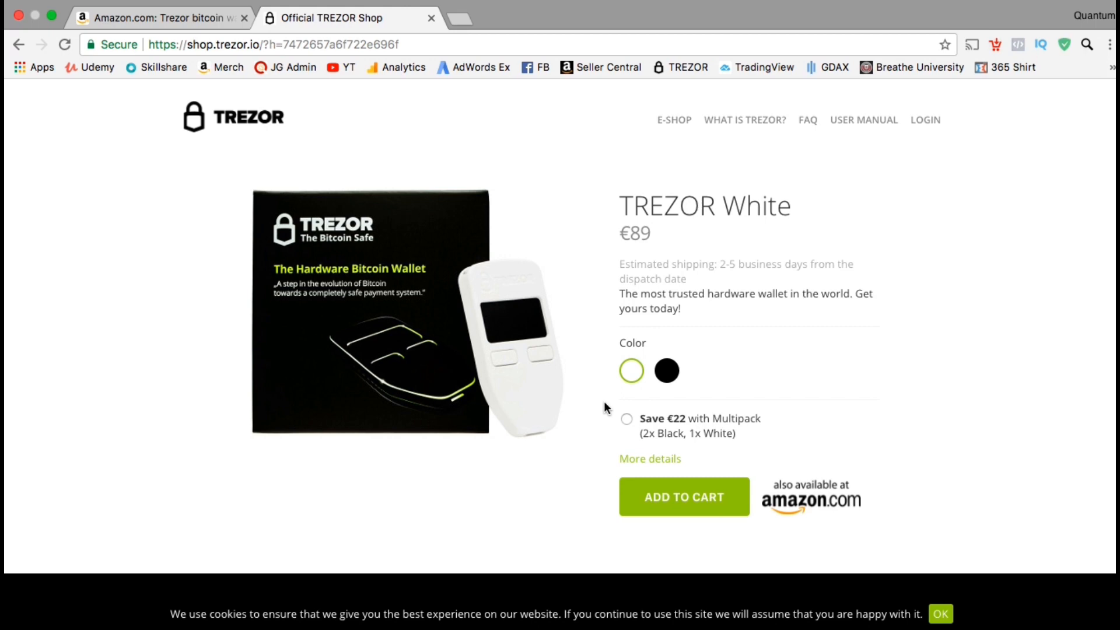
pyautogui.moveTo(649, 459)
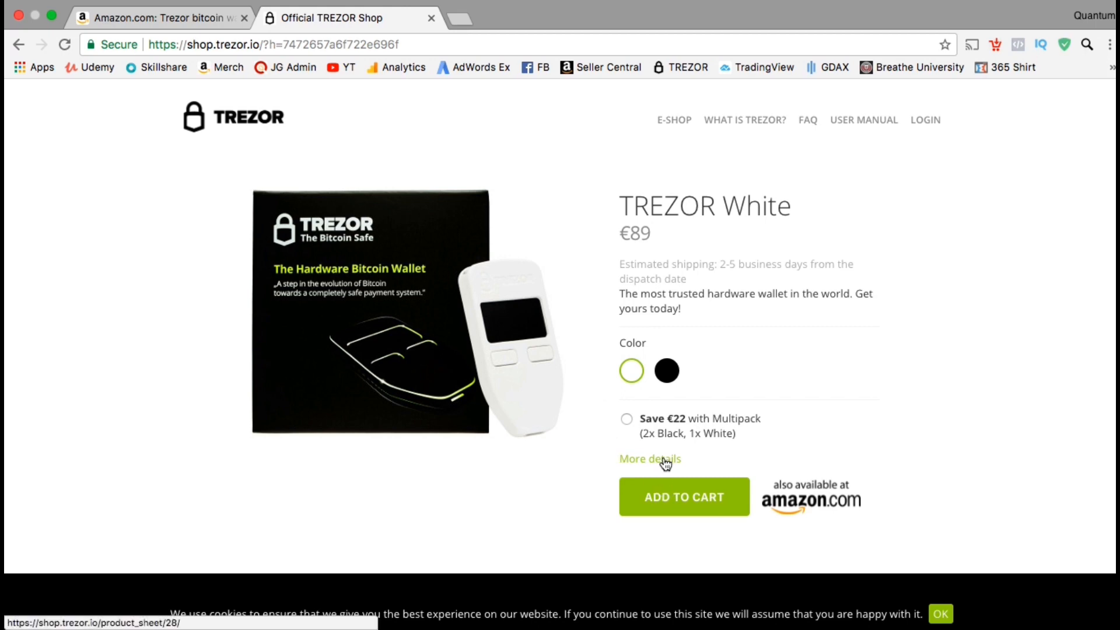
# View the white TREZOR's full product details, then close them.
pyautogui.click(650, 459)
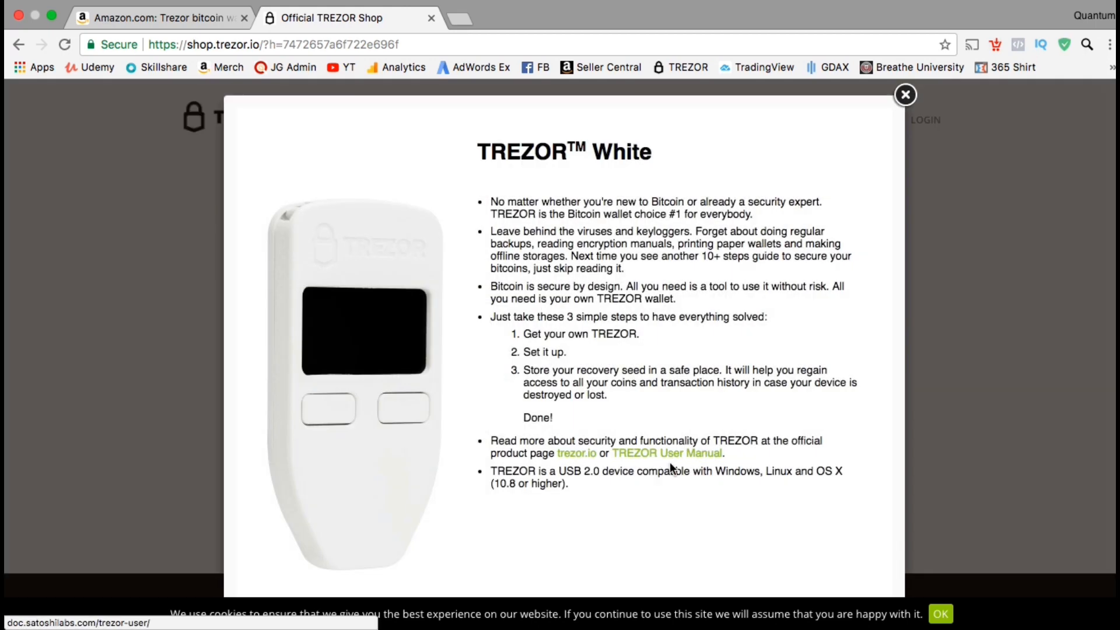
pyautogui.moveTo(738, 518)
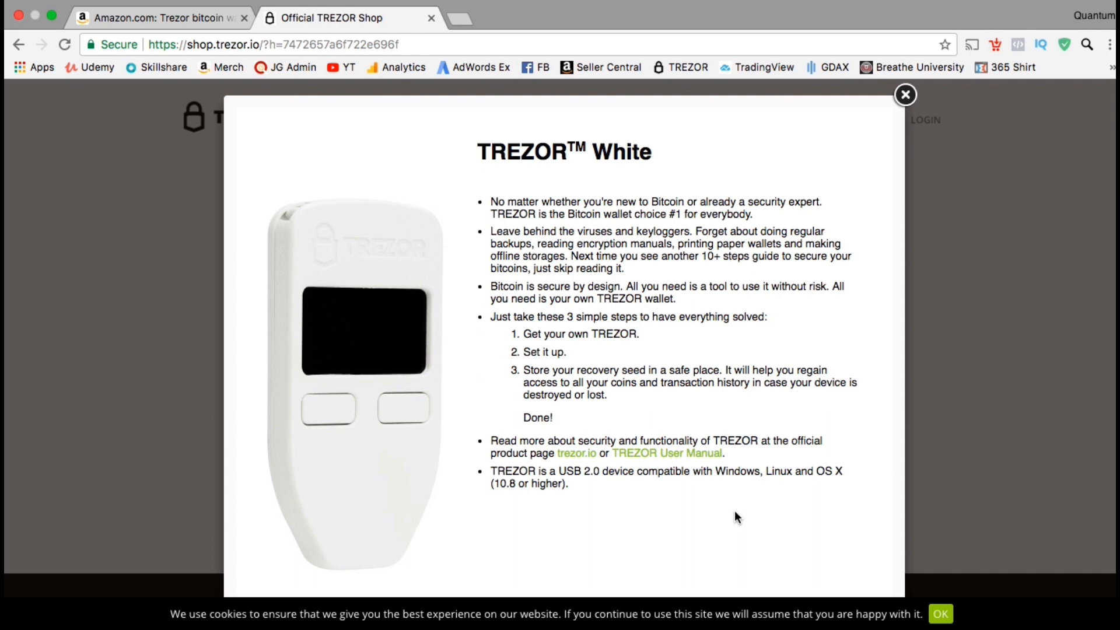
pyautogui.click(905, 95)
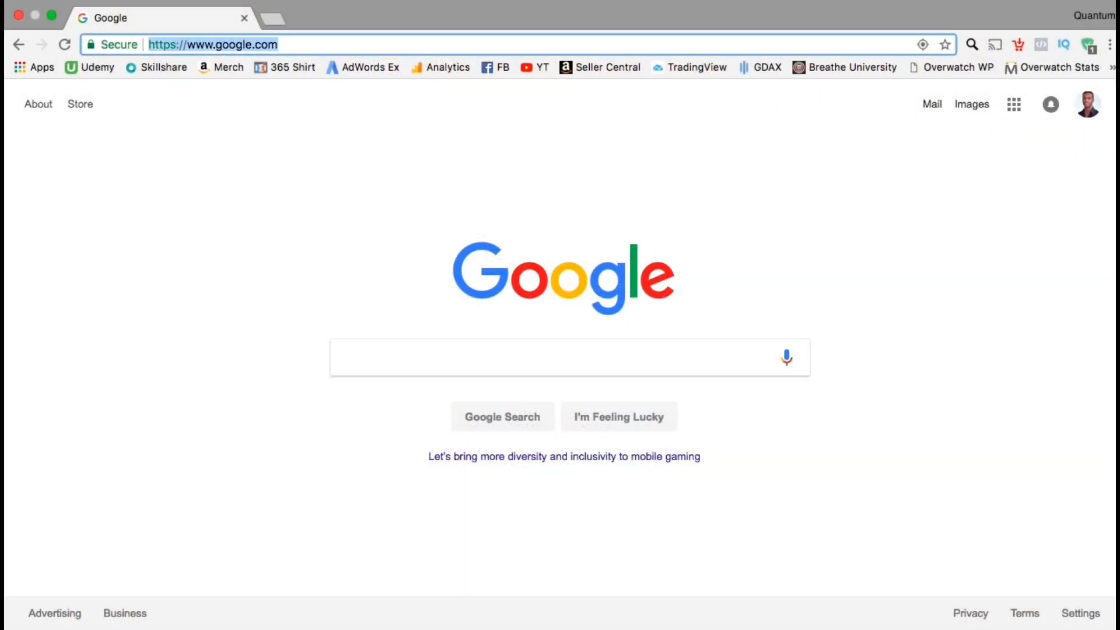
# Go to the Wallet page on trezor.io and choose Install Extension.
pyautogui.write('trezor.io')
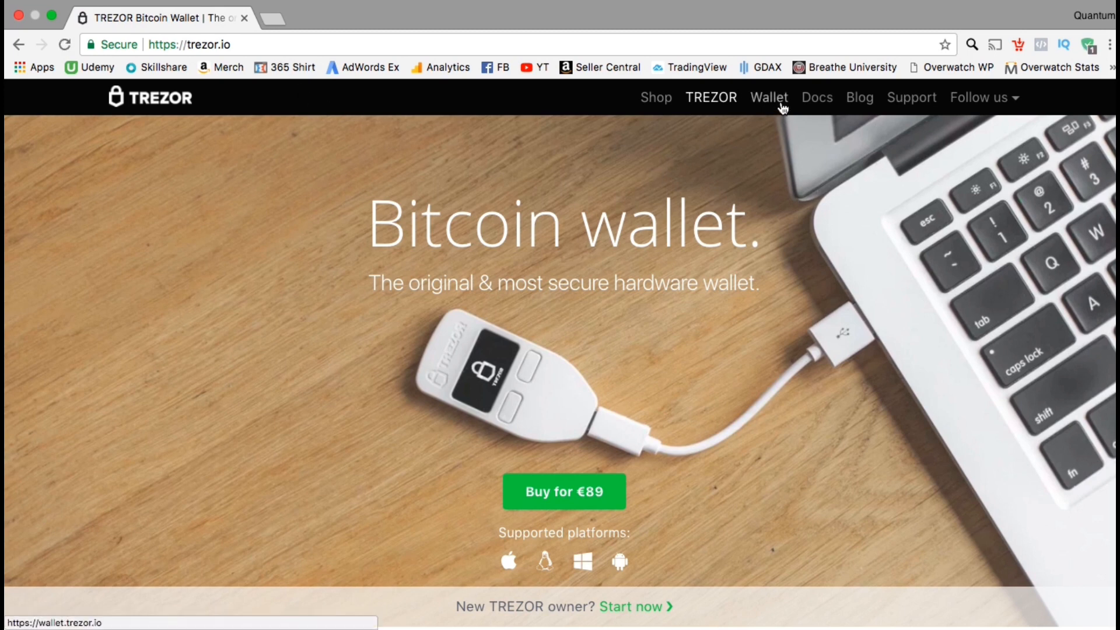
pyautogui.click(767, 98)
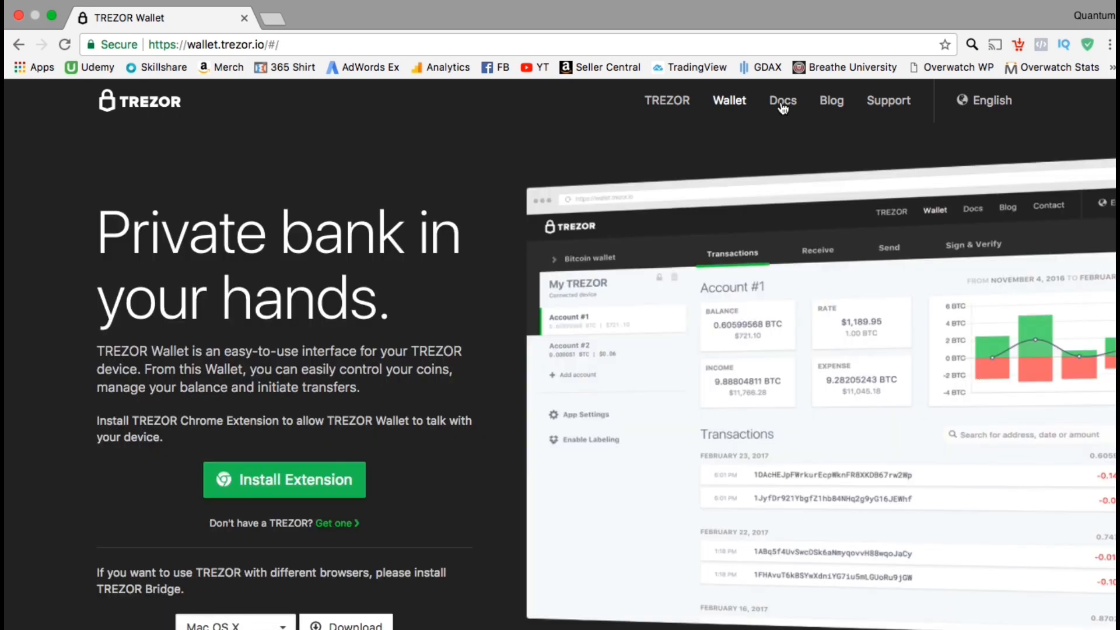
pyautogui.moveTo(740, 174)
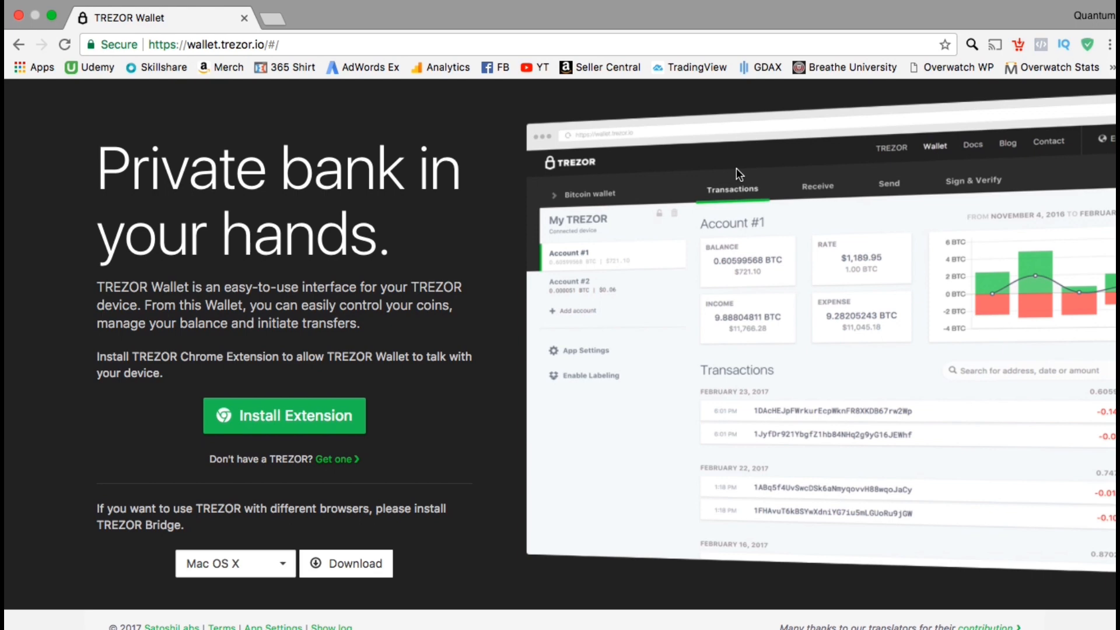
pyautogui.moveTo(503, 245)
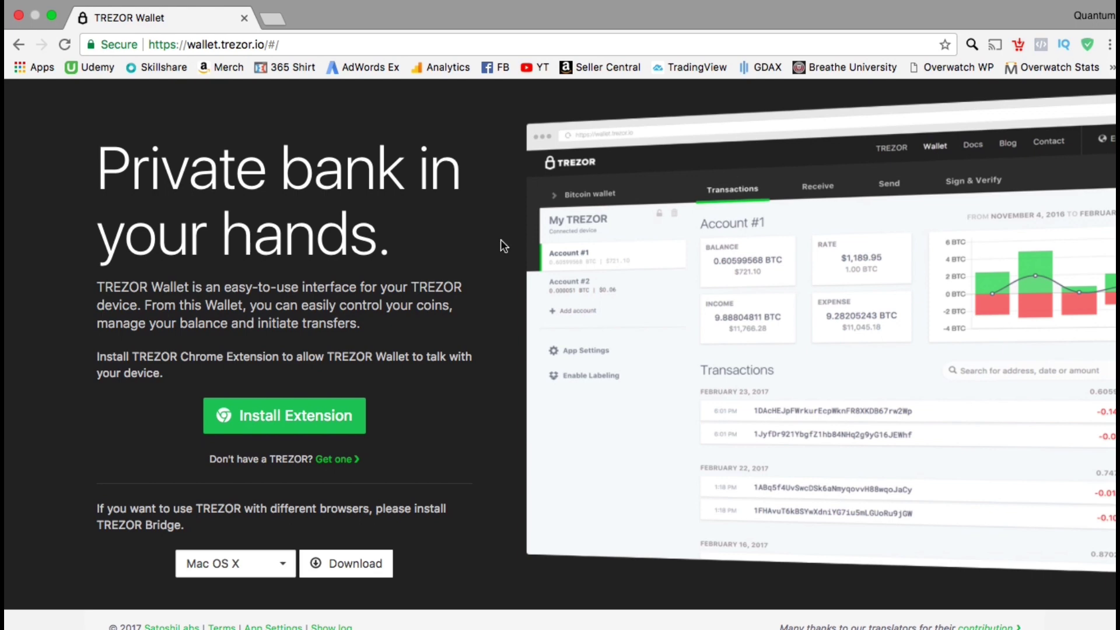
pyautogui.moveTo(283, 416)
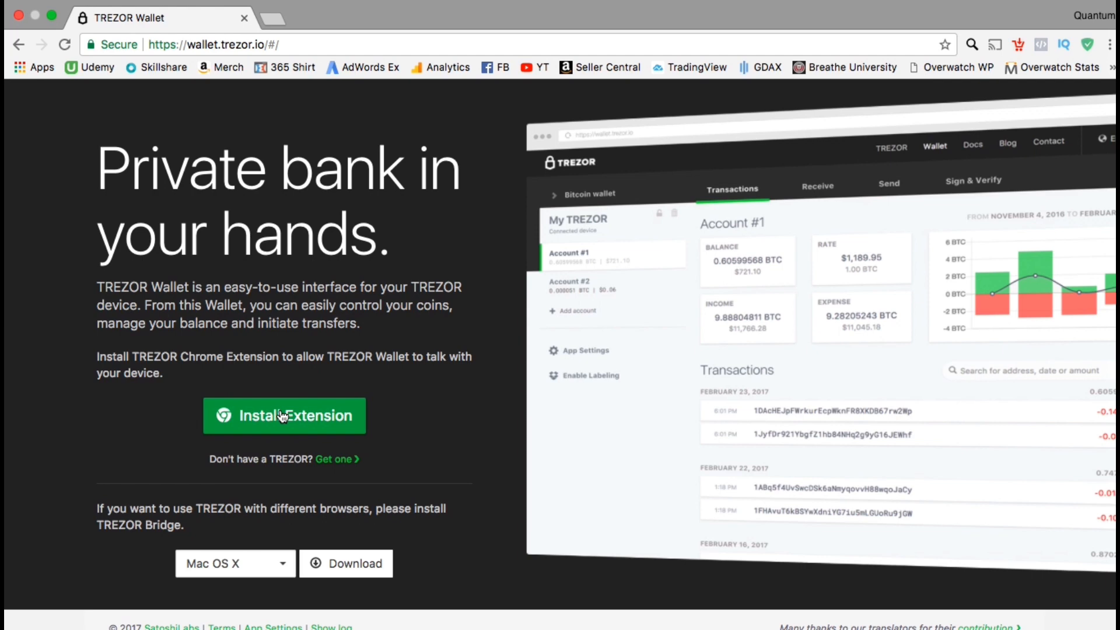
pyautogui.moveTo(451, 347)
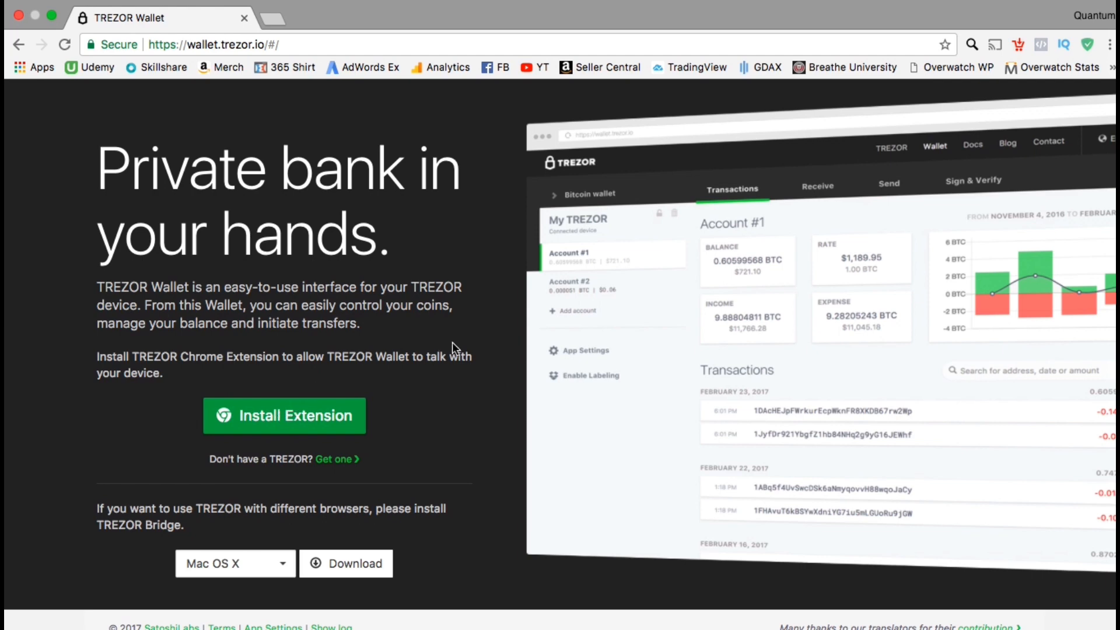
pyautogui.click(284, 416)
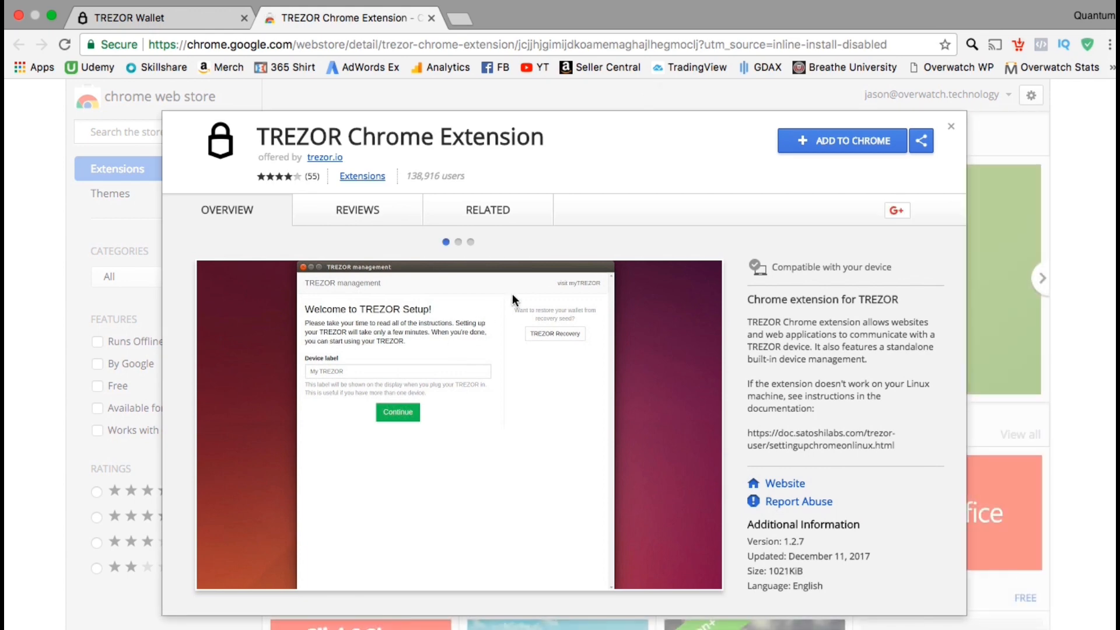
pyautogui.moveTo(798, 178)
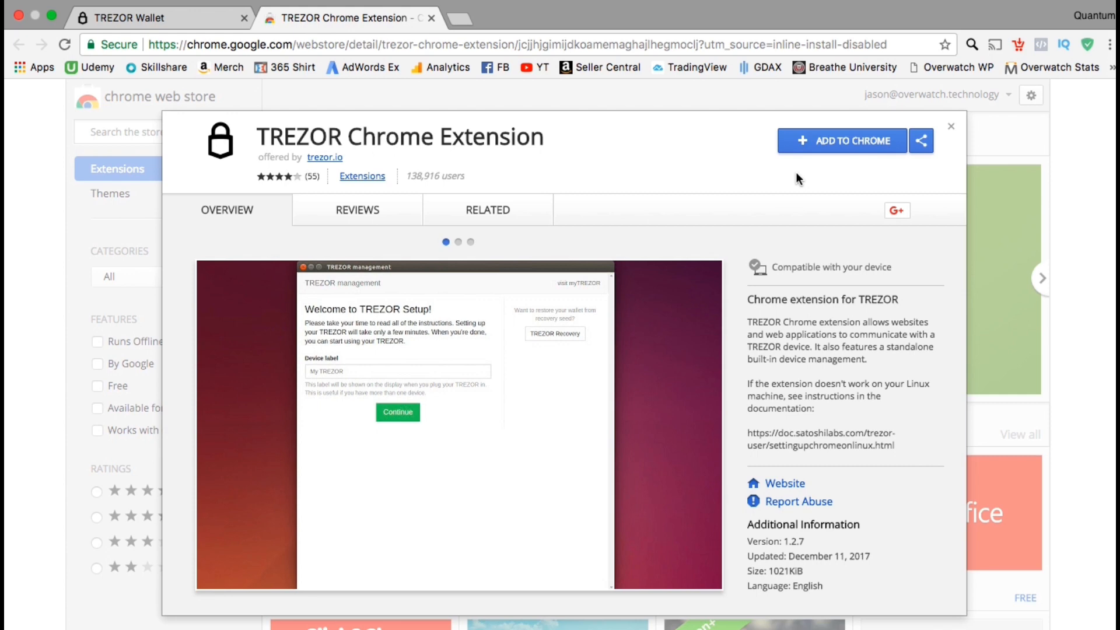
pyautogui.moveTo(841, 140)
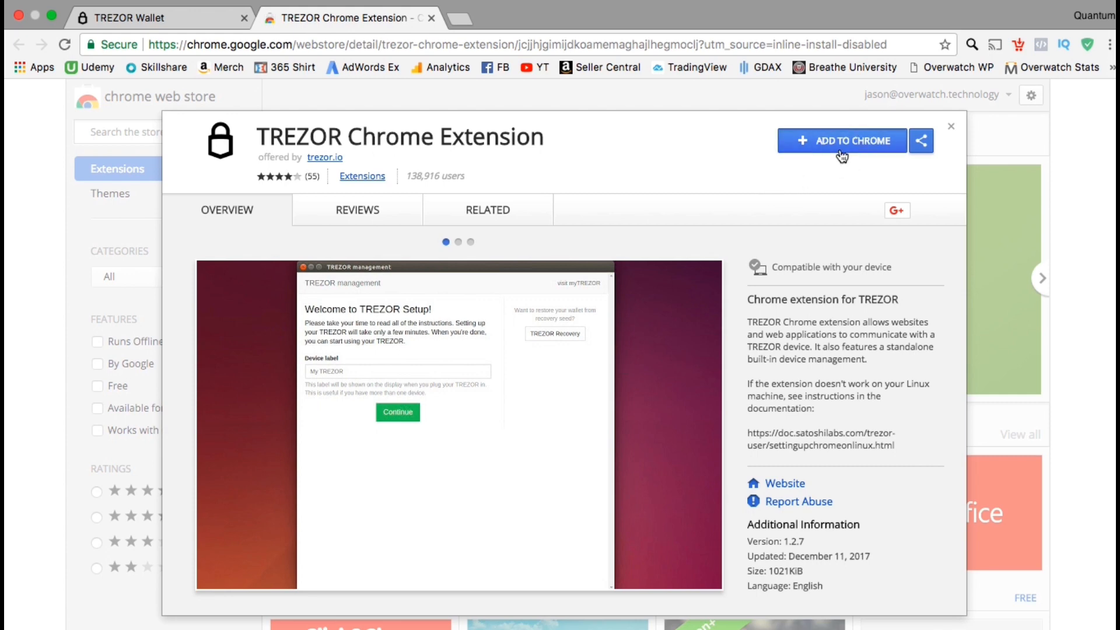
# Add the TREZOR Chrome Extension, approve the install, and view installed apps.
pyautogui.click(841, 140)
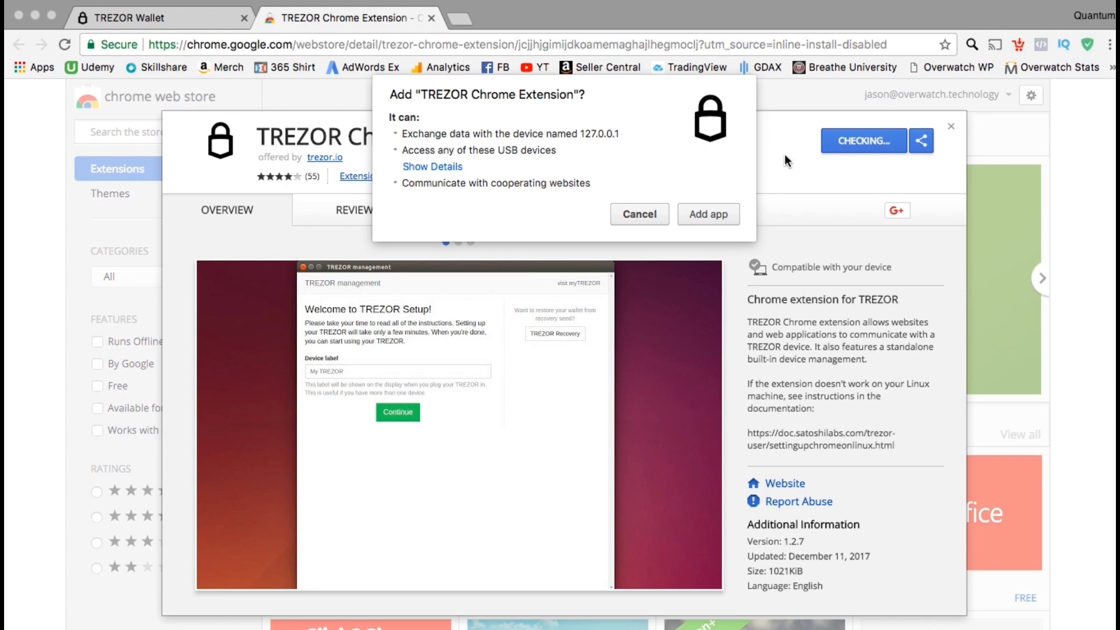
pyautogui.click(637, 213)
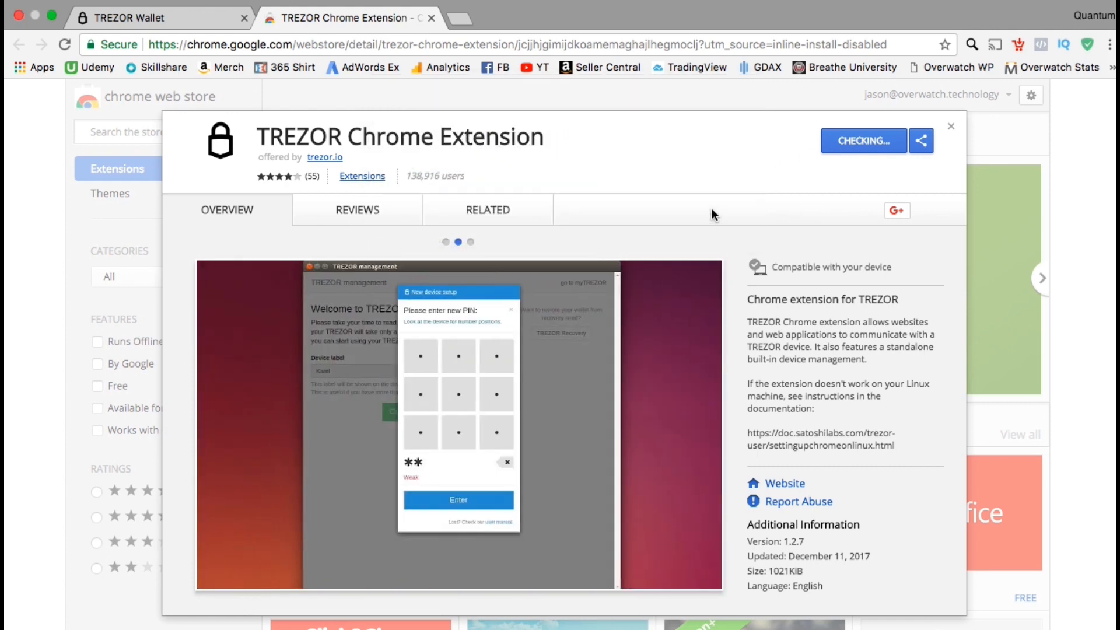
pyautogui.click(480, 18)
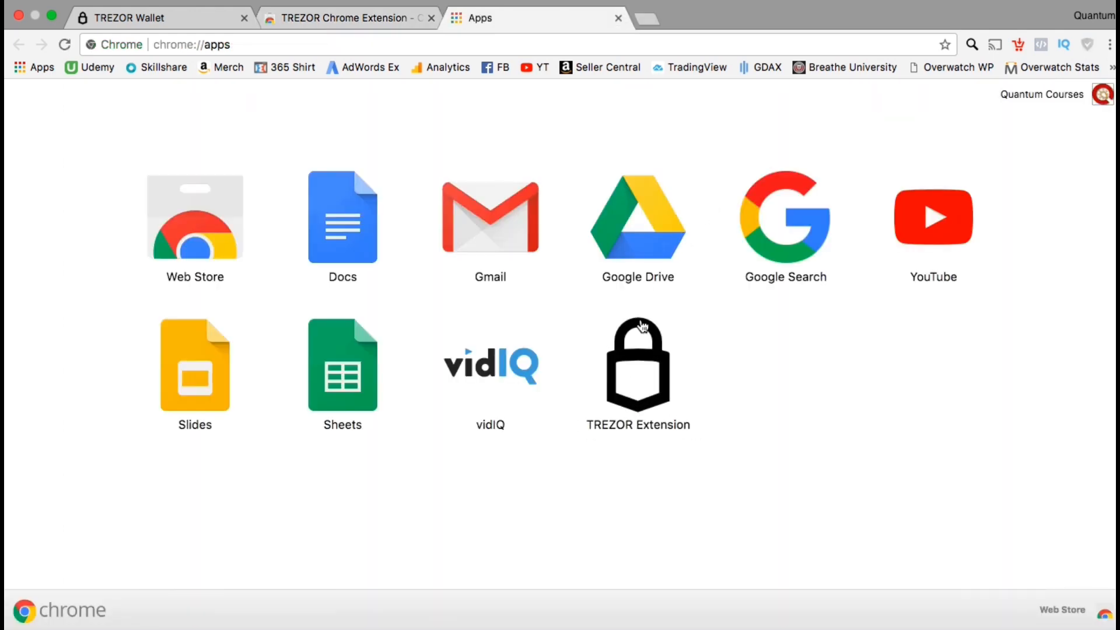
pyautogui.moveTo(647, 336)
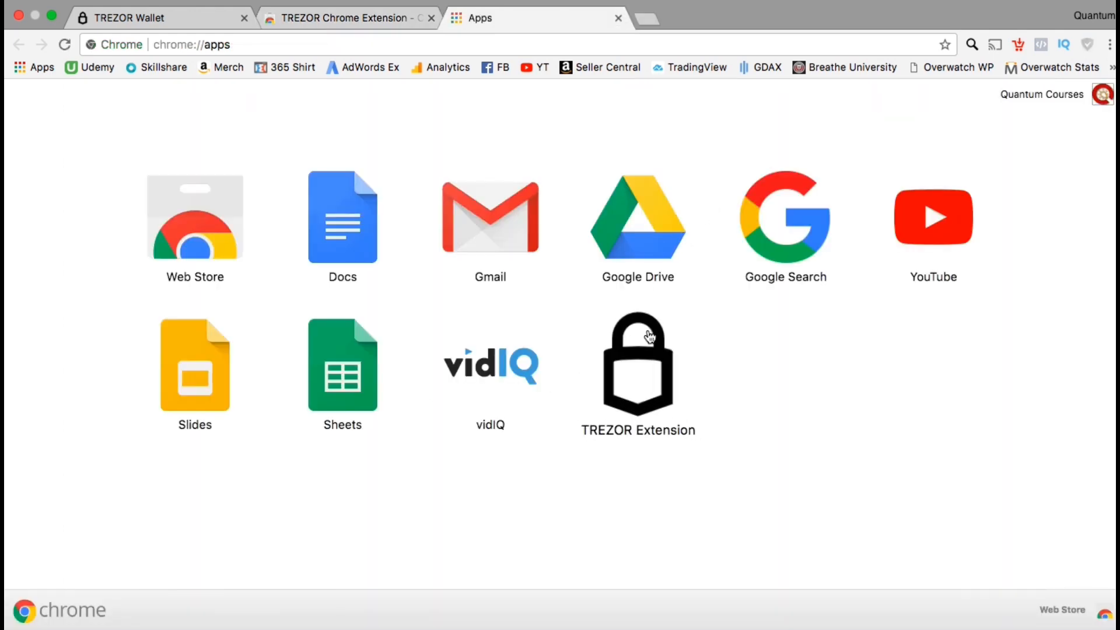
# Launch the TREZOR Extension from the chrome://apps page.
pyautogui.click(637, 366)
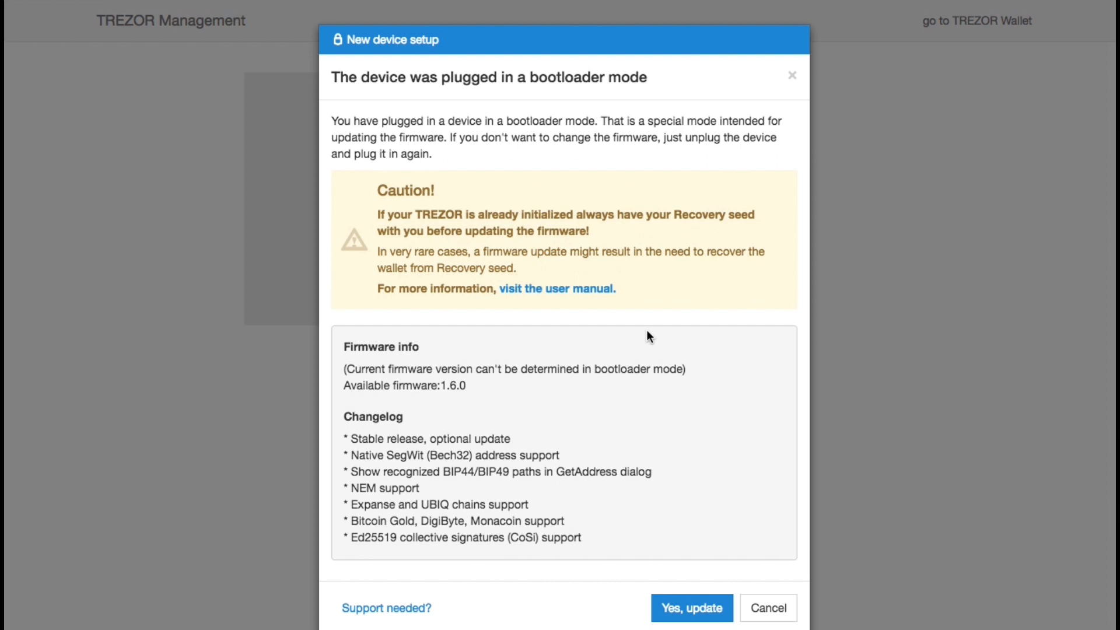
pyautogui.moveTo(651, 453)
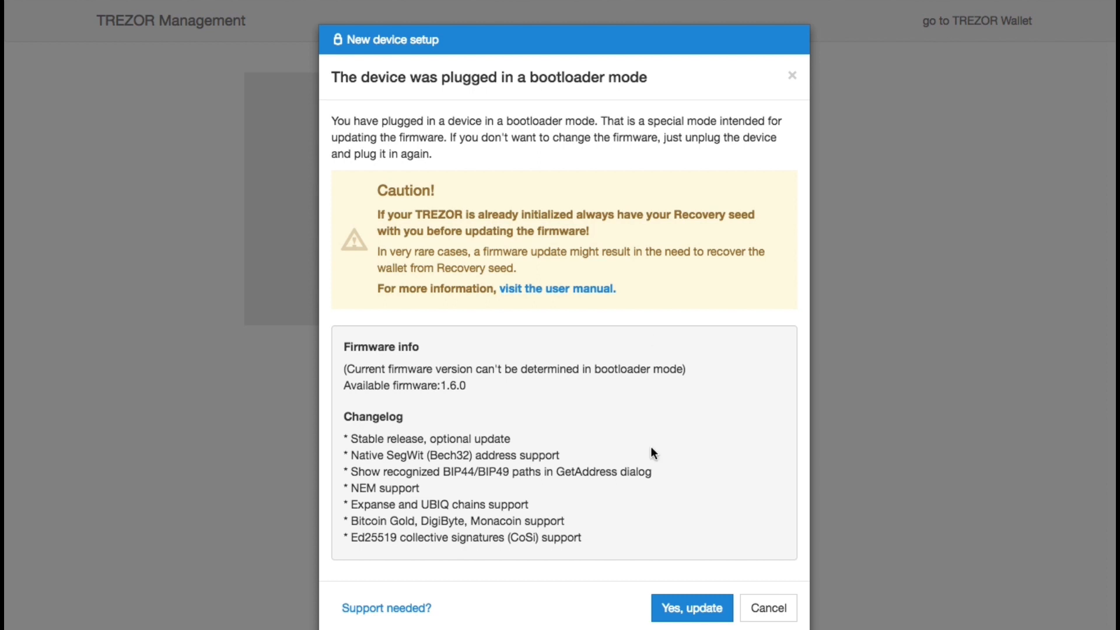
# Accept the firmware 1.6.0 update from the bootloader mode notice.
pyautogui.click(690, 608)
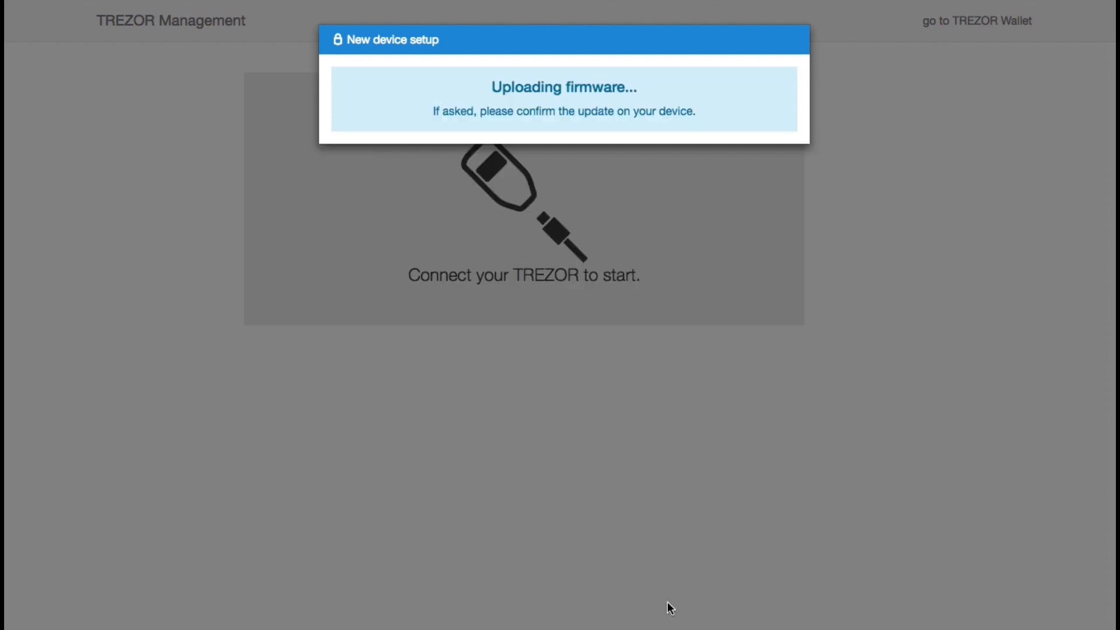
pyautogui.moveTo(725, 322)
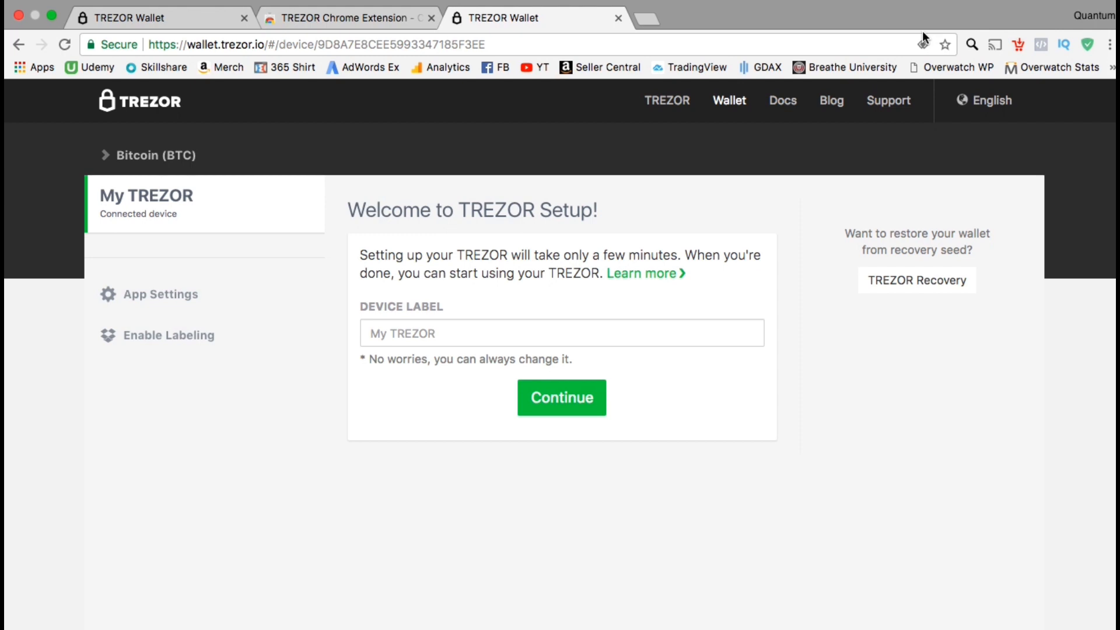
# Label the TREZOR device 'MrMiyagi3000' and continue past the welcome setup.
pyautogui.click(561, 333)
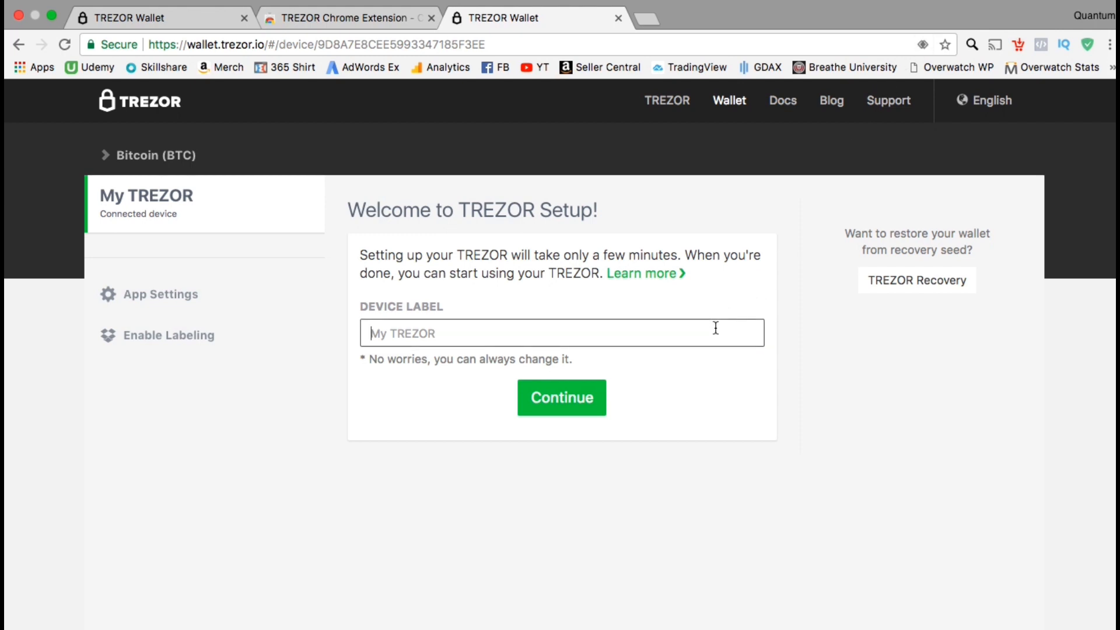
pyautogui.write('Mr')
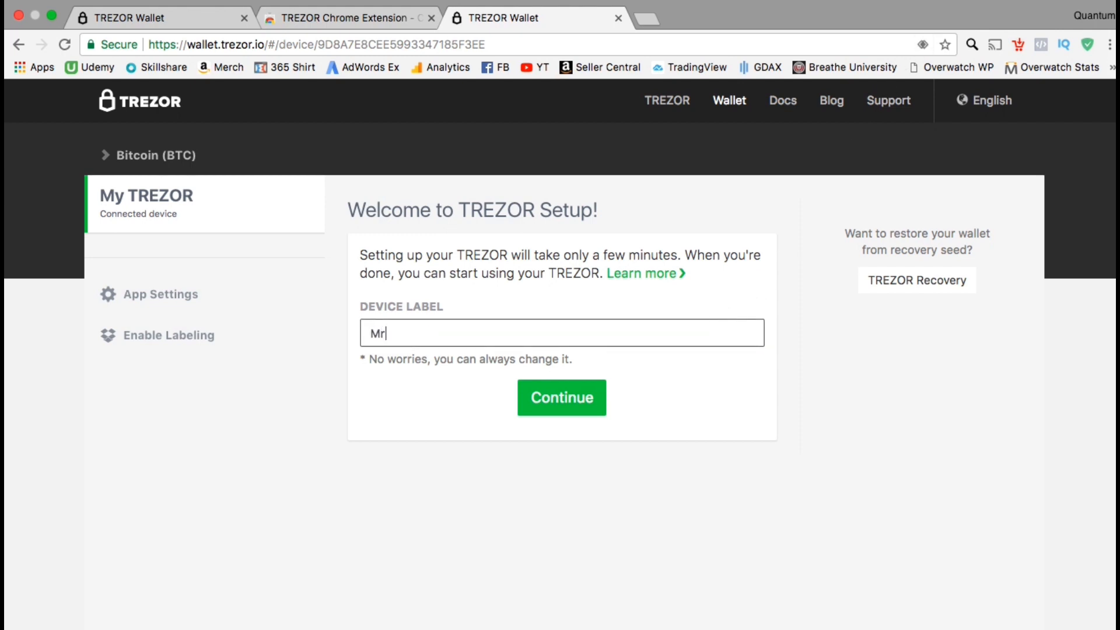
pyautogui.write('iyagi3000')
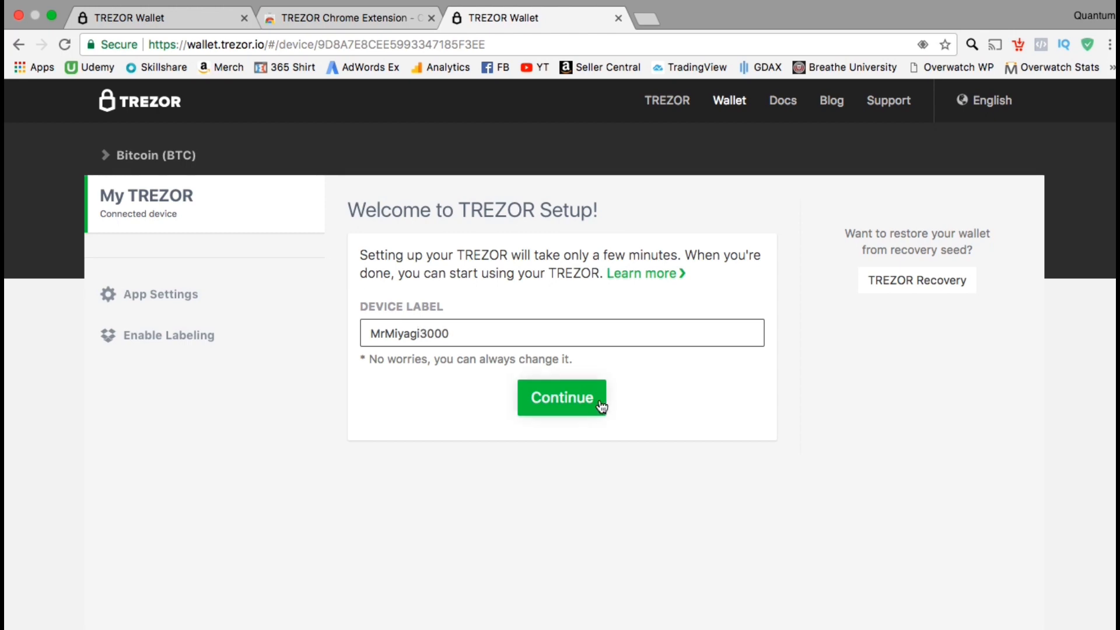
pyautogui.click(561, 398)
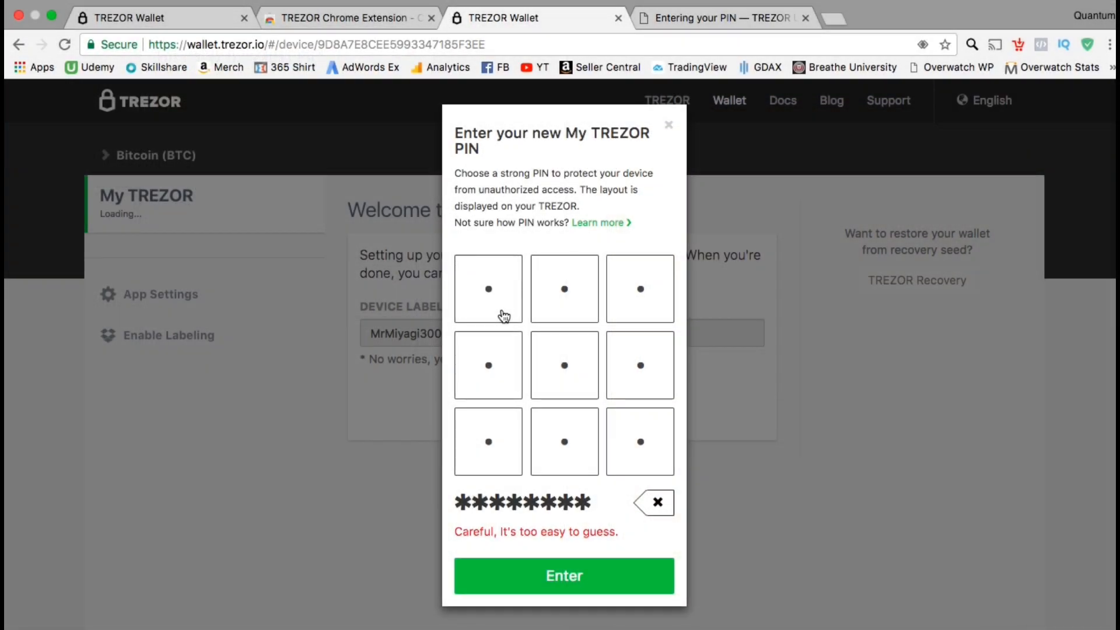
pyautogui.moveTo(638, 566)
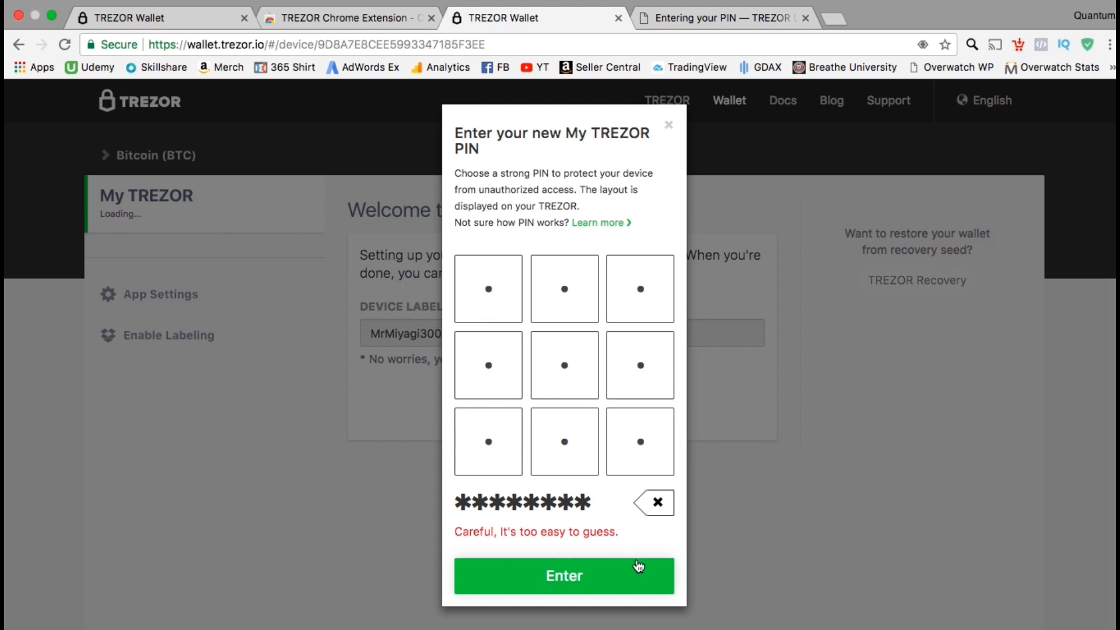
# Set and confirm the eight-digit device PIN, then unlock MrMiyagi3000 with it.
pyautogui.click(564, 576)
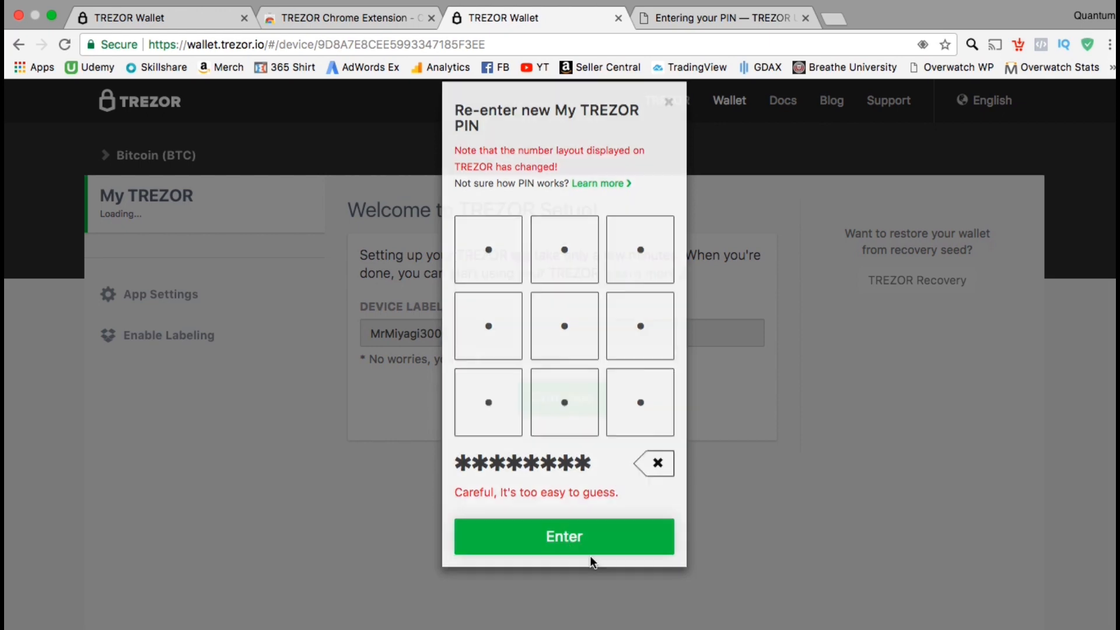
pyautogui.click(563, 537)
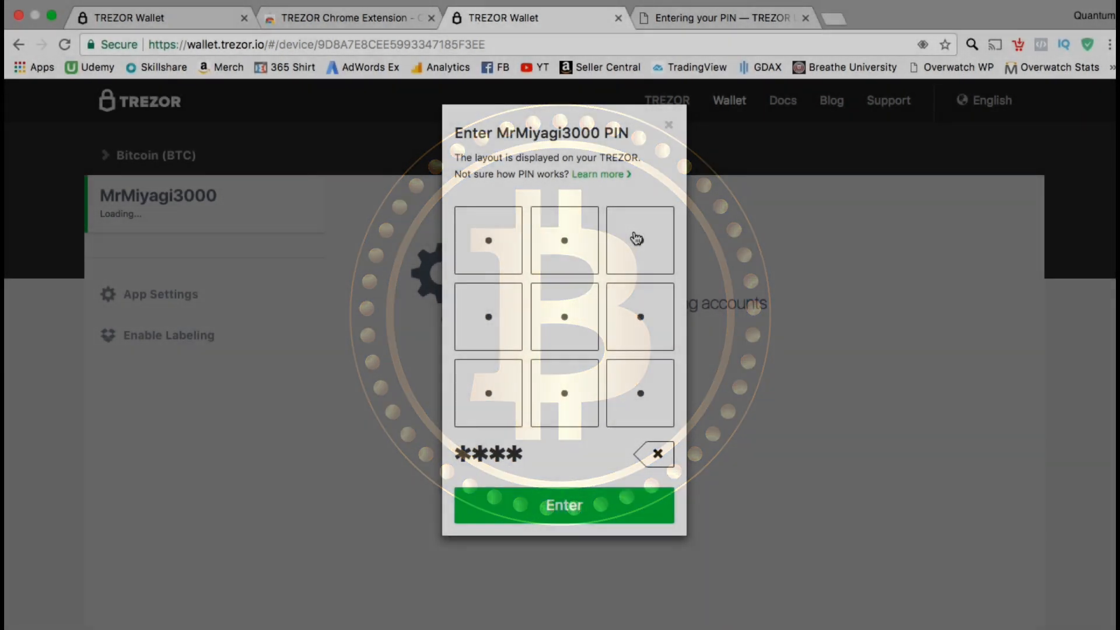
pyautogui.click(640, 240)
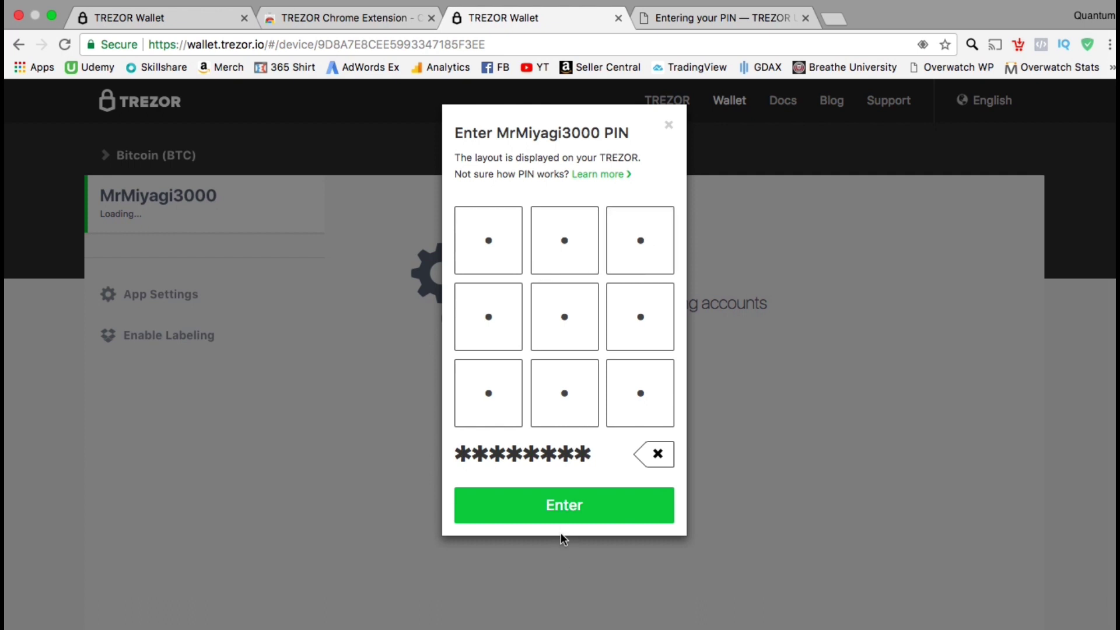
pyautogui.click(563, 505)
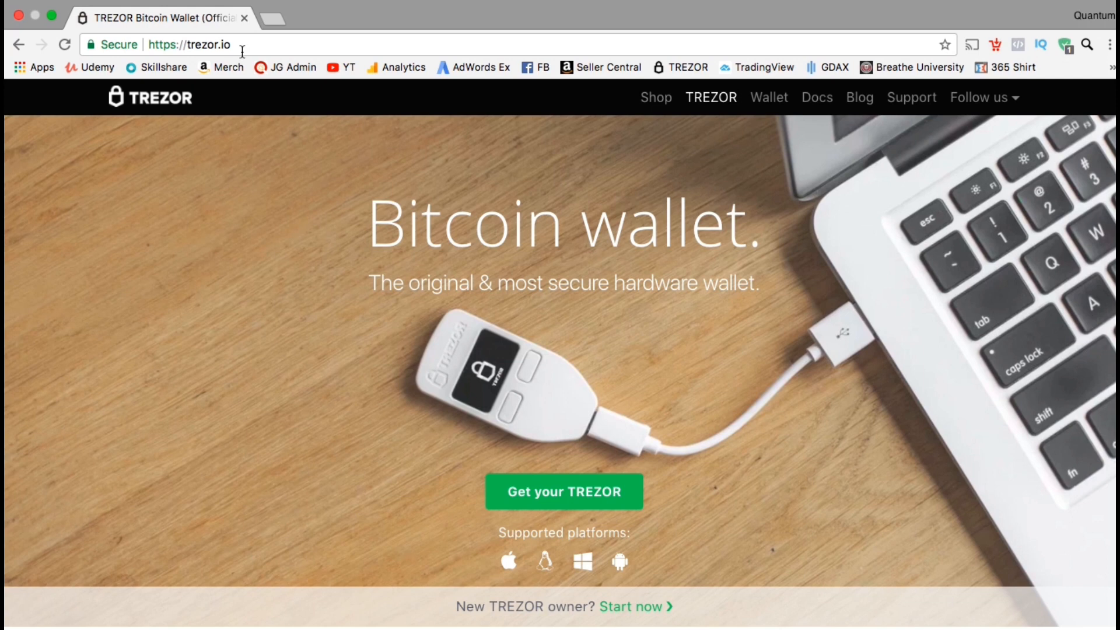
pyautogui.moveTo(760, 139)
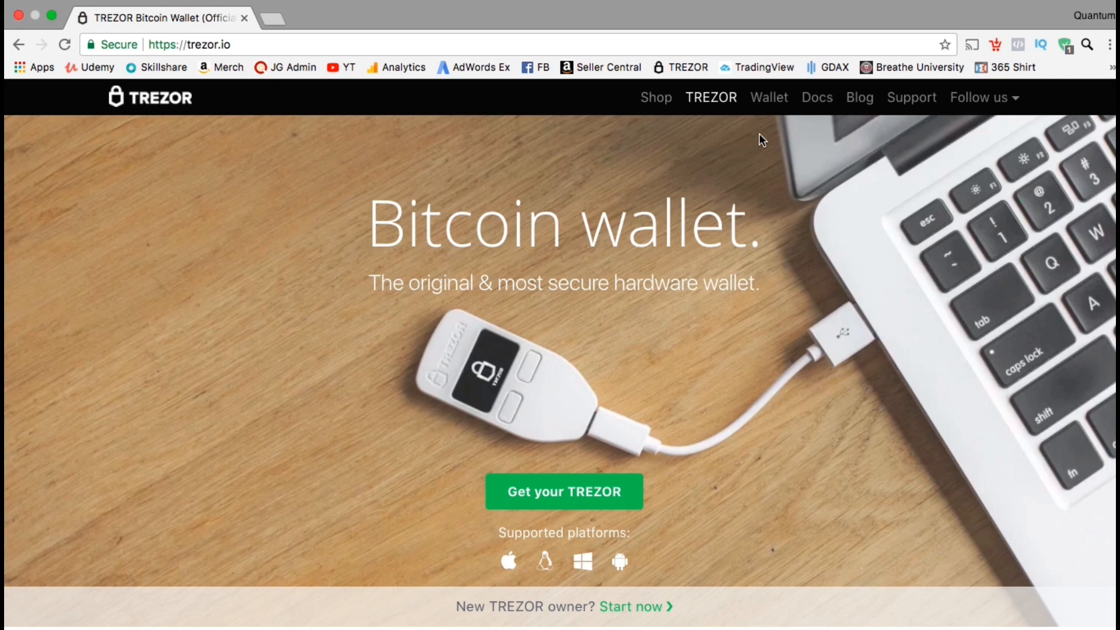
# Open the Wallet from trezor.io and unlock it with the PIN, showing Litecoin Account #1.
pyautogui.click(769, 98)
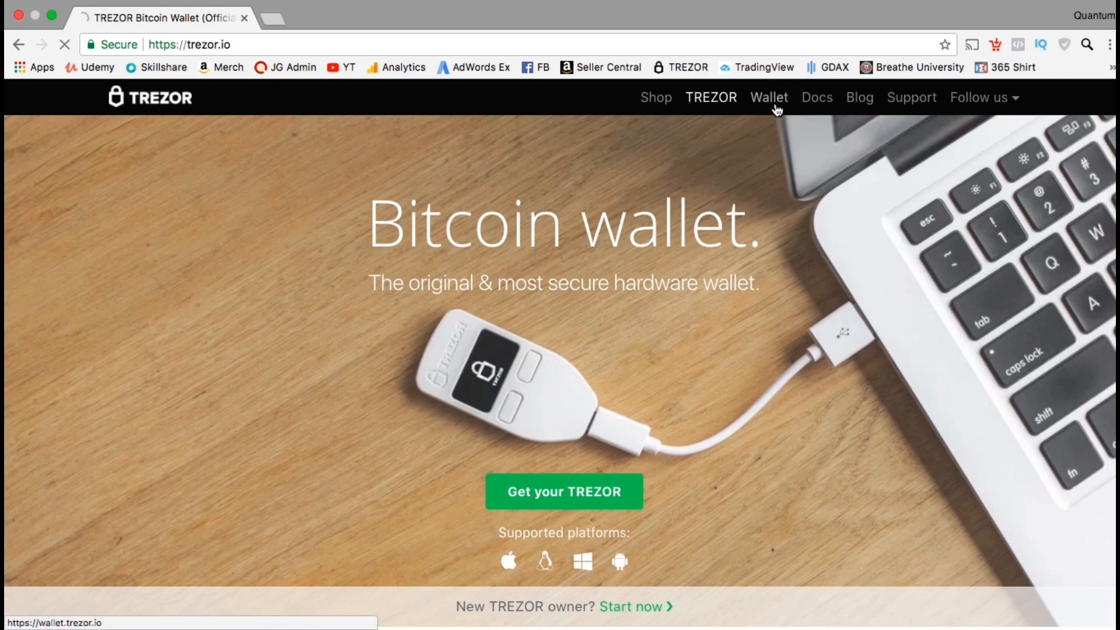
pyautogui.click(769, 98)
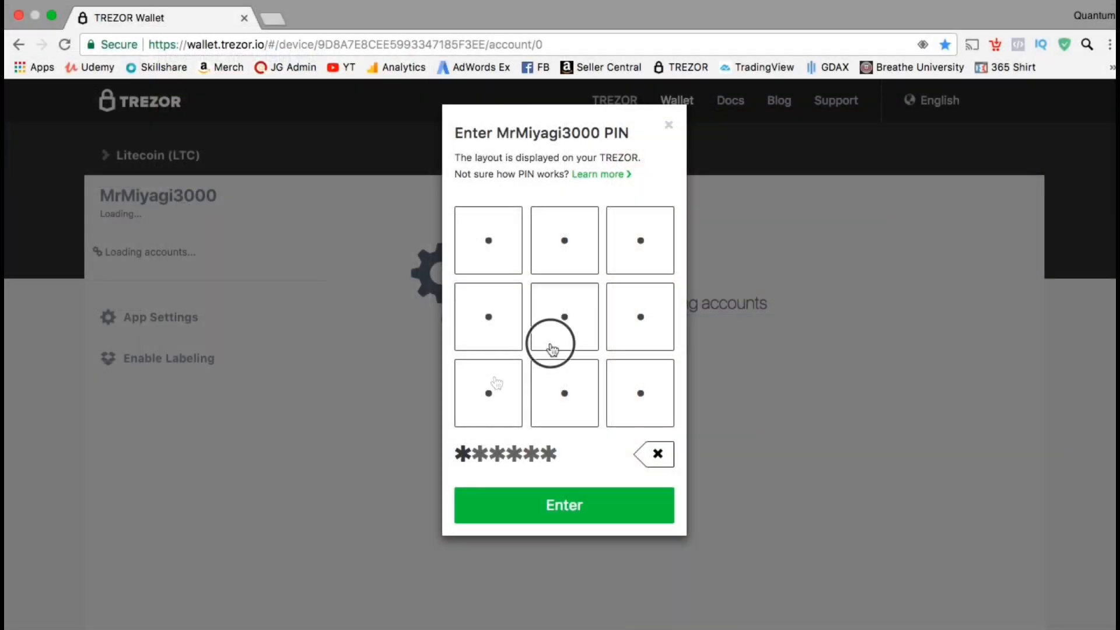
pyautogui.click(564, 316)
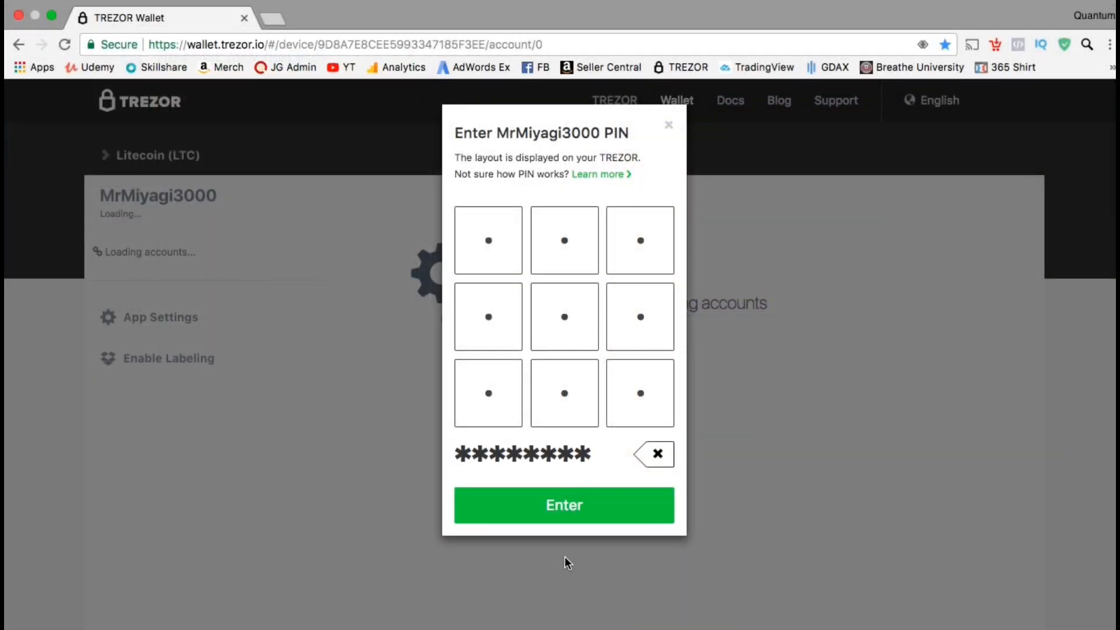
pyautogui.click(563, 505)
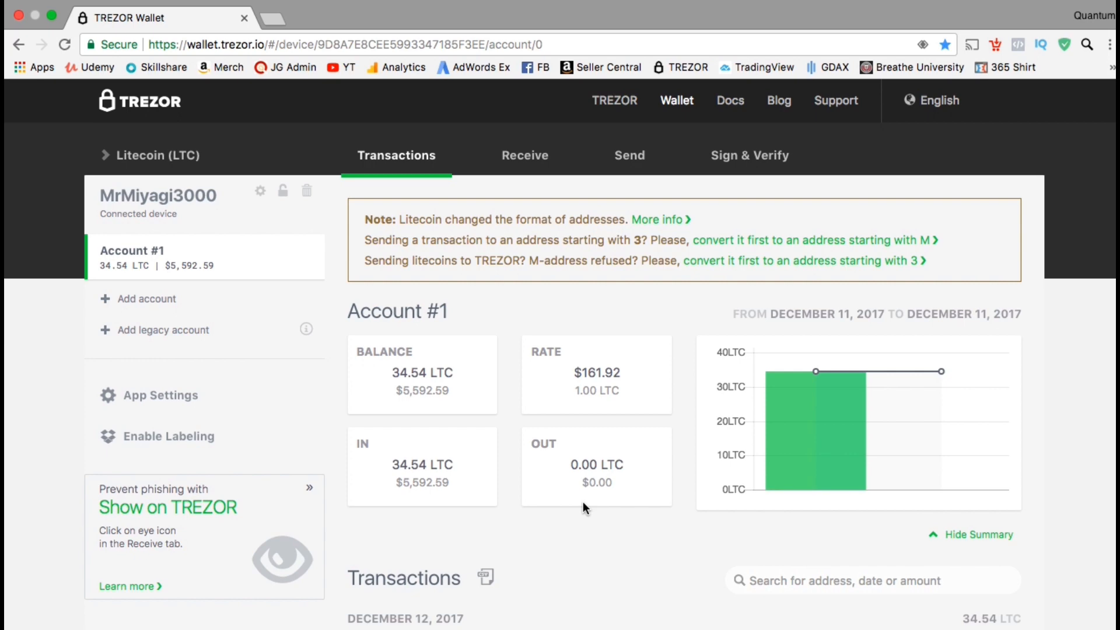
pyautogui.moveTo(584, 498)
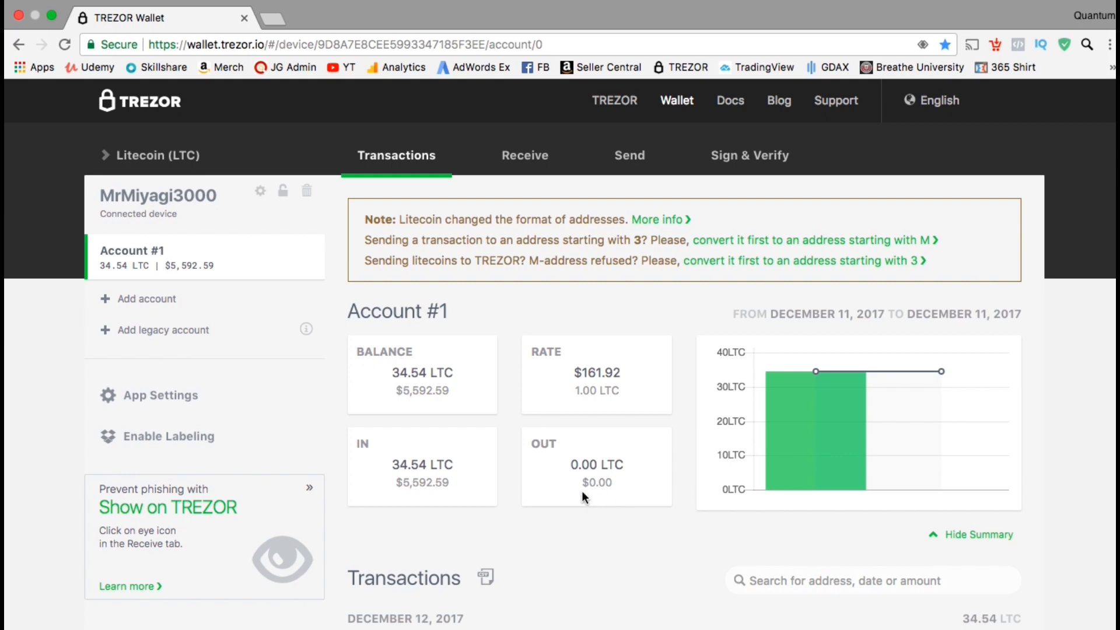
pyautogui.moveTo(581, 482)
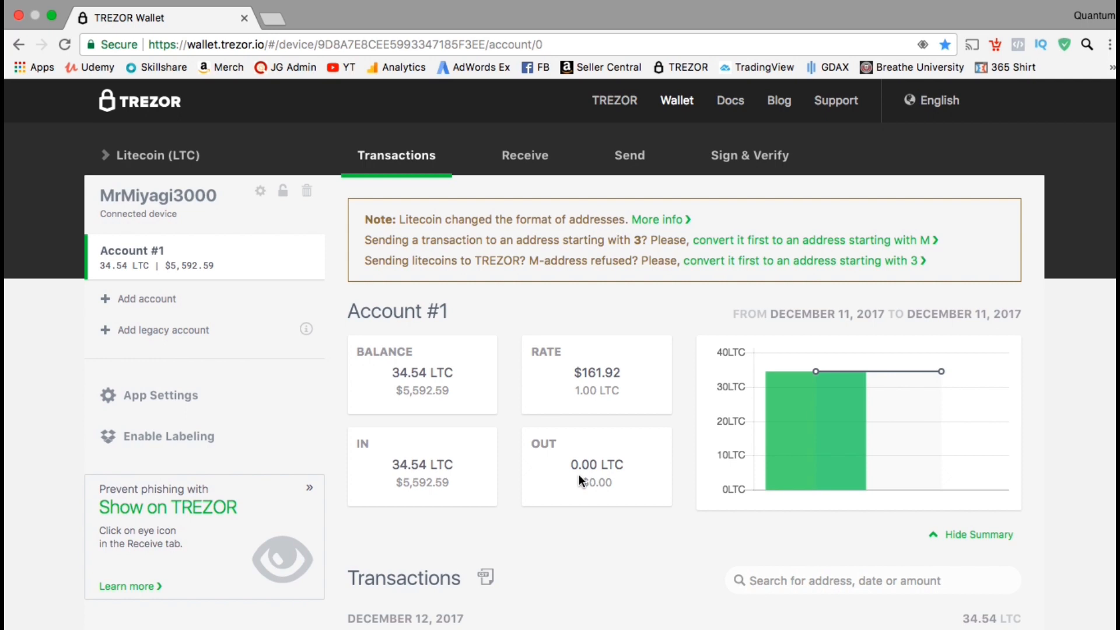
pyautogui.moveTo(349, 286)
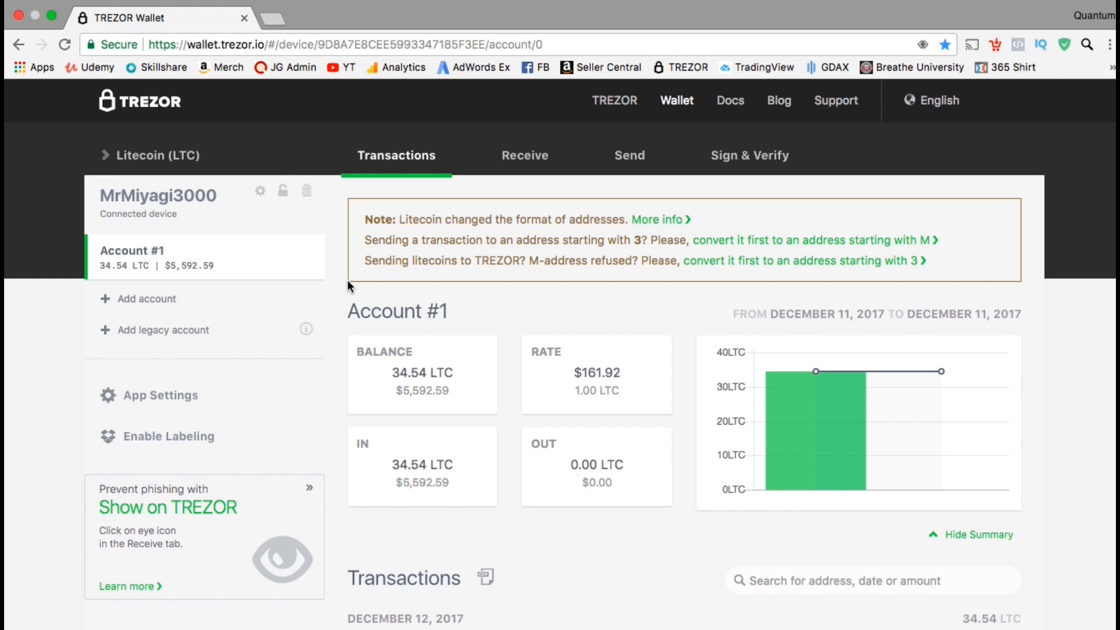
pyautogui.moveTo(105, 159)
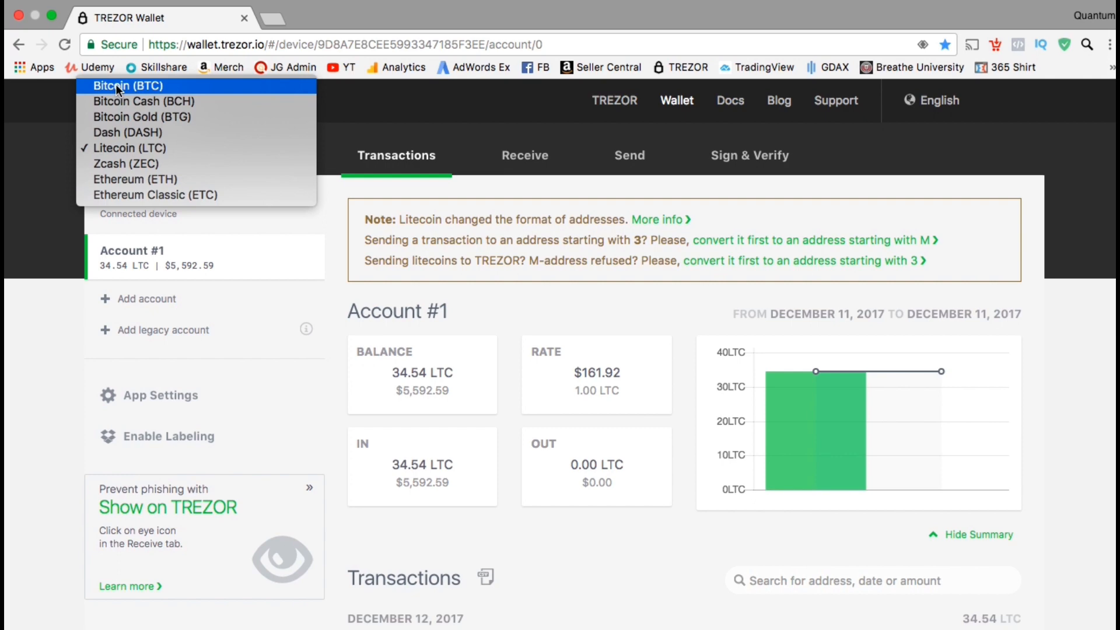
# Switch to Bitcoin Account #1 (0.20 BTC) and go to its Receive page.
pyautogui.click(127, 86)
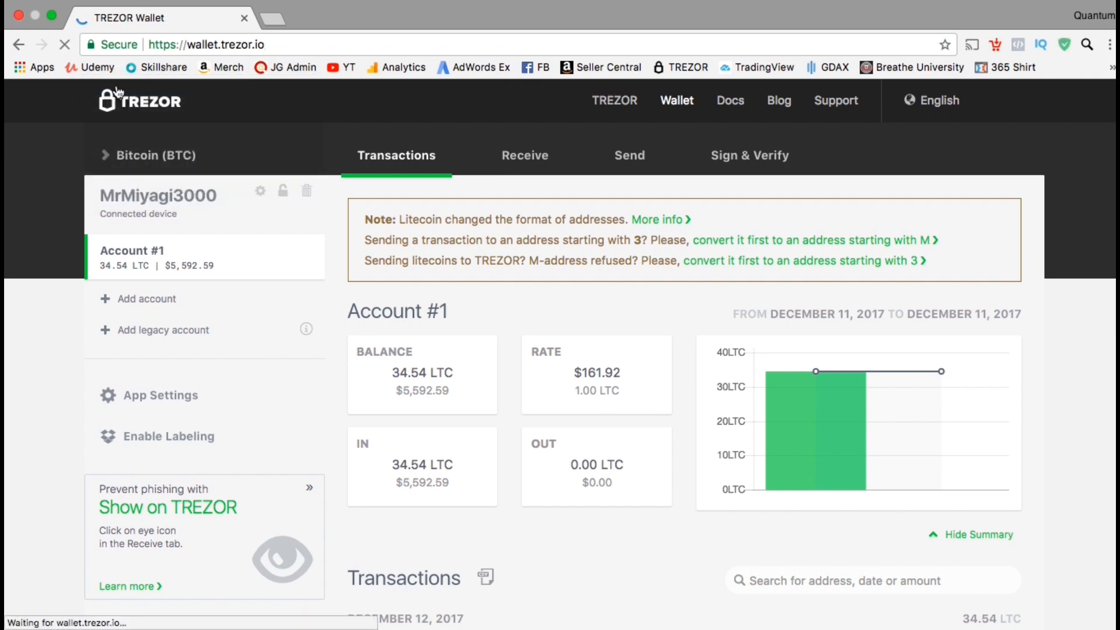
pyautogui.click(64, 44)
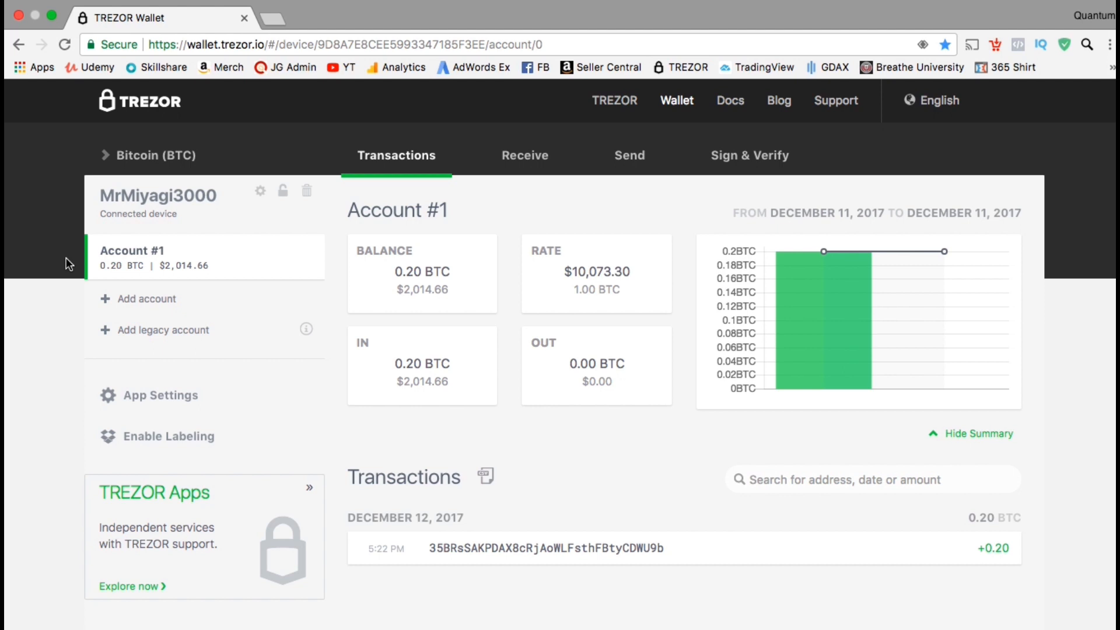
pyautogui.moveTo(337, 176)
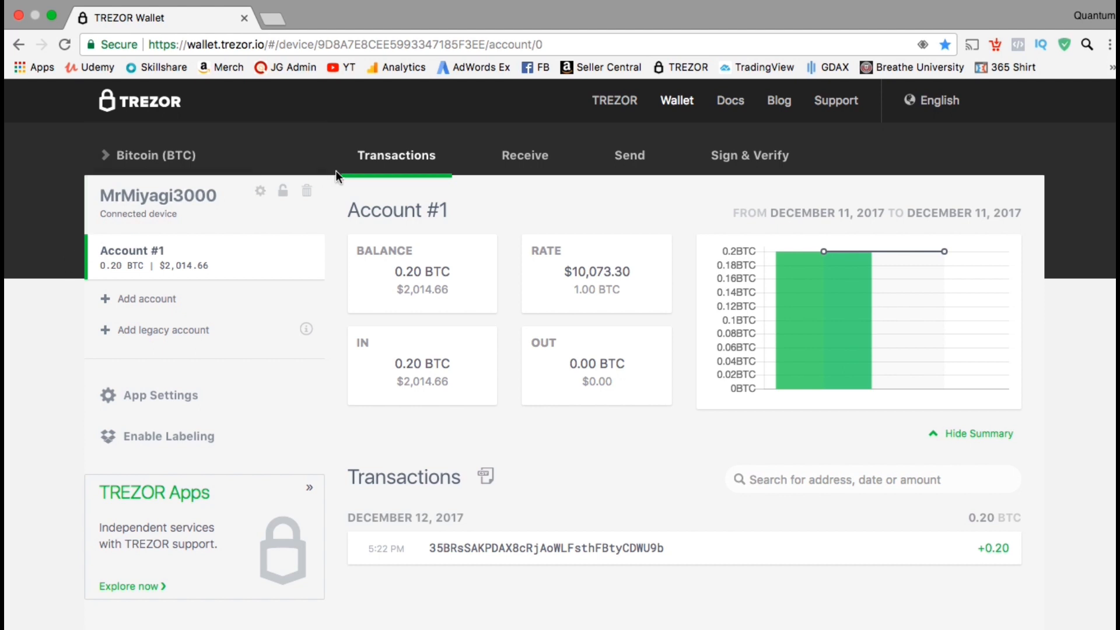
pyautogui.moveTo(524, 156)
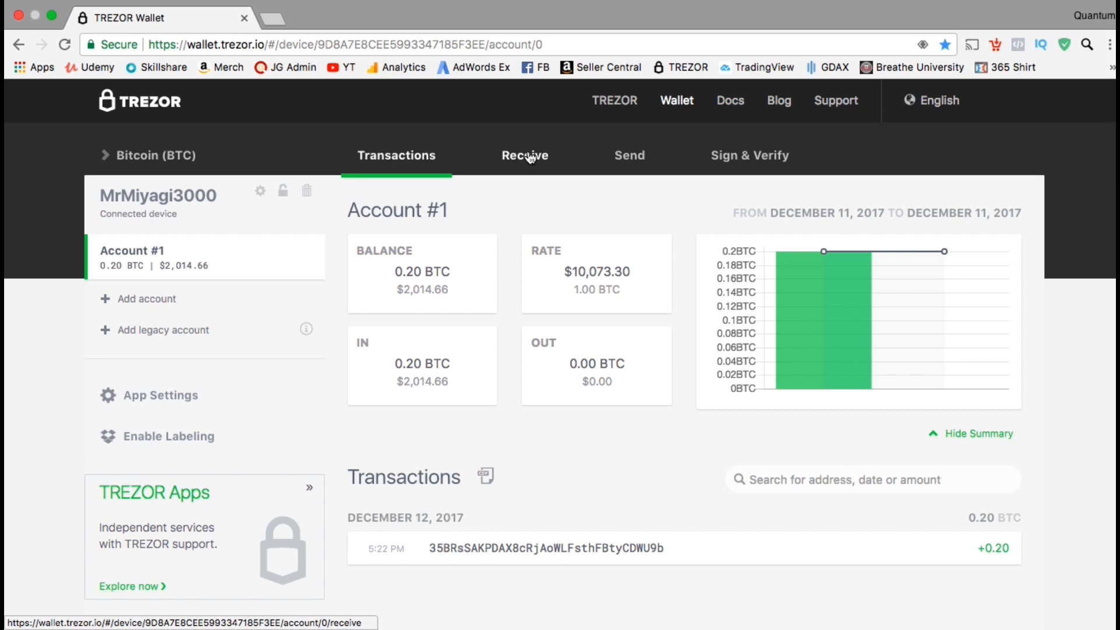
pyautogui.click(524, 155)
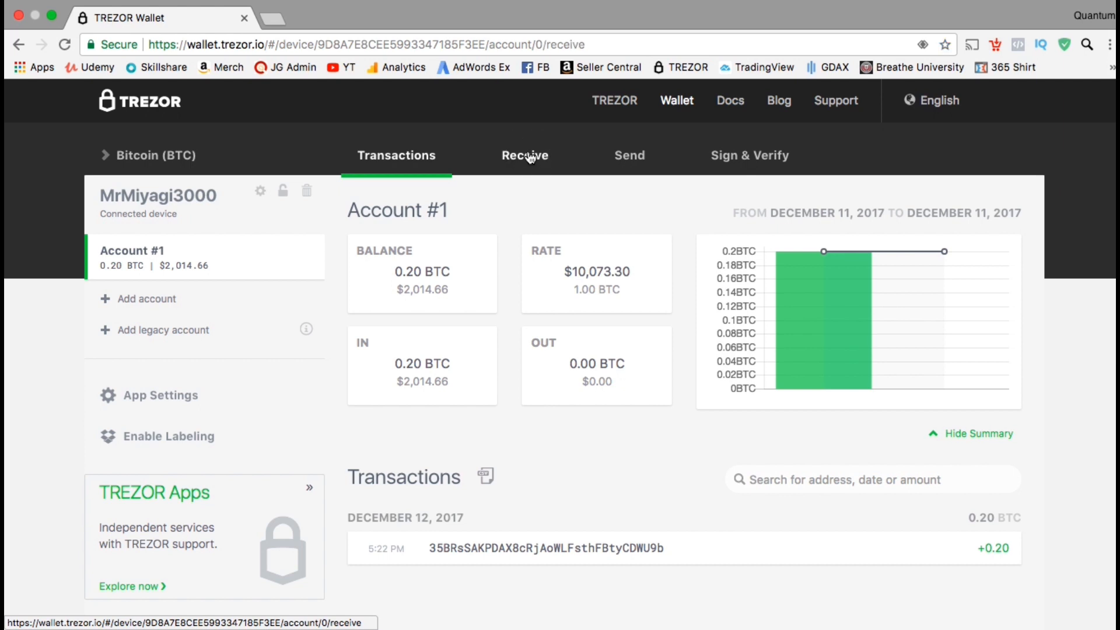
# Reveal the fresh Bitcoin receive address, verify it on the TREZOR, and copy it.
pyautogui.click(524, 155)
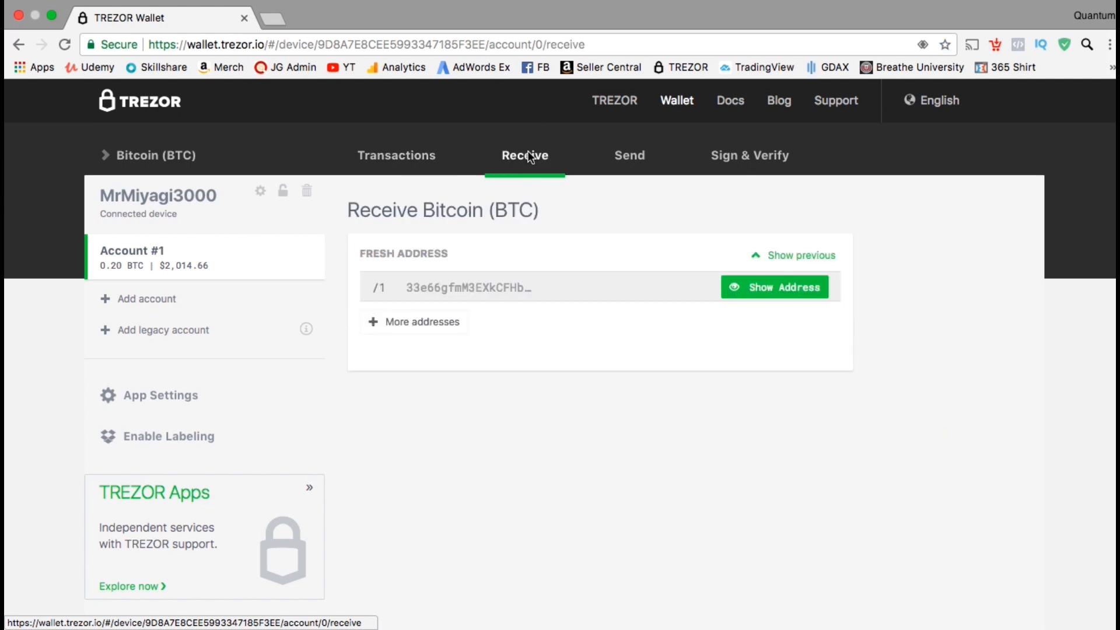
pyautogui.moveTo(617, 308)
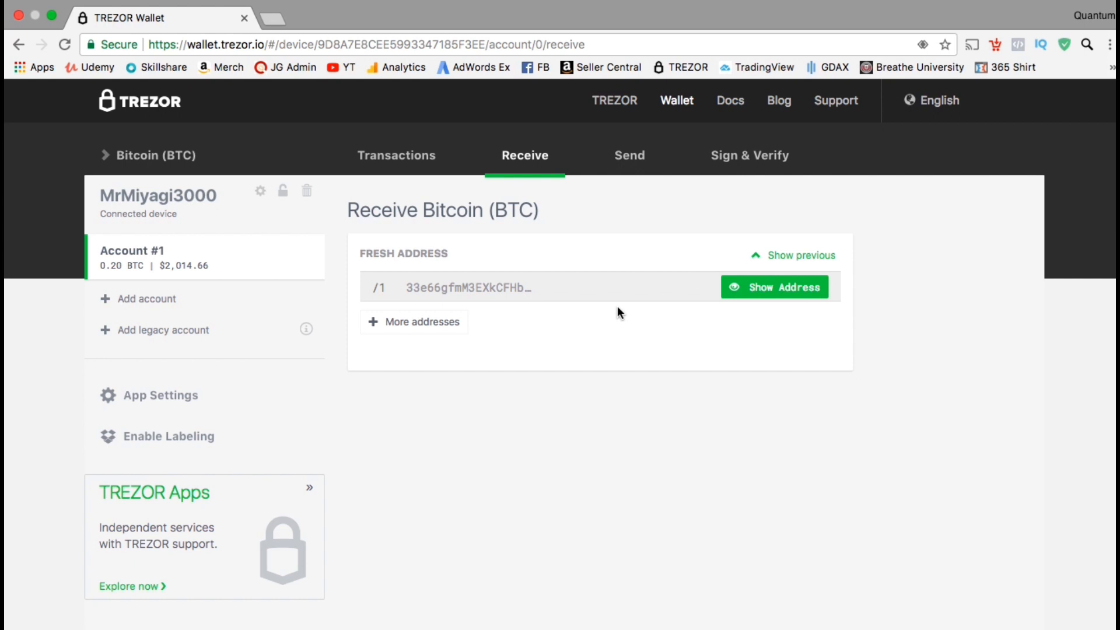
pyautogui.moveTo(677, 296)
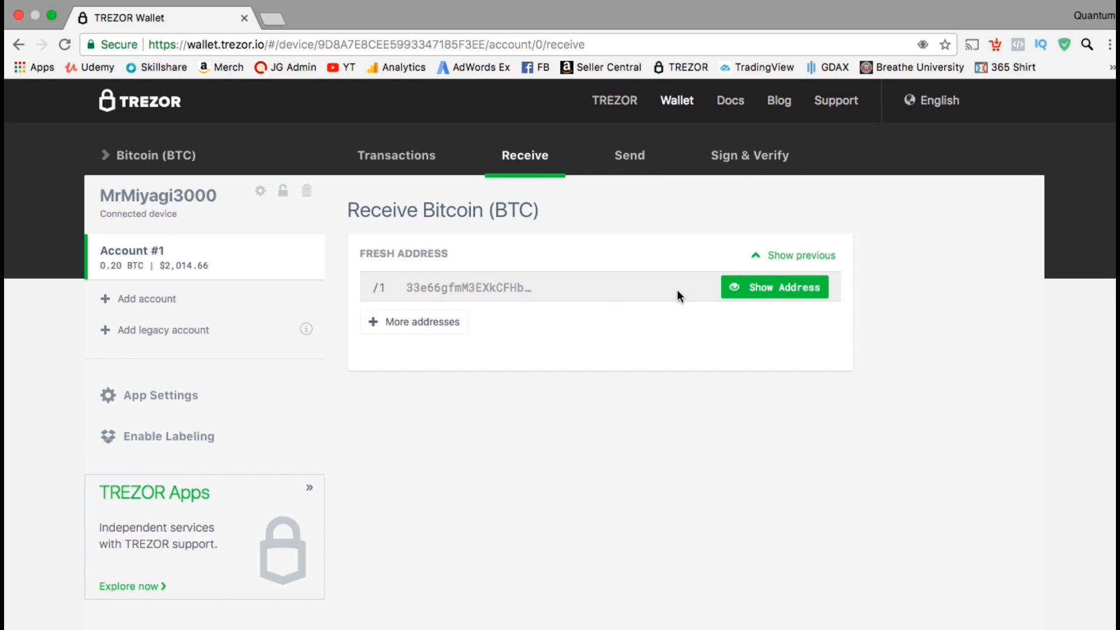
pyautogui.click(774, 286)
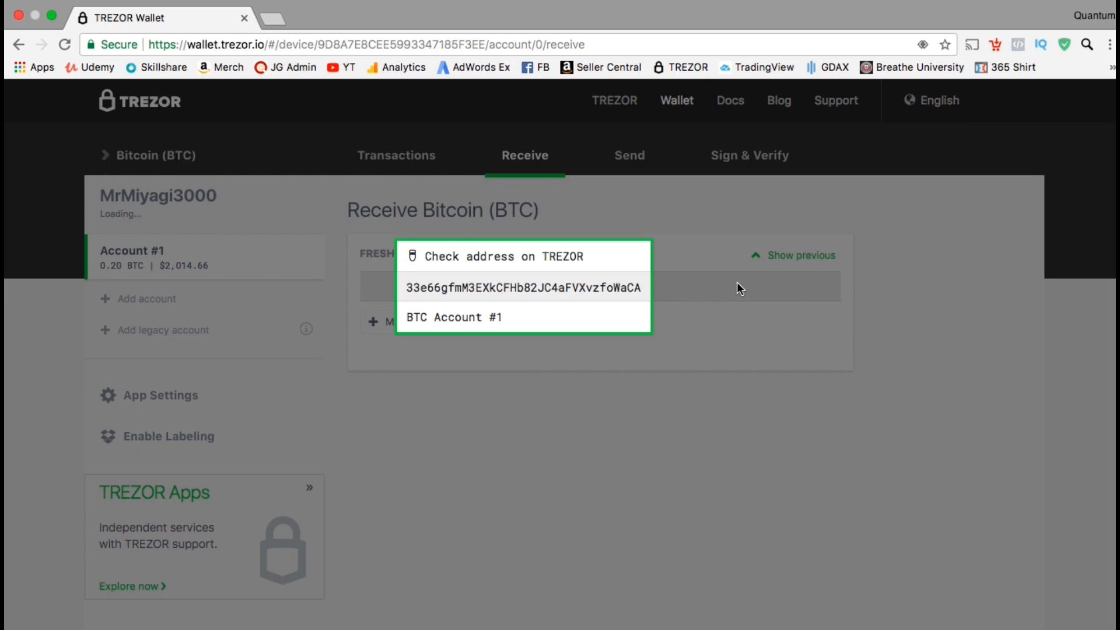
pyautogui.moveTo(422, 321)
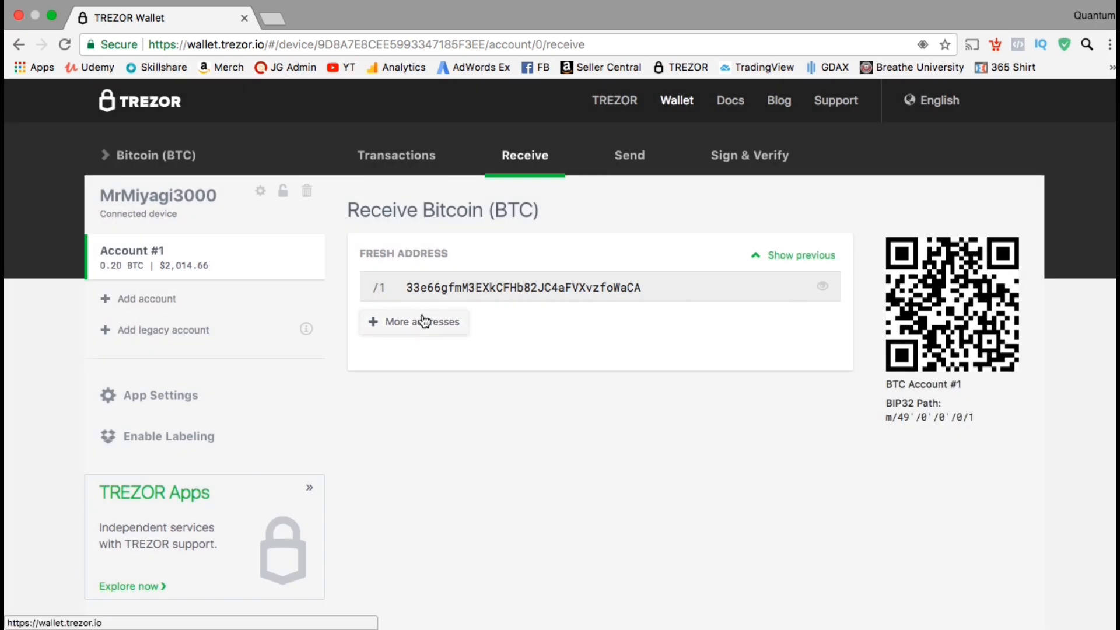
pyautogui.moveTo(546, 301)
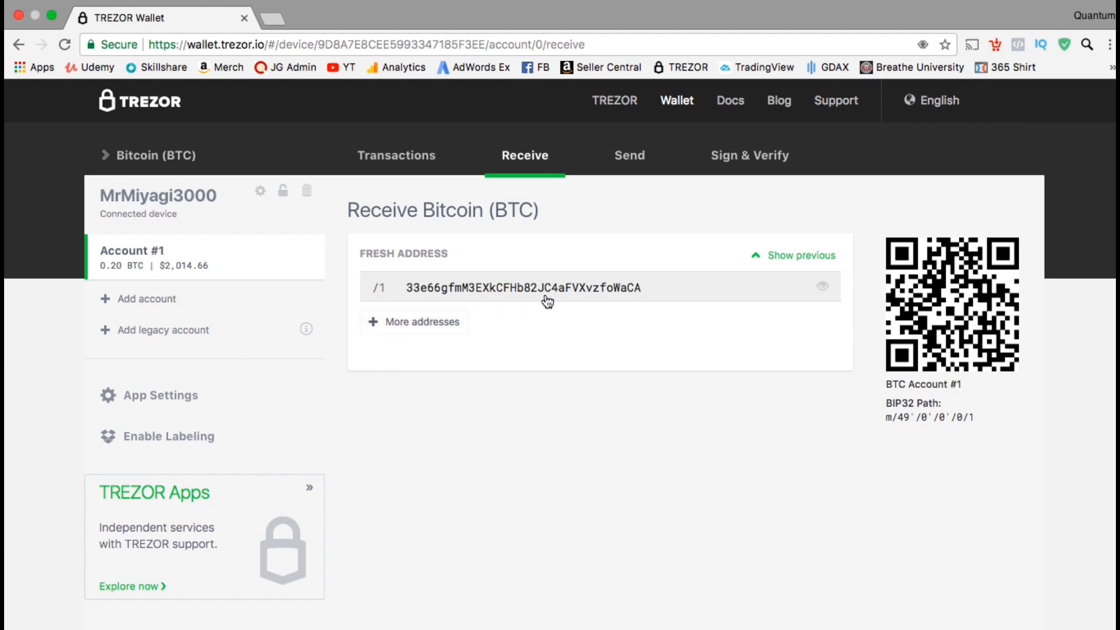
pyautogui.click(546, 288)
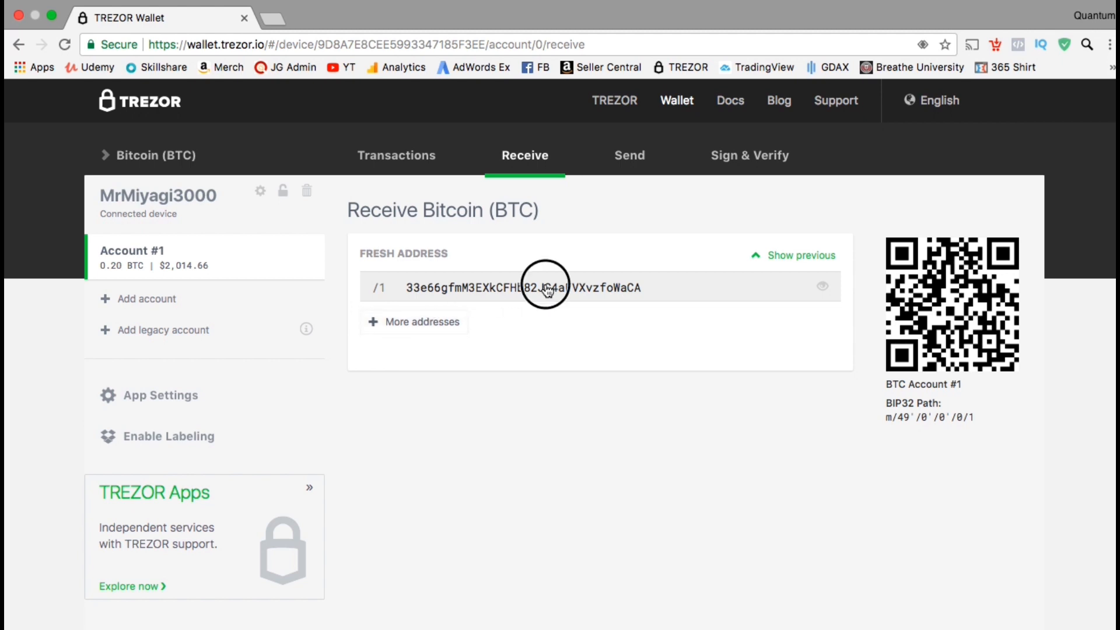
pyautogui.rightClick(547, 287)
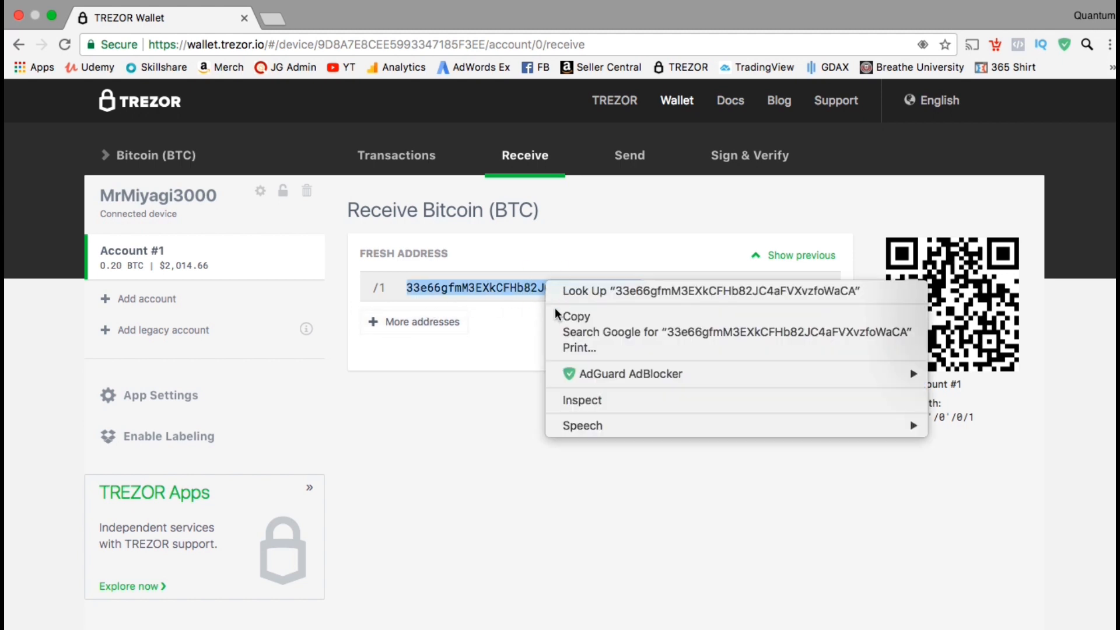
pyautogui.click(364, 117)
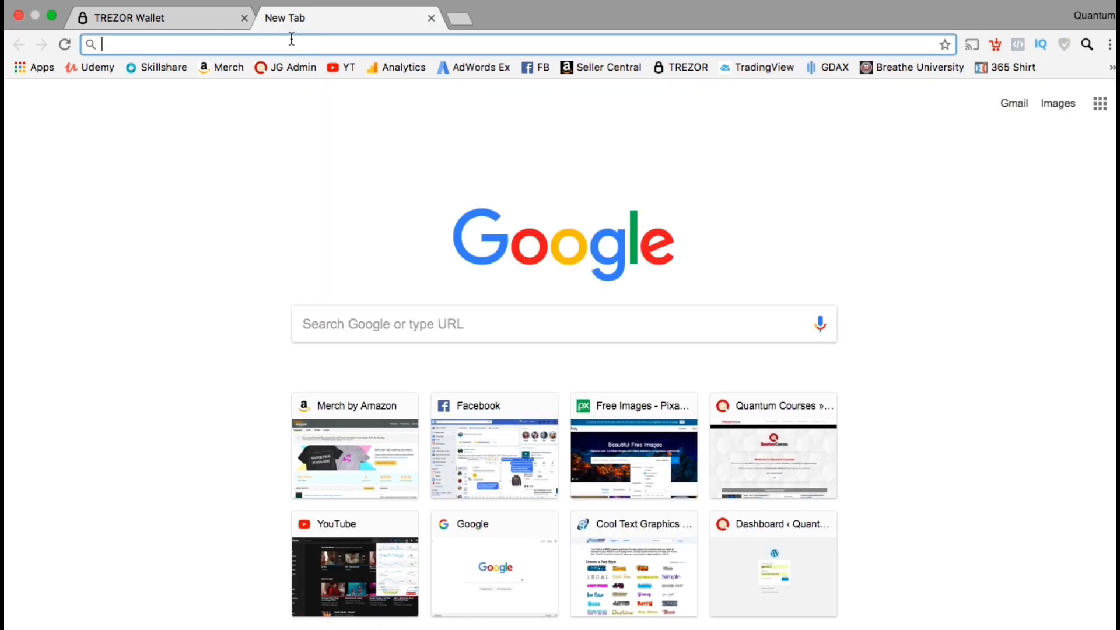
# Go to coinbase.com Accounts and start a BTC send from My Wallet.
pyautogui.write('Coinbase.com')
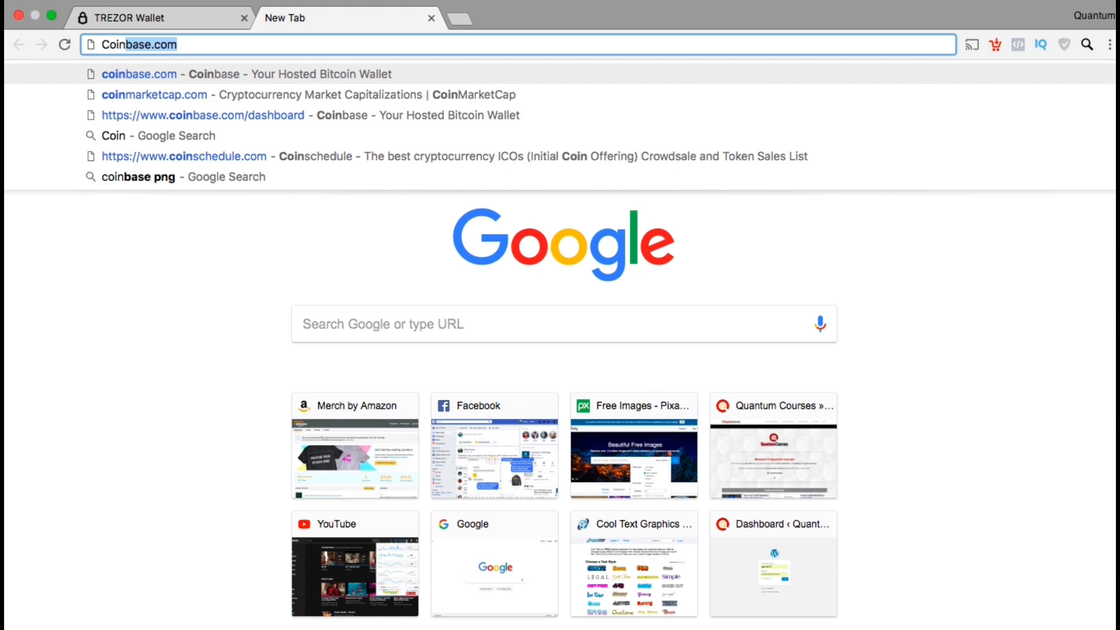
pyautogui.click(203, 115)
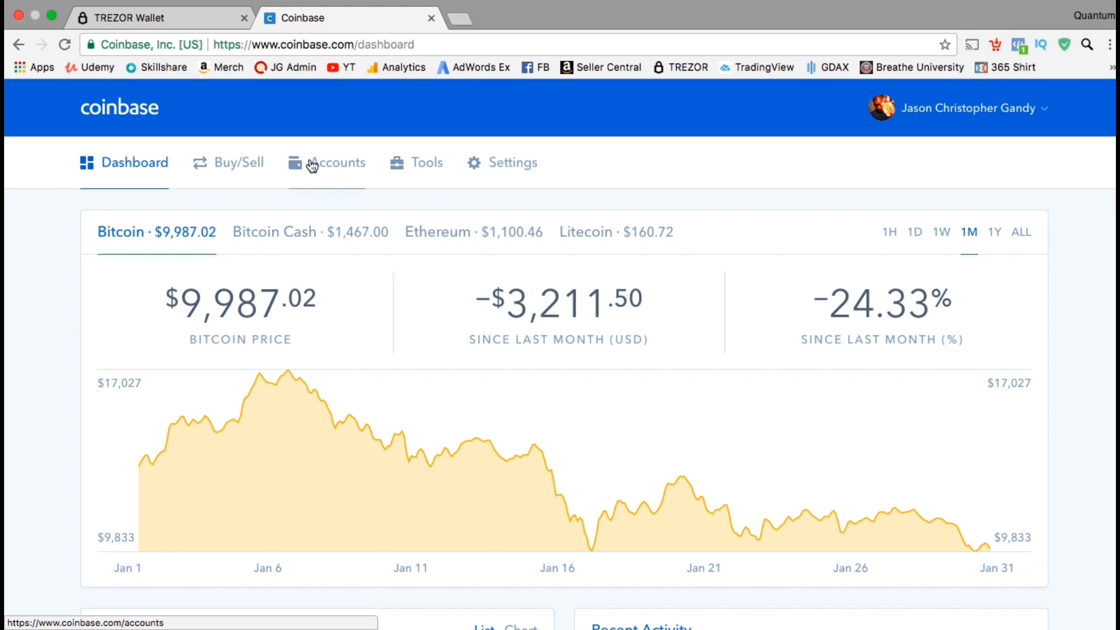
pyautogui.click(337, 162)
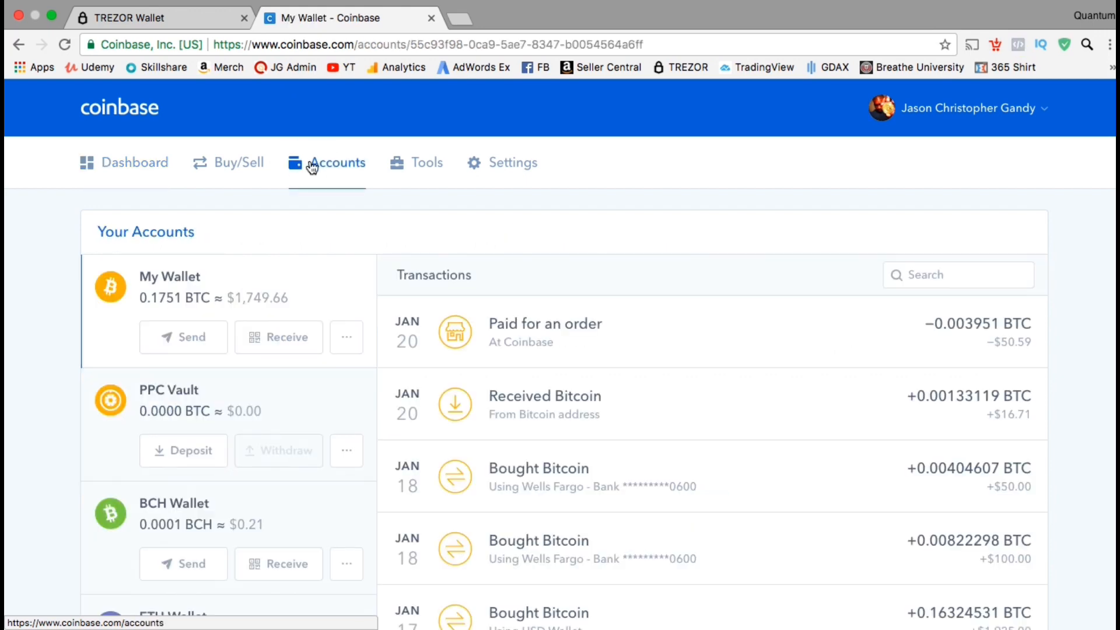
pyautogui.moveTo(251, 252)
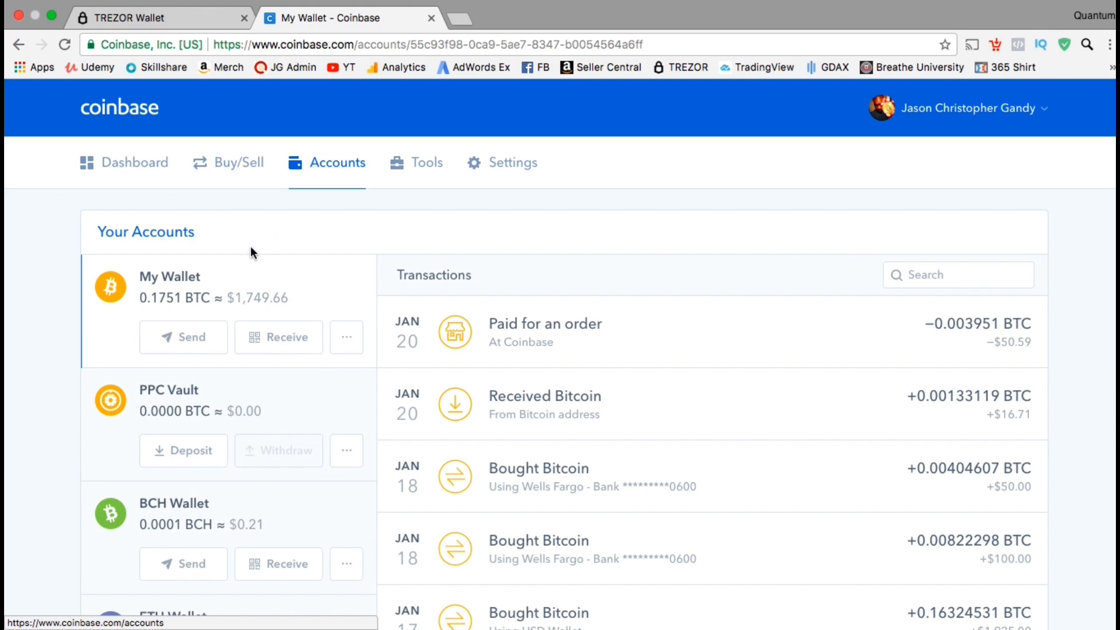
pyautogui.moveTo(183, 336)
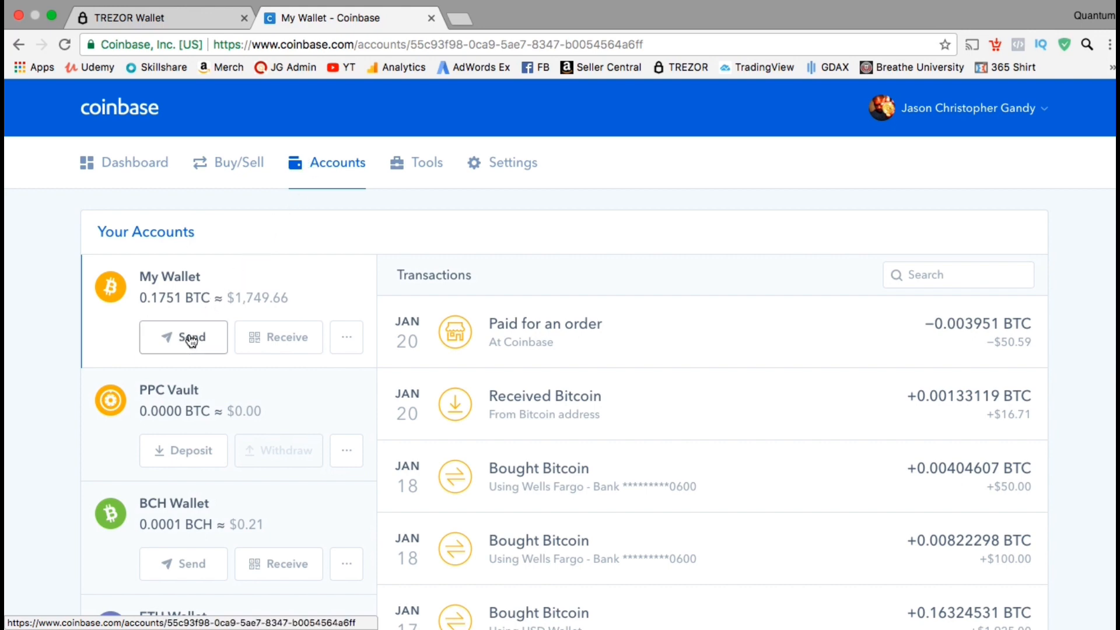
pyautogui.click(183, 337)
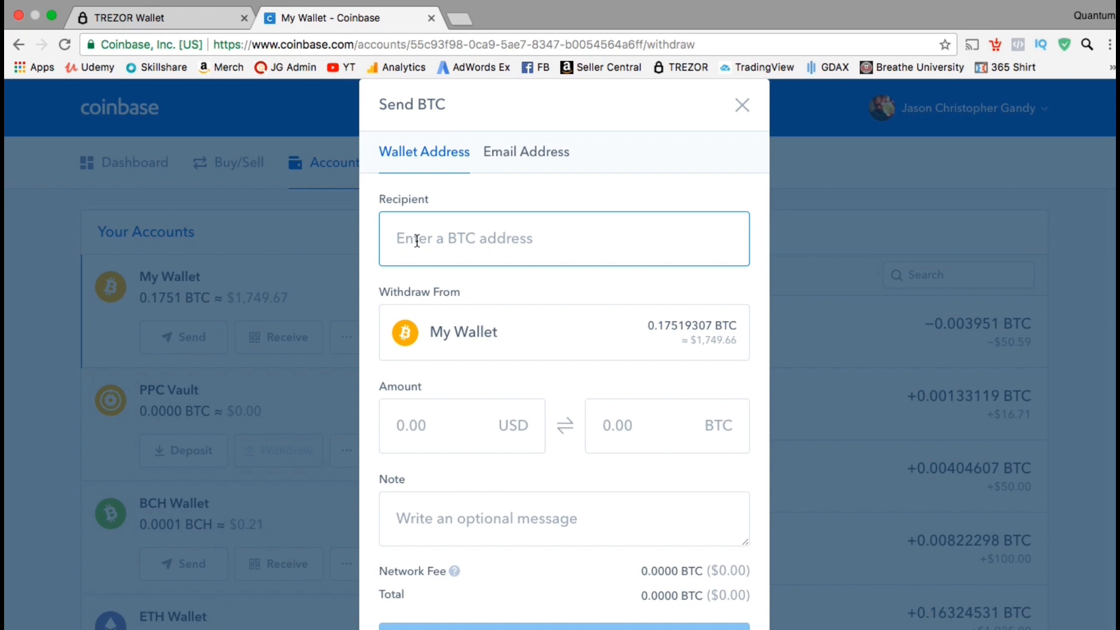
# Paste the TREZOR address as recipient, enter $500, and continue to Confirm Send.
pyautogui.rightClick(418, 242)
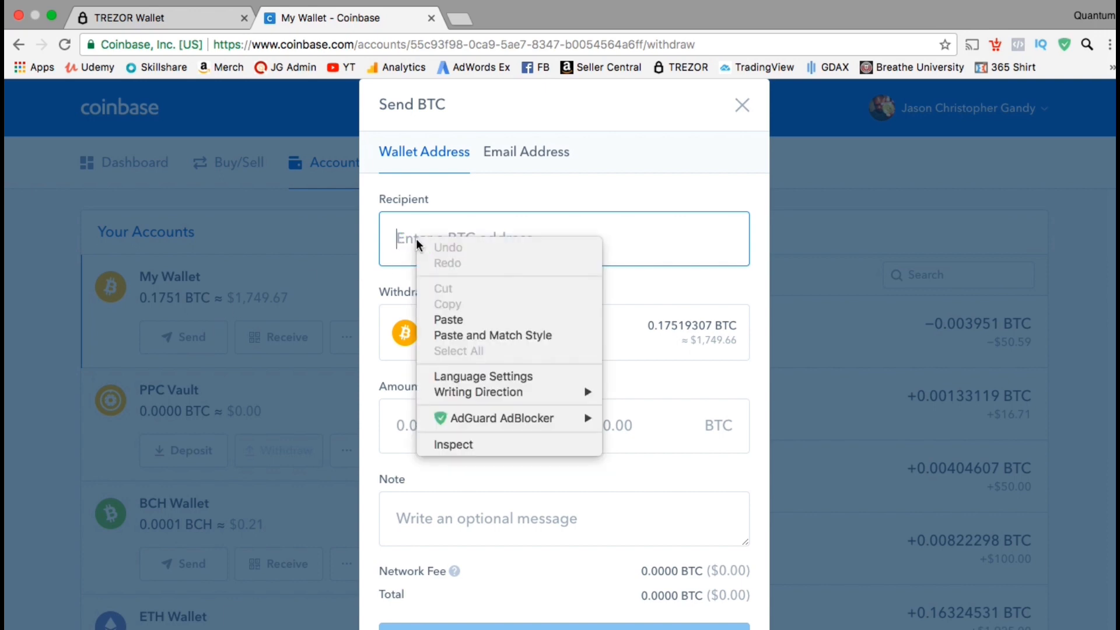
pyautogui.click(448, 319)
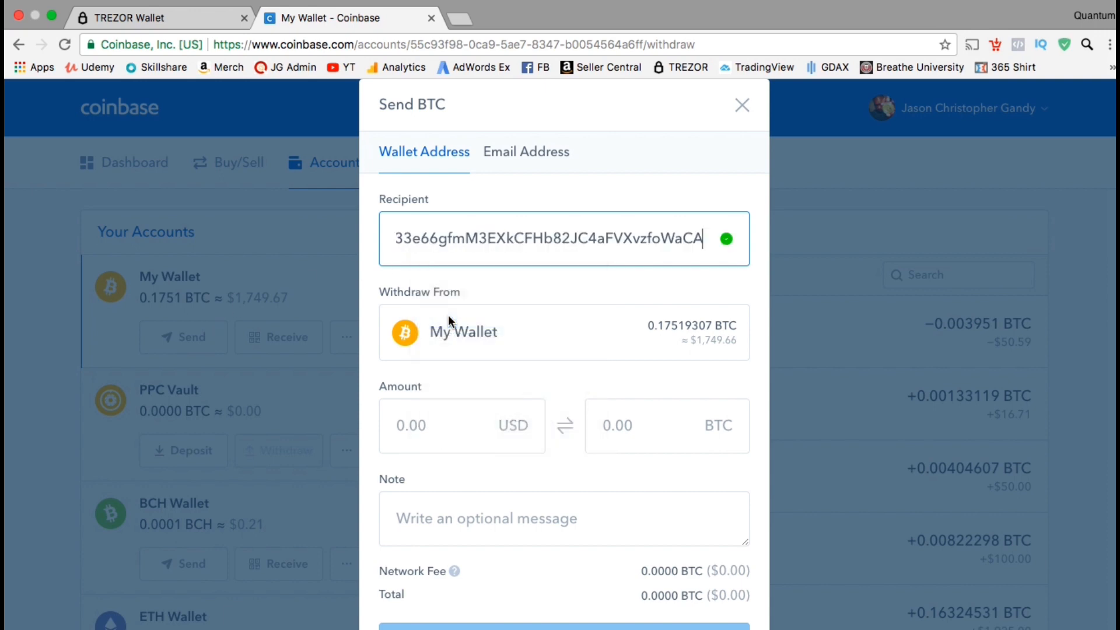
pyautogui.click(435, 426)
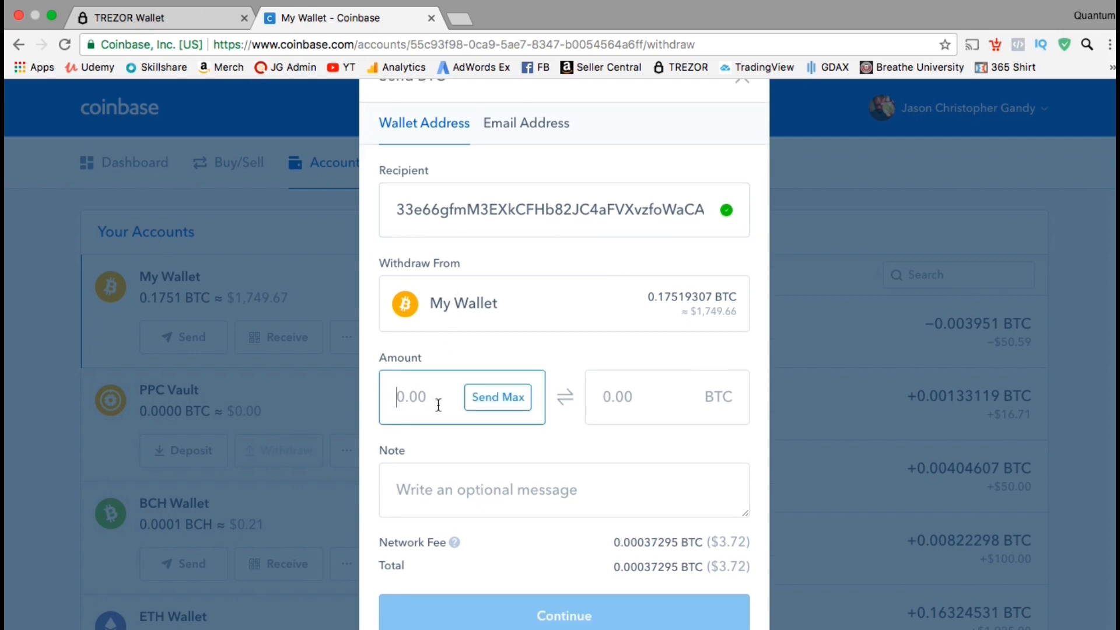
pyautogui.write('500')
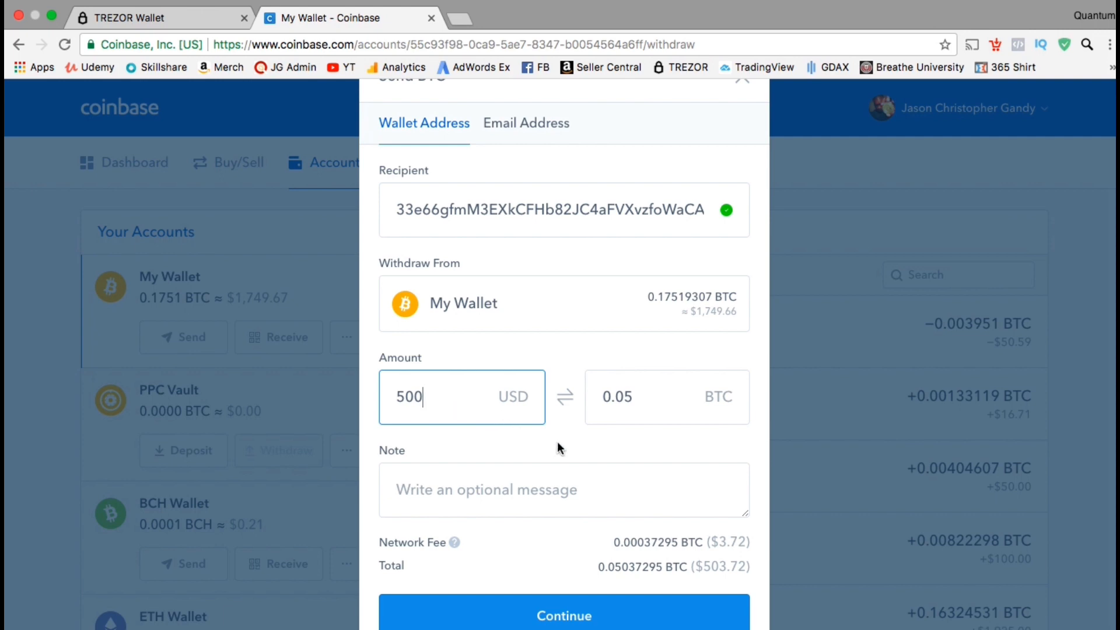
pyautogui.scroll(-3)
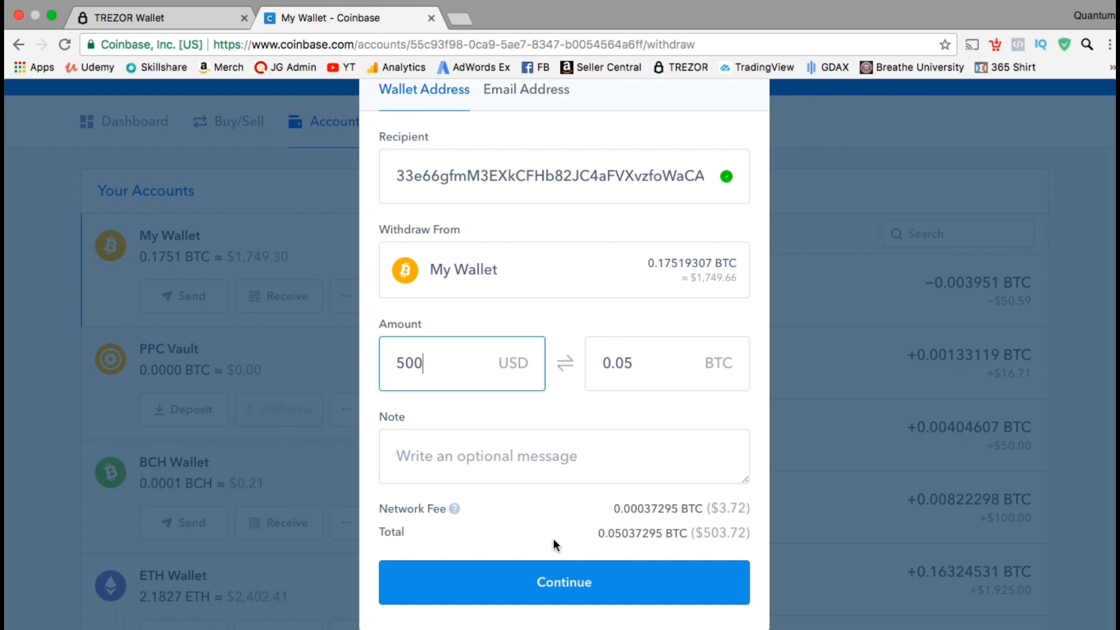
pyautogui.moveTo(564, 582)
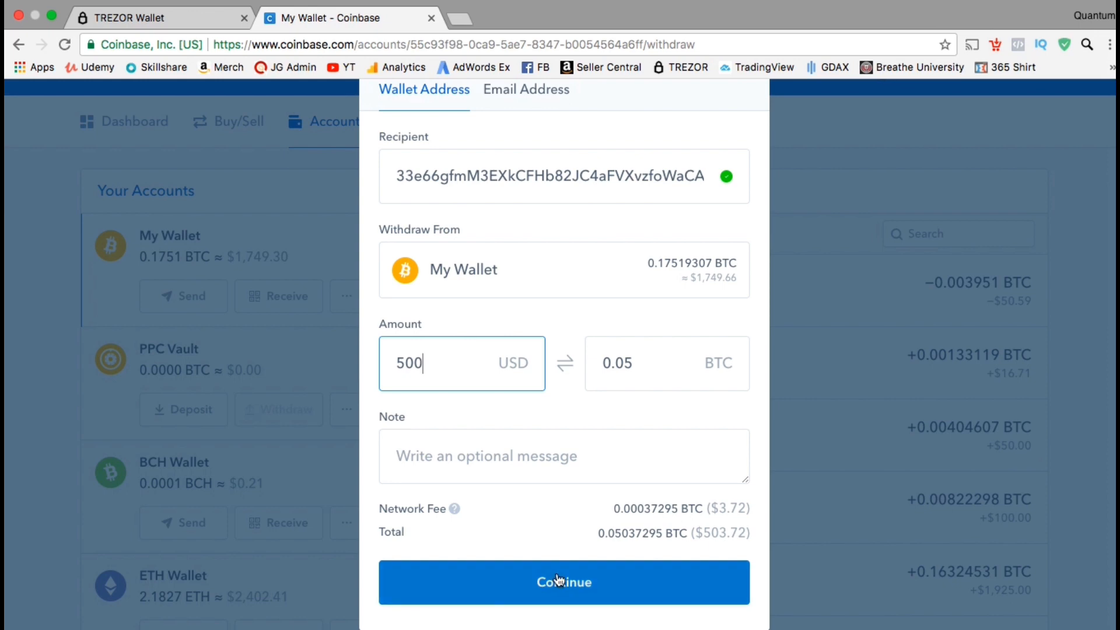
pyautogui.click(564, 581)
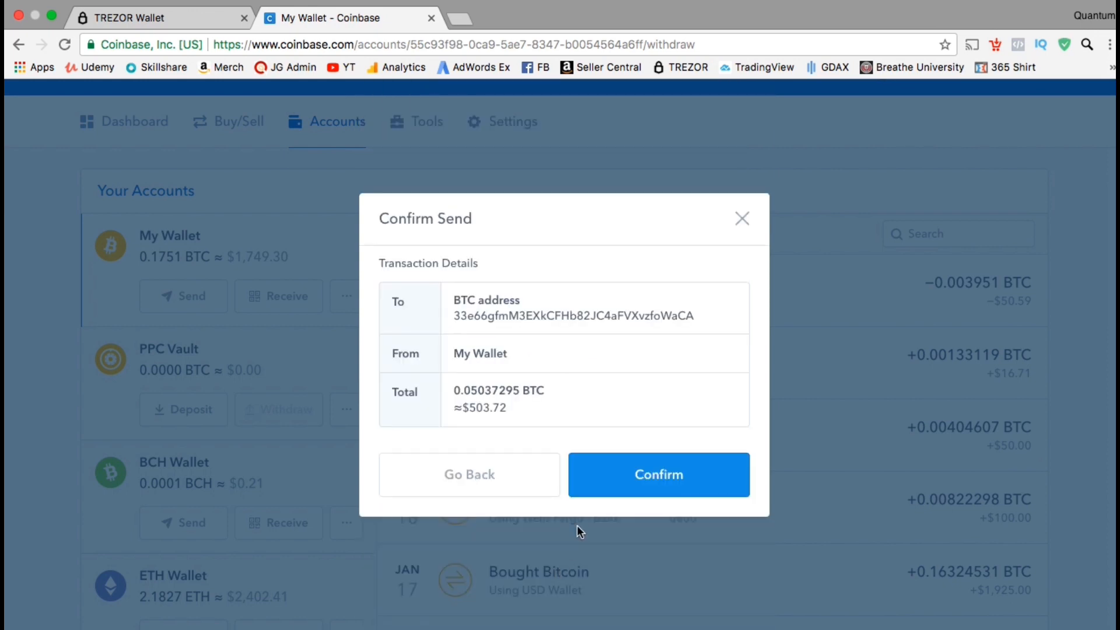
pyautogui.moveTo(658, 474)
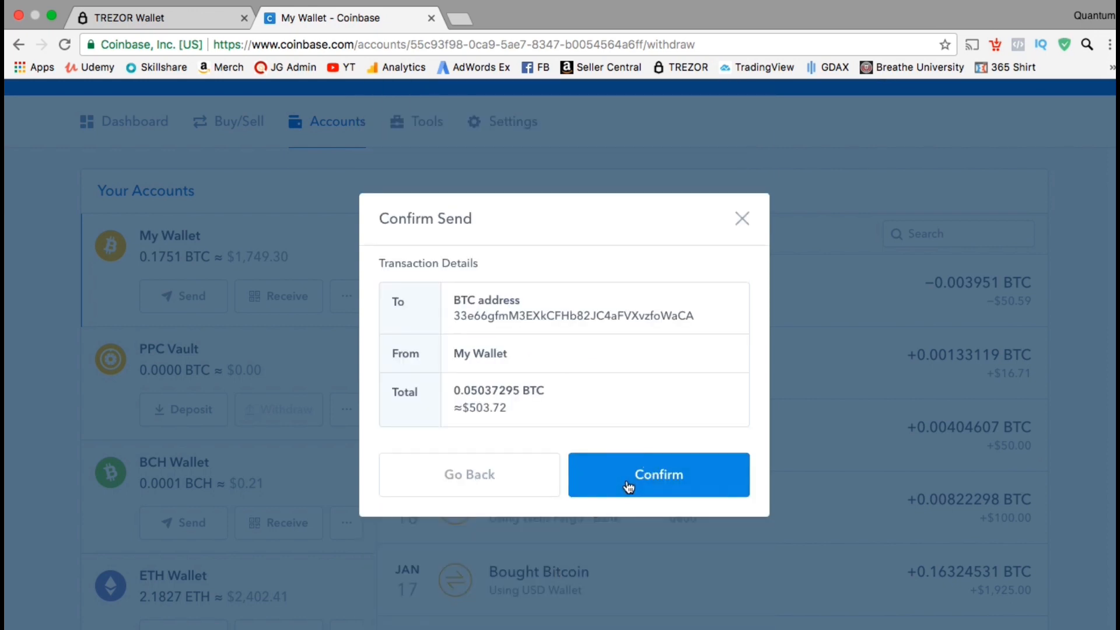
# Confirm the 0.05037295 BTC send and view the pending transaction's details.
pyautogui.click(658, 474)
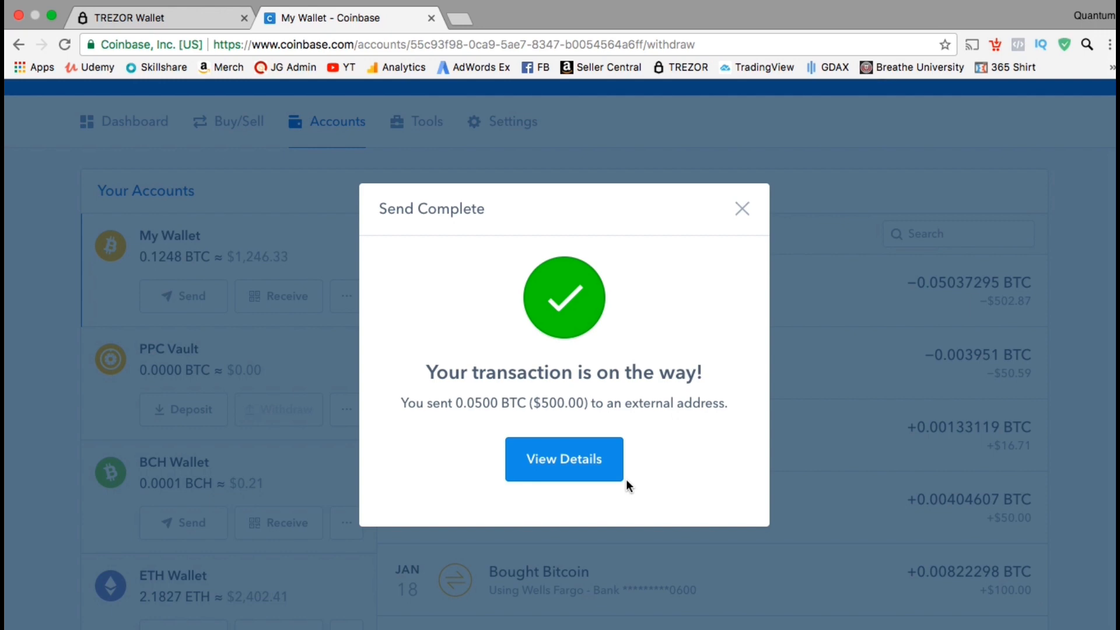
pyautogui.moveTo(600, 475)
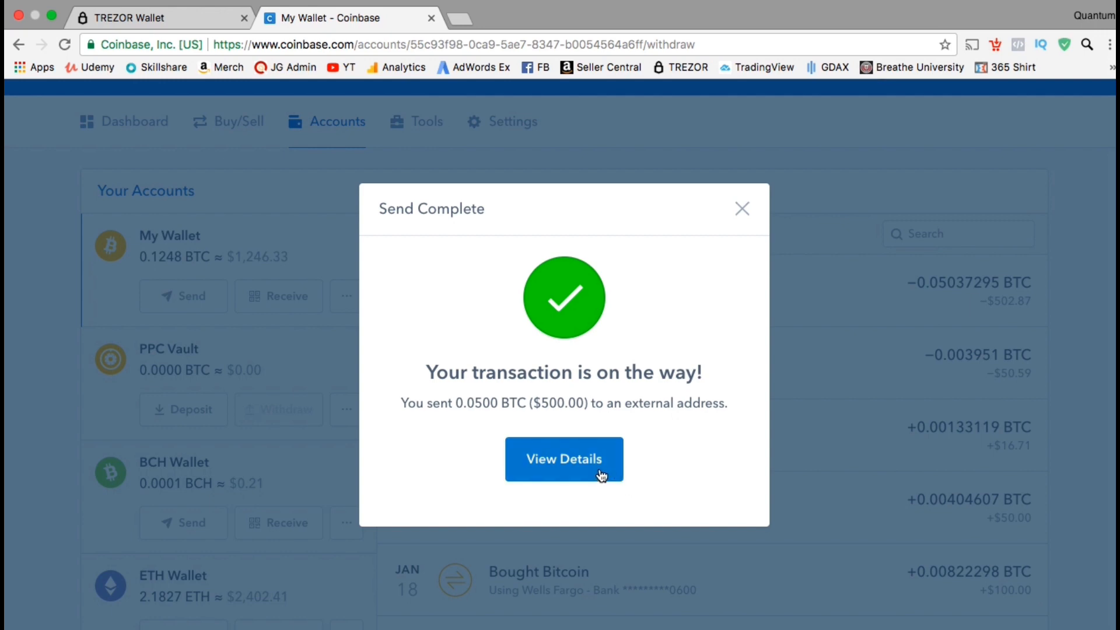
pyautogui.click(563, 458)
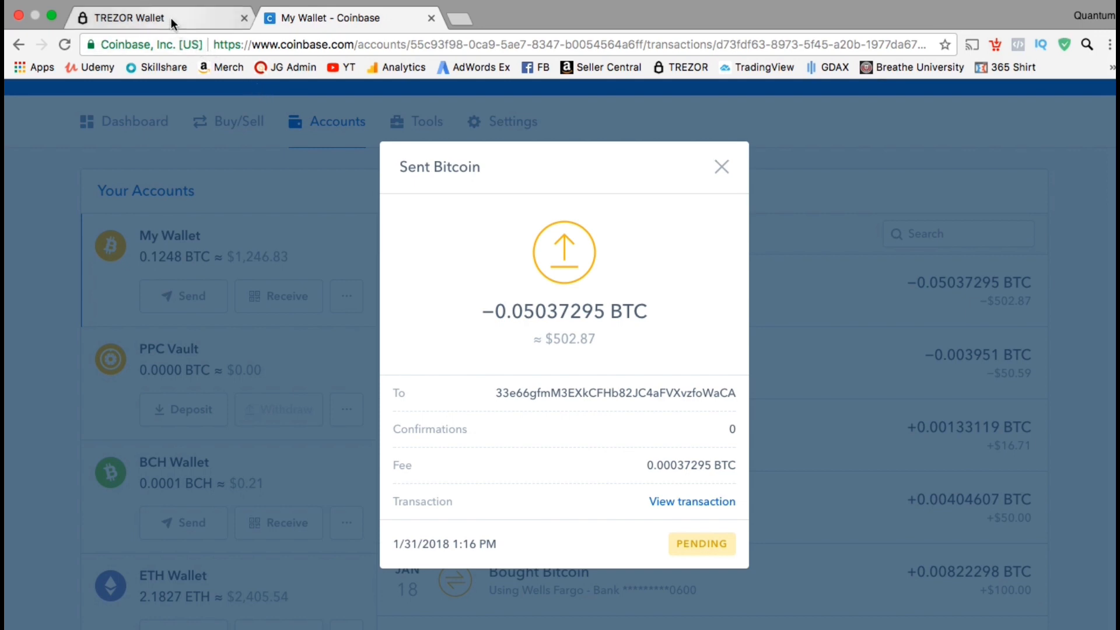
# Return to TREZOR Wallet and list Account #1 transactions, showing the unconfirmed +0.05 BTC.
pyautogui.click(128, 17)
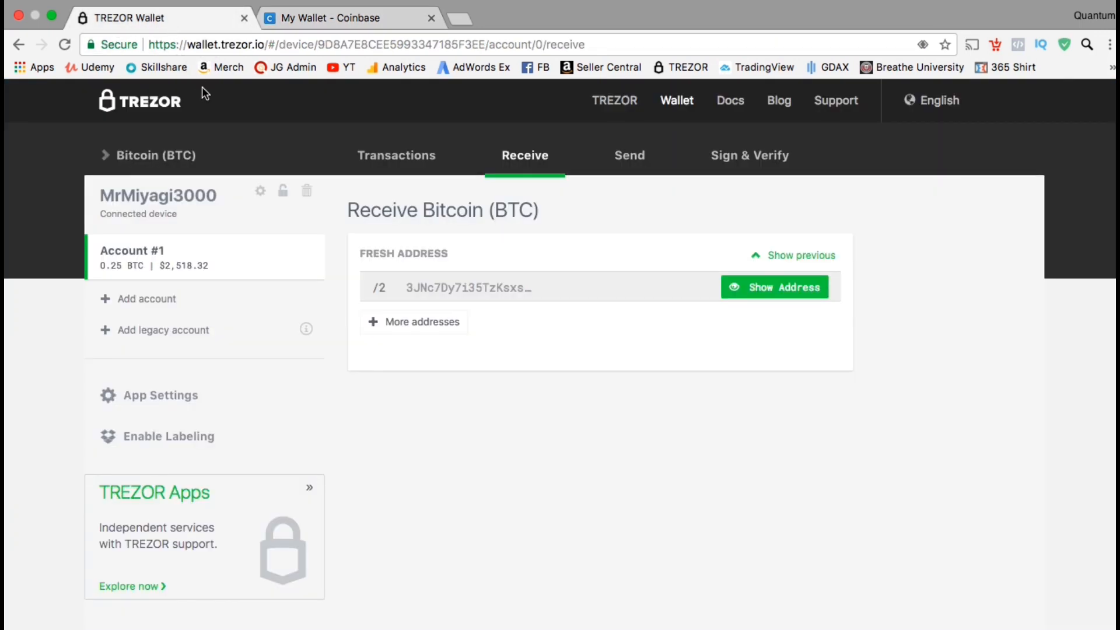
pyautogui.moveTo(183, 265)
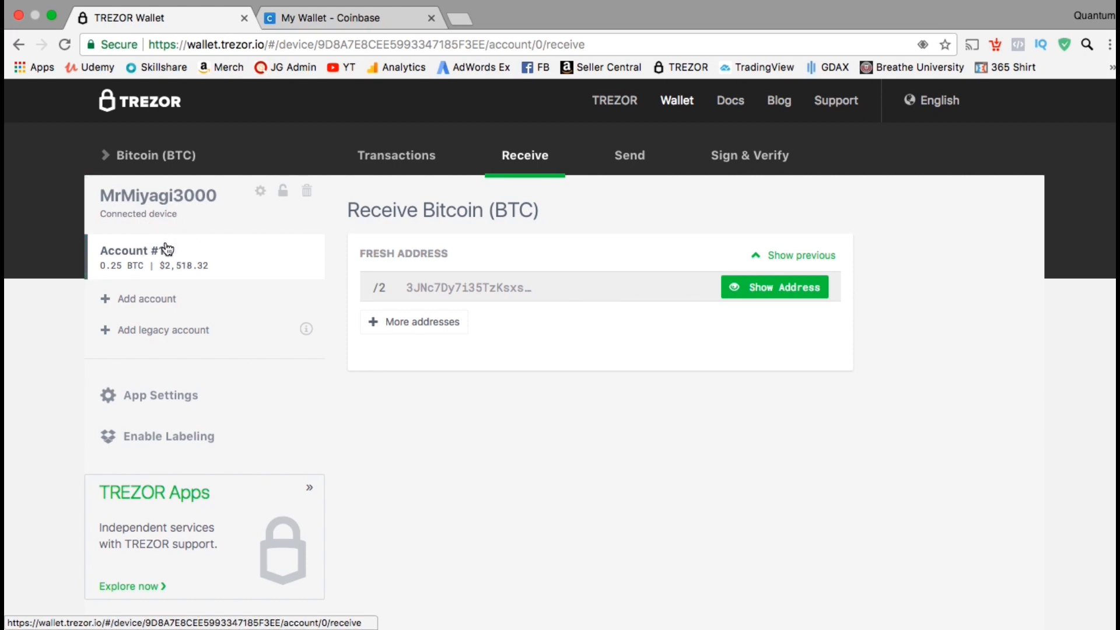
pyautogui.moveTo(390, 161)
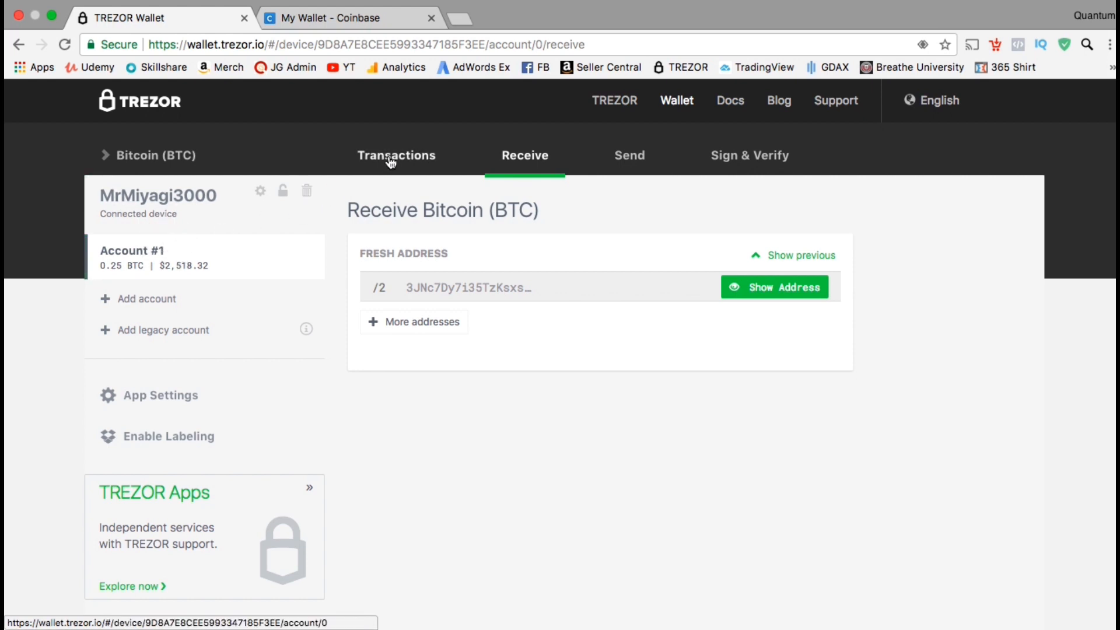
pyautogui.click(397, 155)
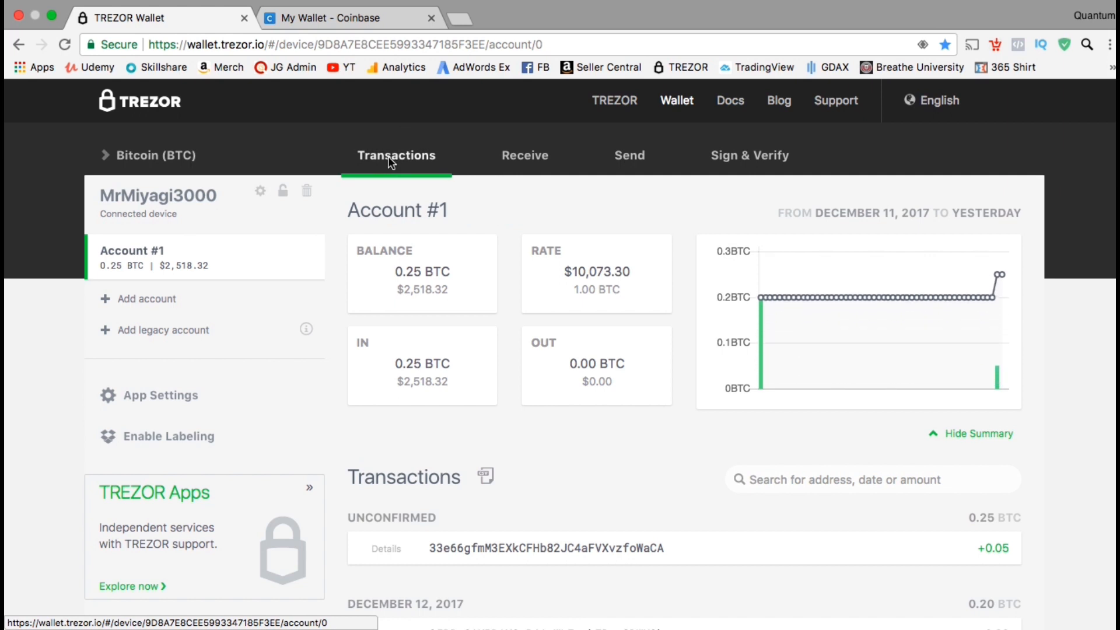
pyautogui.moveTo(570, 455)
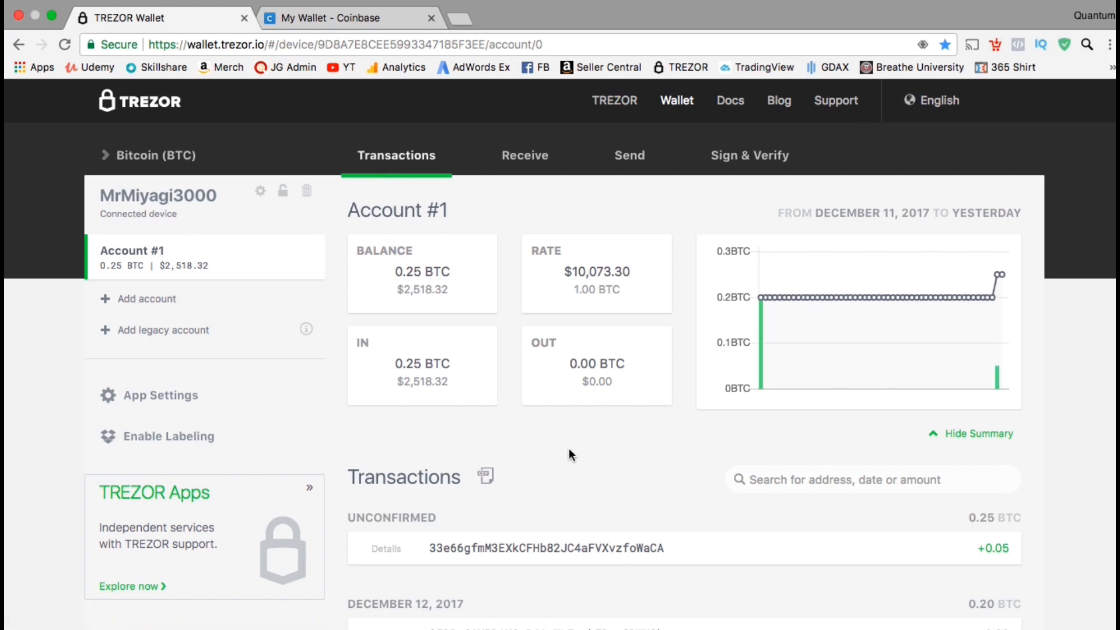
pyautogui.moveTo(668, 557)
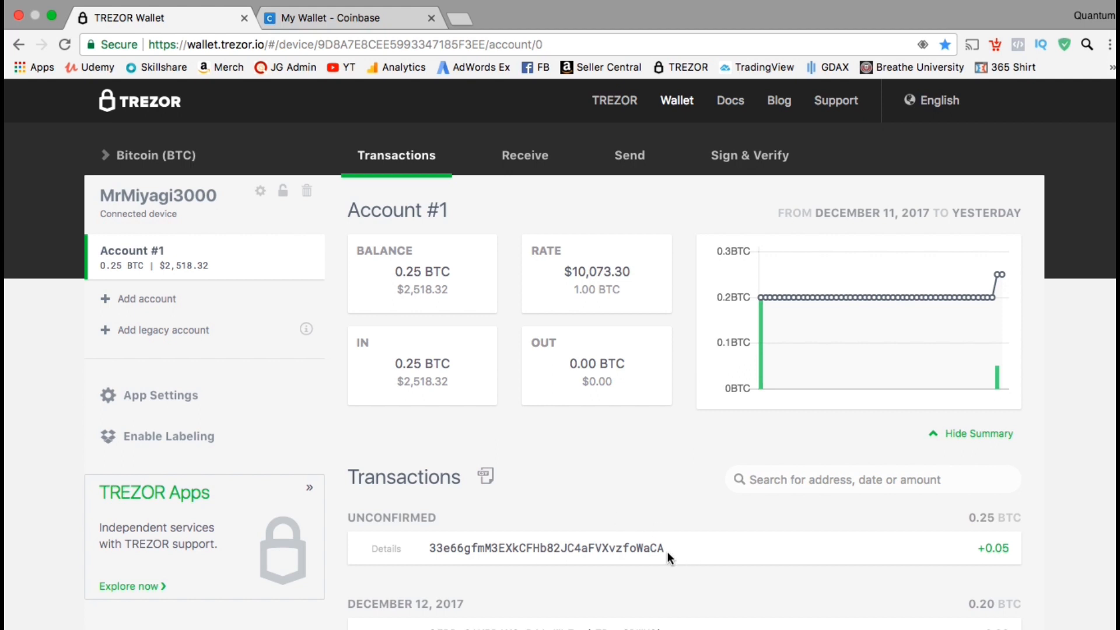
pyautogui.moveTo(672, 547)
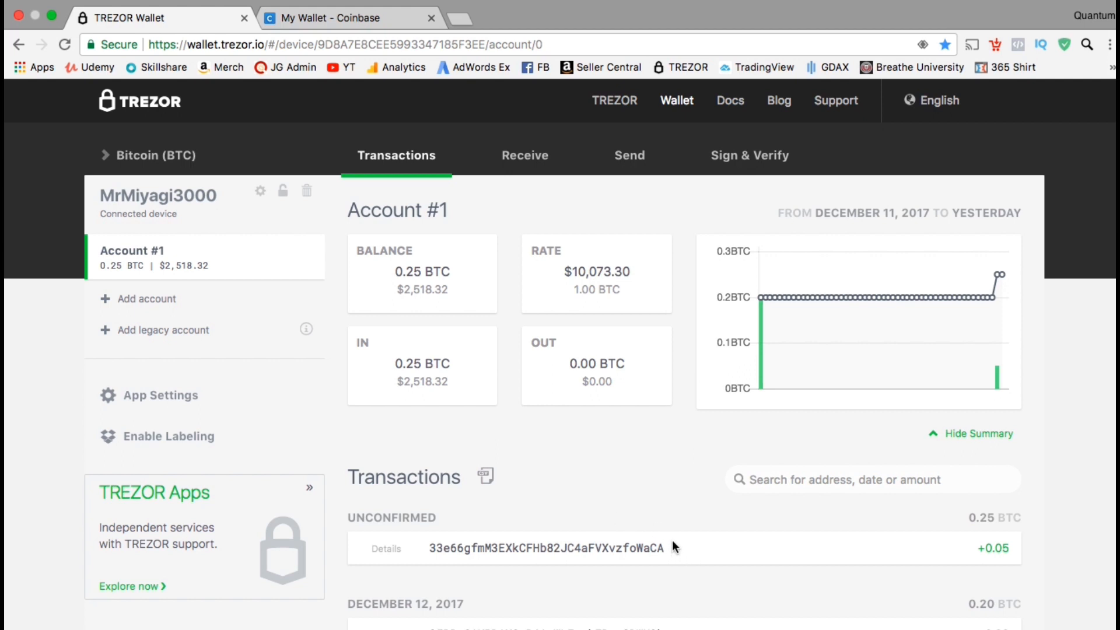
pyautogui.moveTo(646, 500)
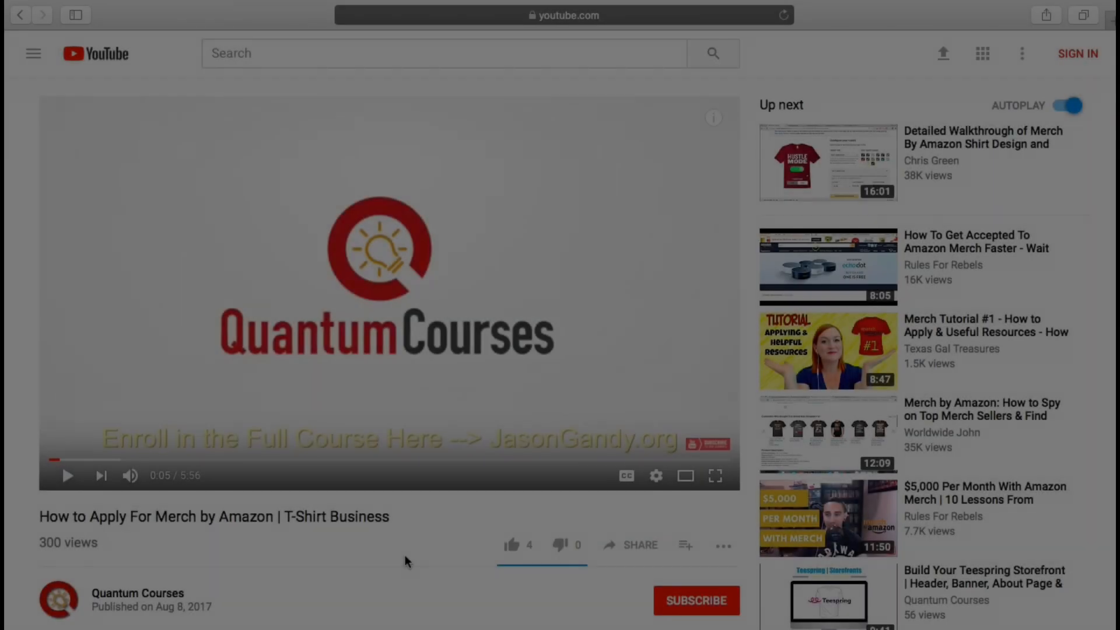
# Follow the JasonGandy.org link in the YouTube description and browse its featured courses.
pyautogui.scroll(-3)
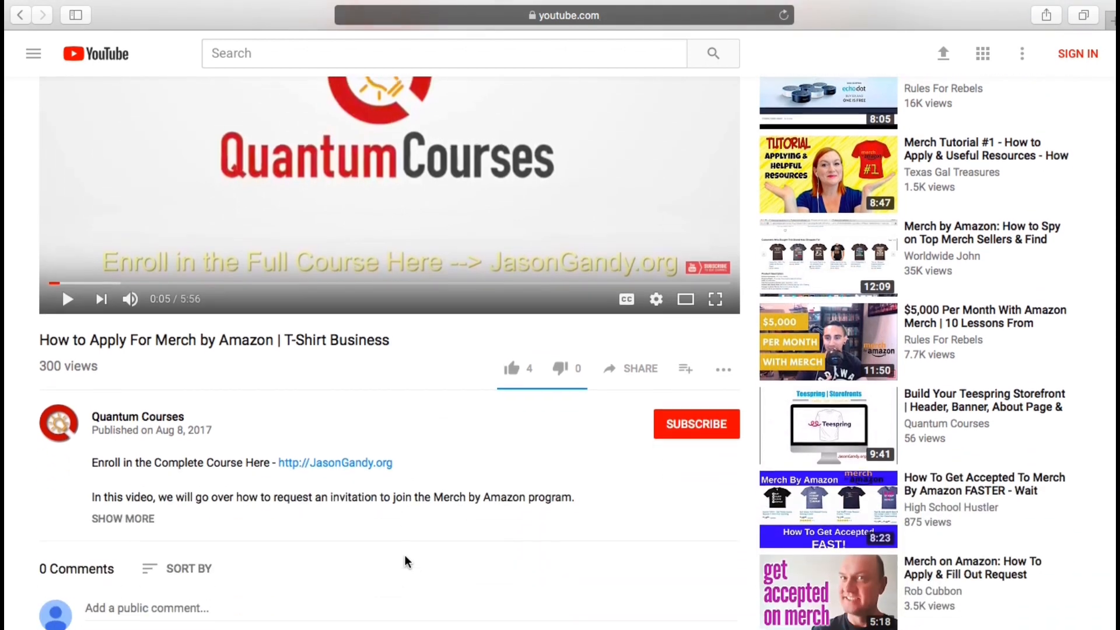
pyautogui.scroll(-3)
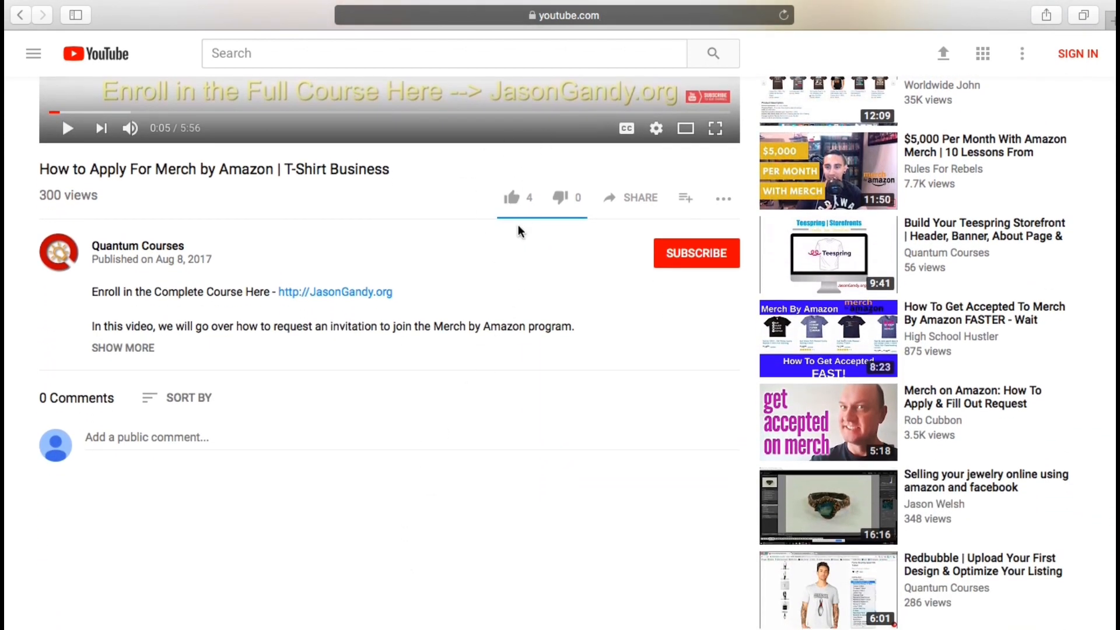
pyautogui.moveTo(756, 267)
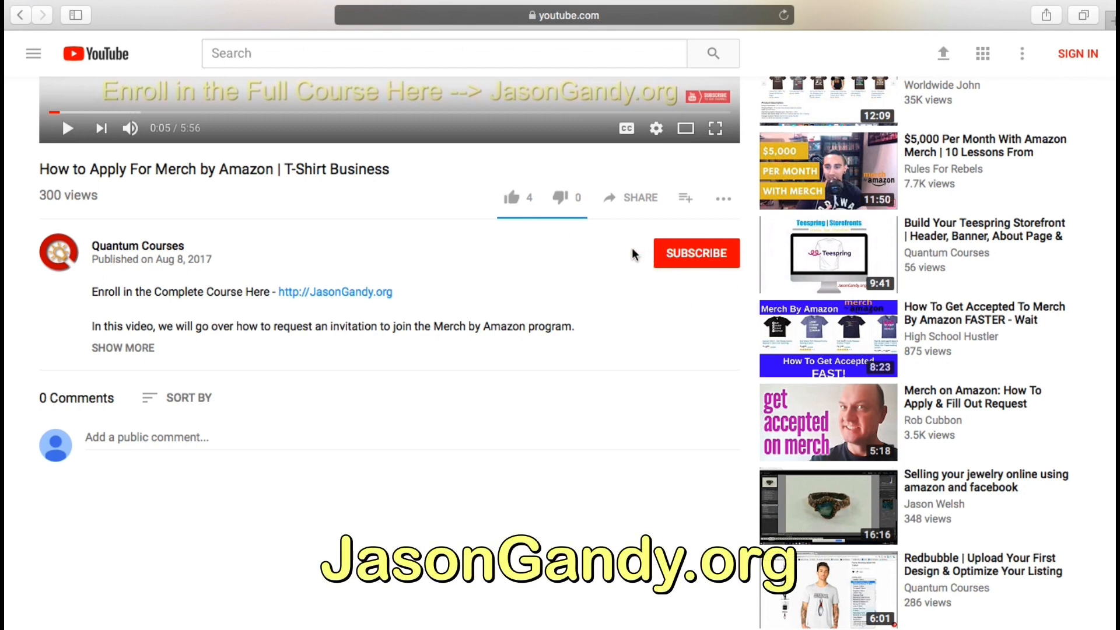
pyautogui.moveTo(384, 301)
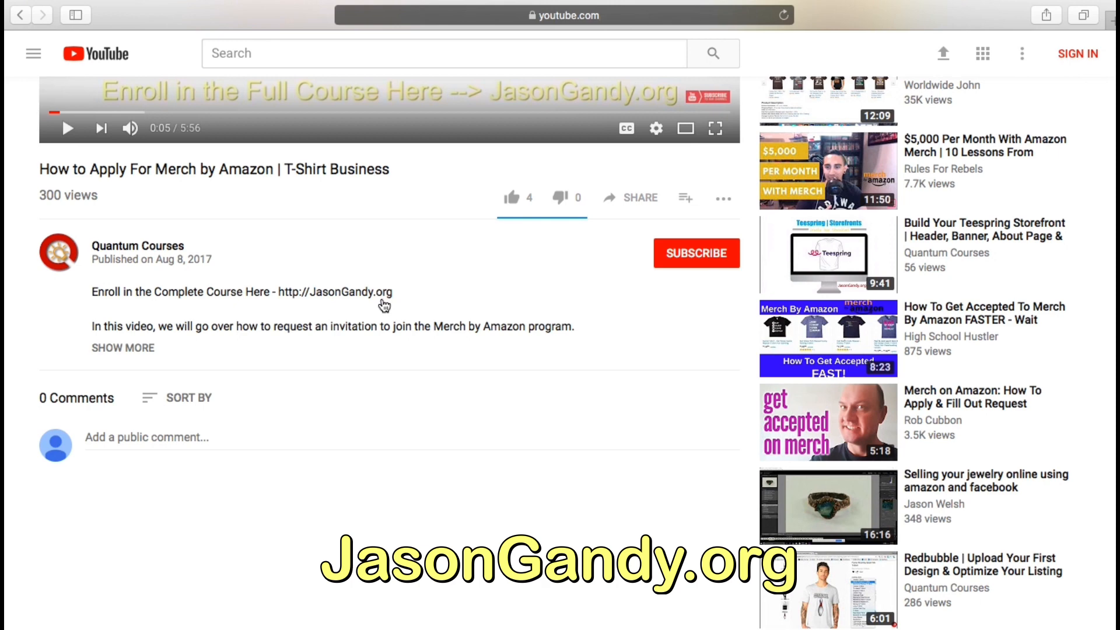
pyautogui.click(326, 292)
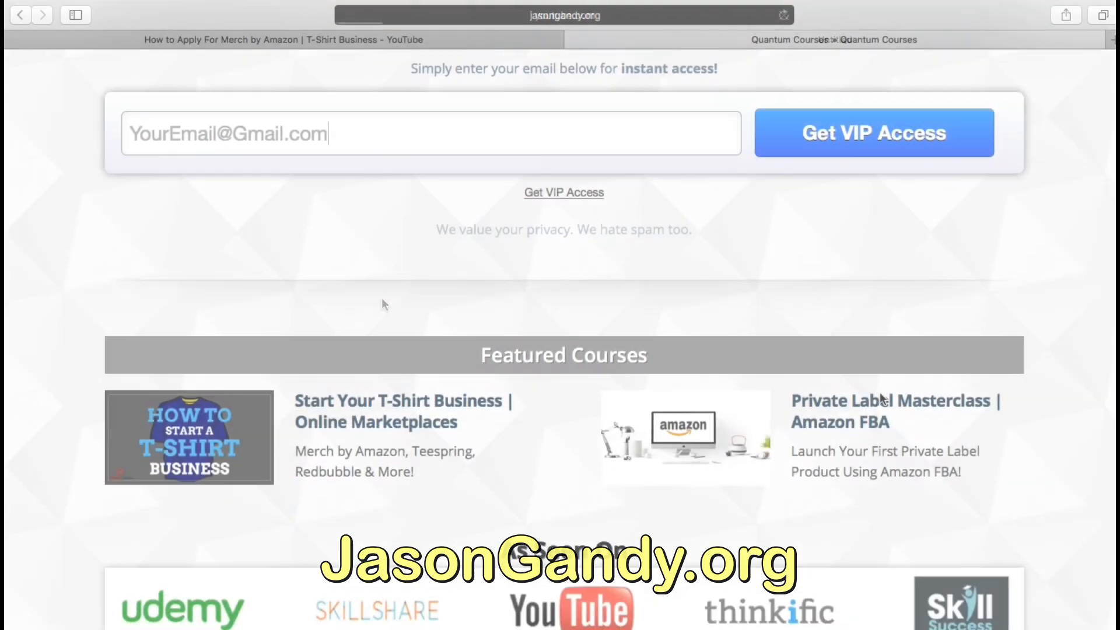
pyautogui.scroll(-3)
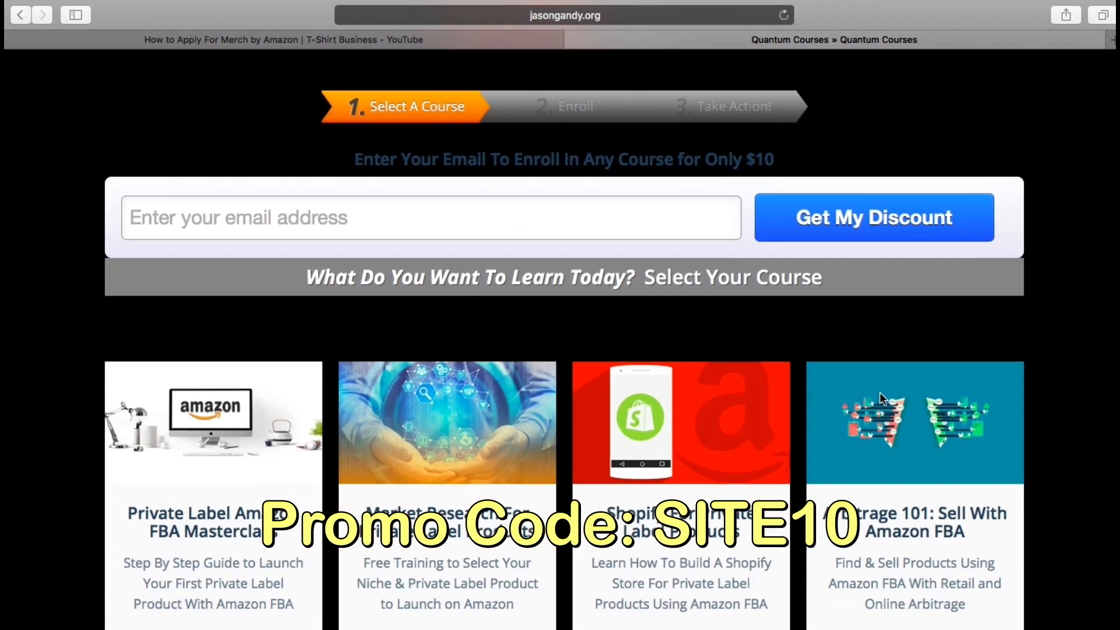
pyautogui.scroll(-3)
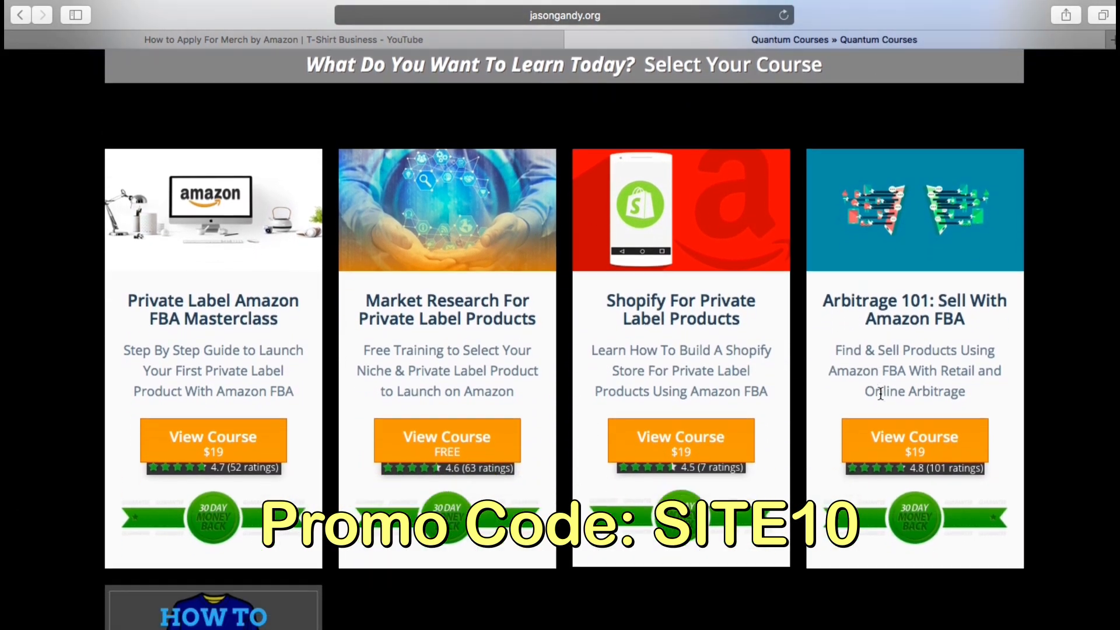